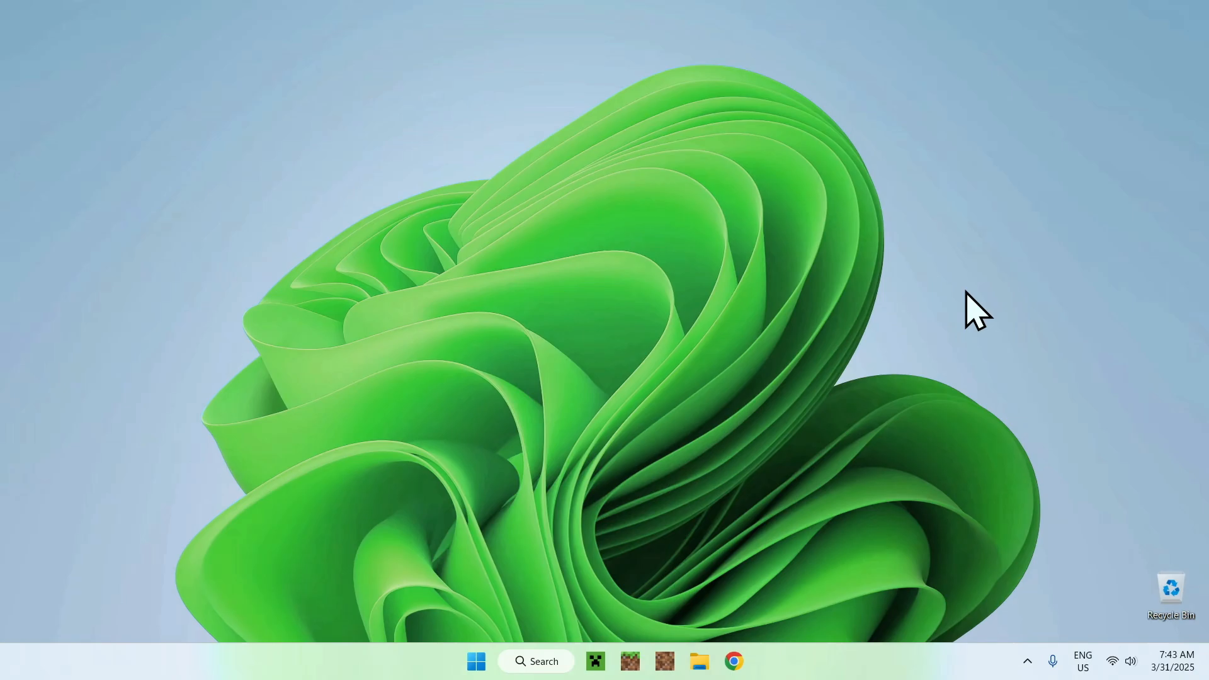
mouse_move(963, 309)
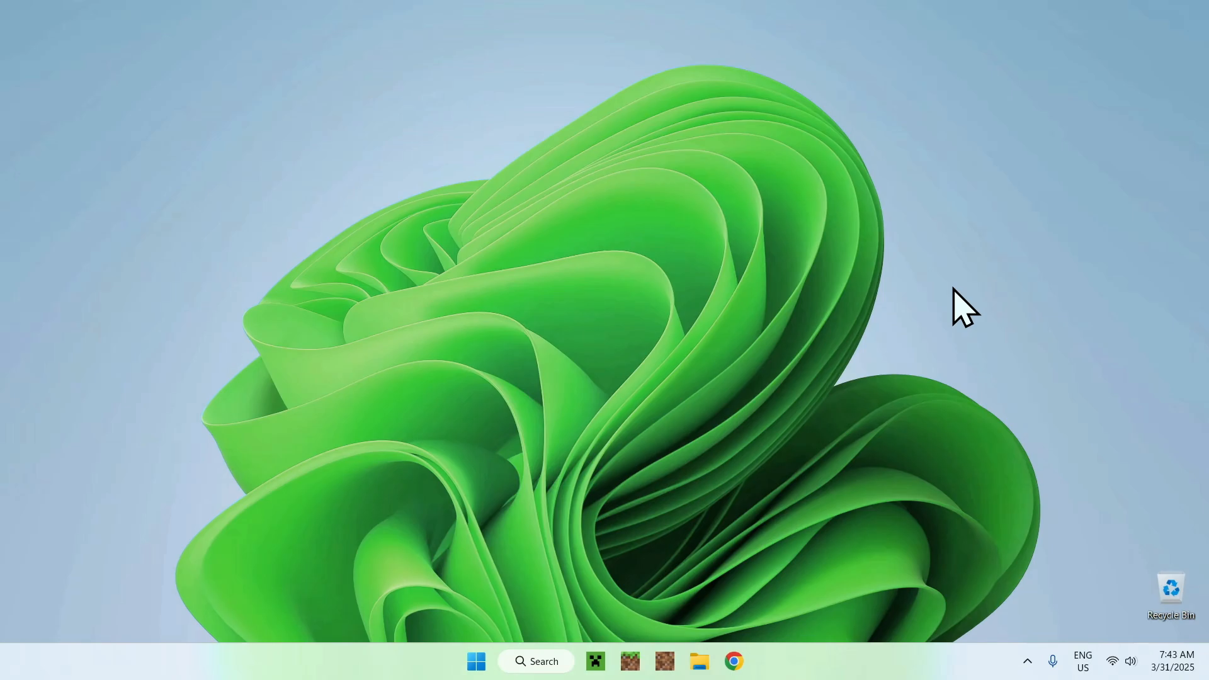
mouse_move(698, 532)
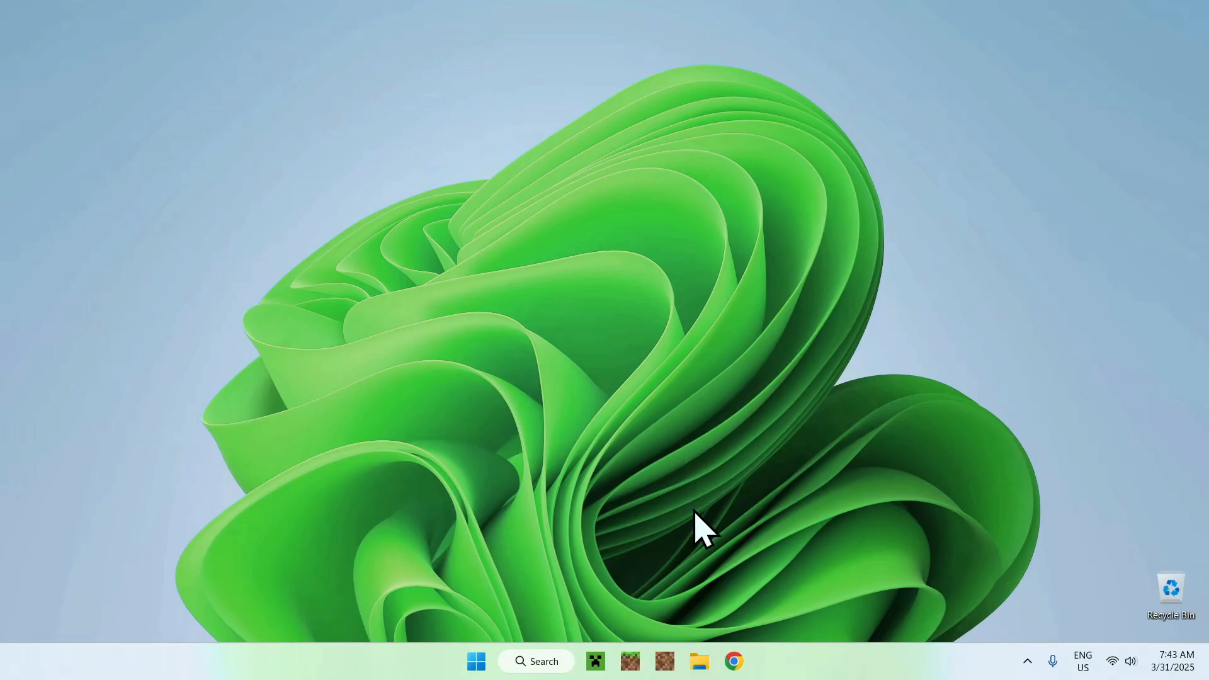
- Search Google for Modrinth in Chrome and land on the Modrinth homepage
click(733, 661)
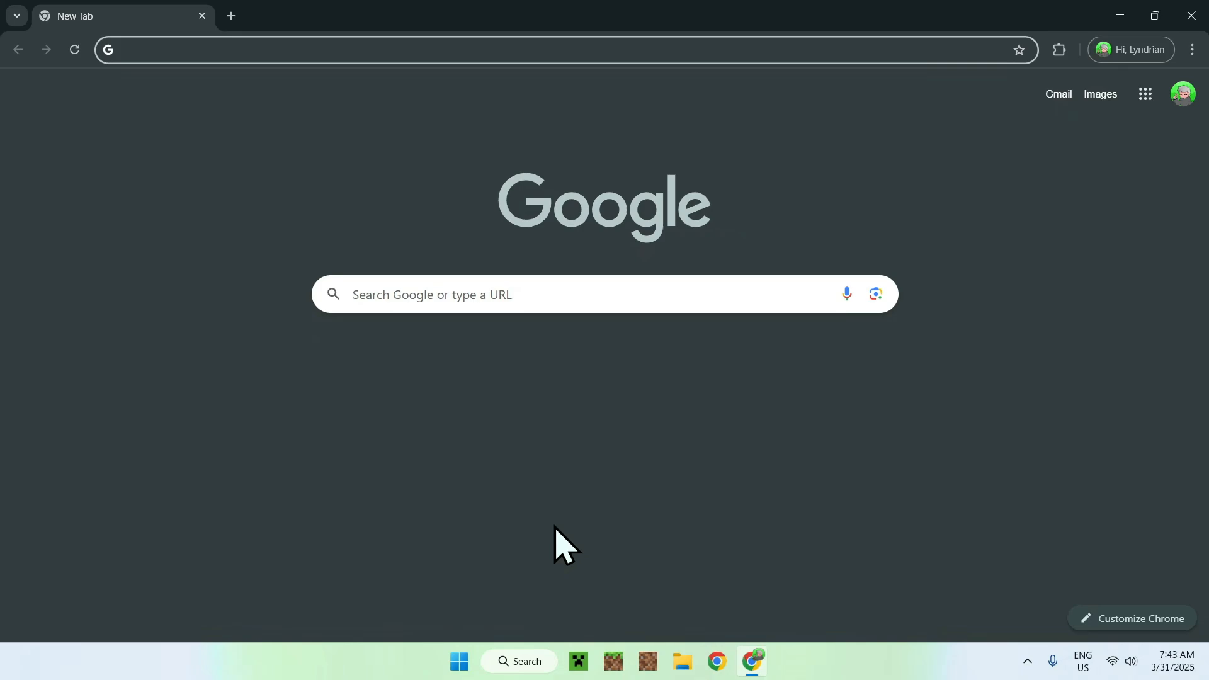
mouse_move(579, 462)
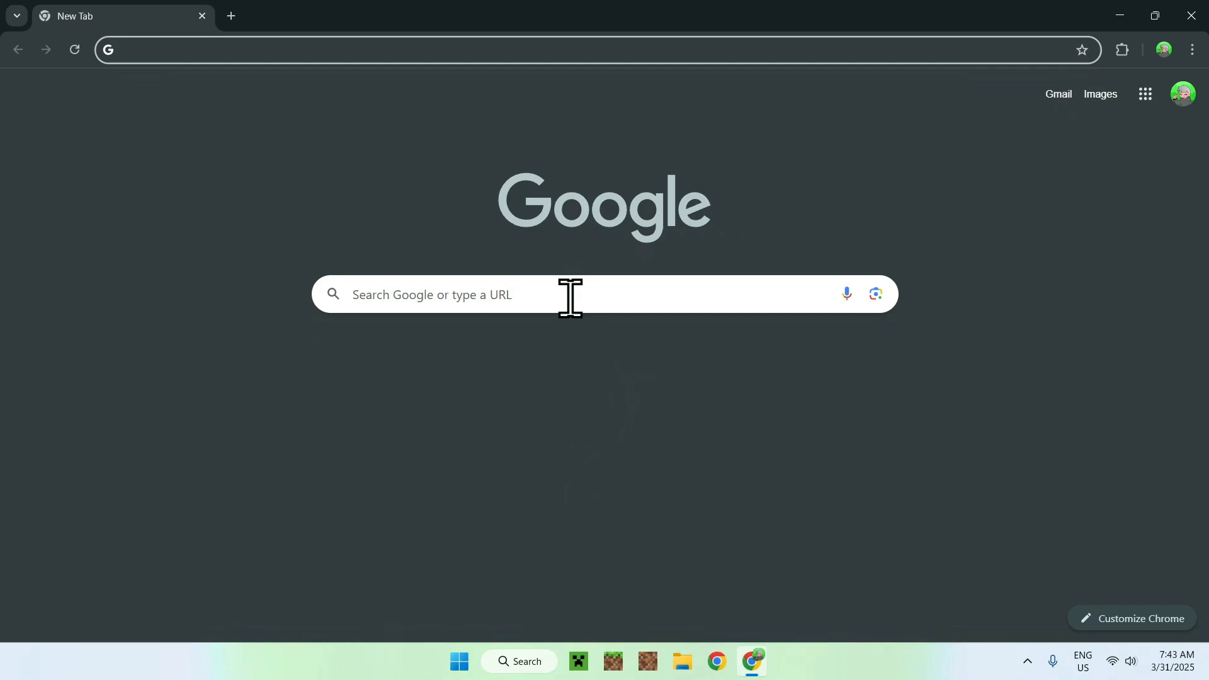
text(Modrinth)
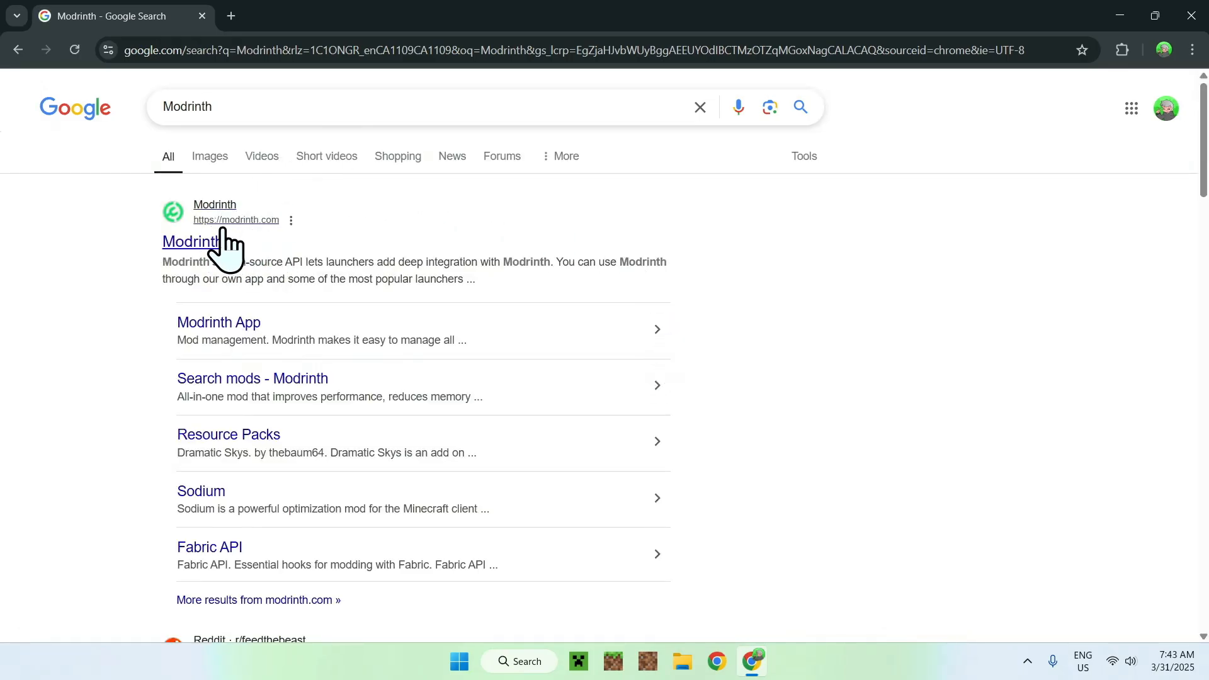
click(191, 242)
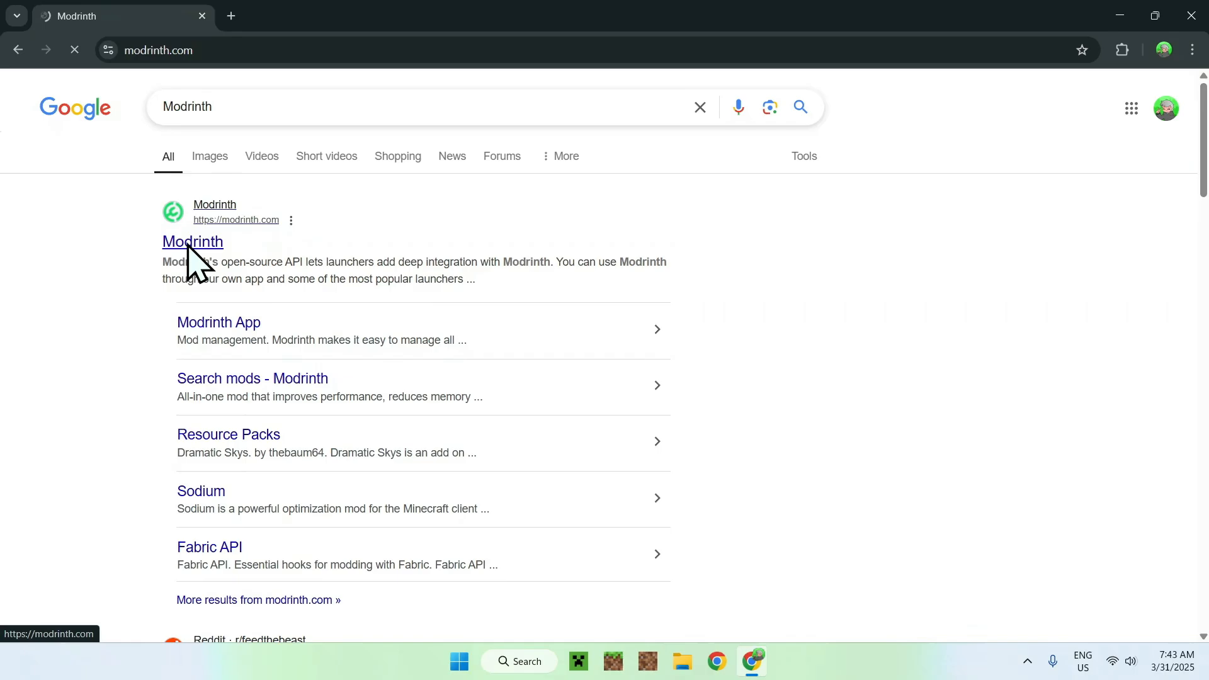
click(192, 242)
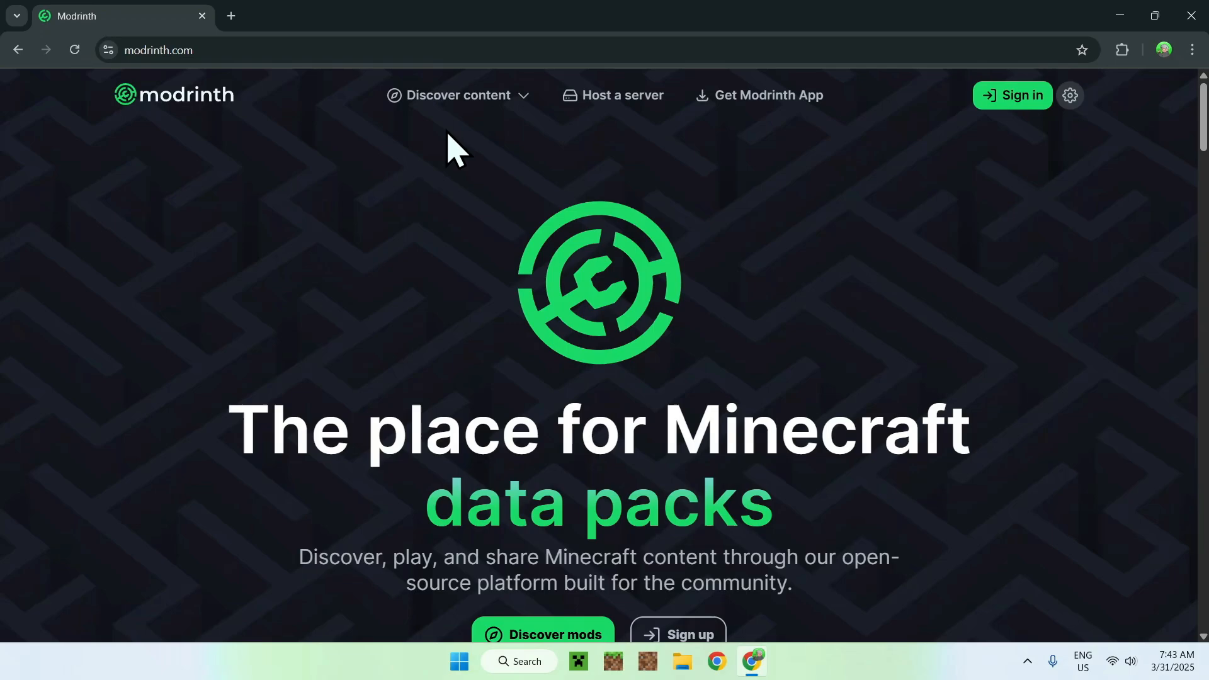
- Search the Modrinth mods catalogue for ViaFabricPlus so its listing appears
click(456, 94)
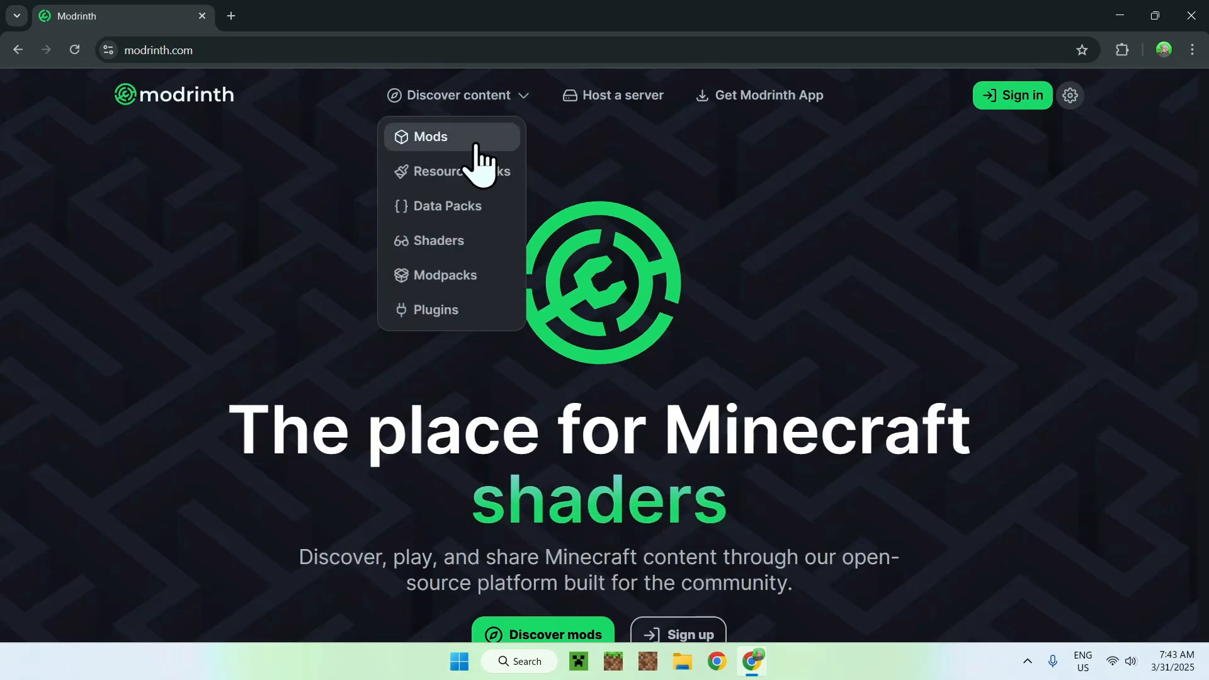
click(431, 136)
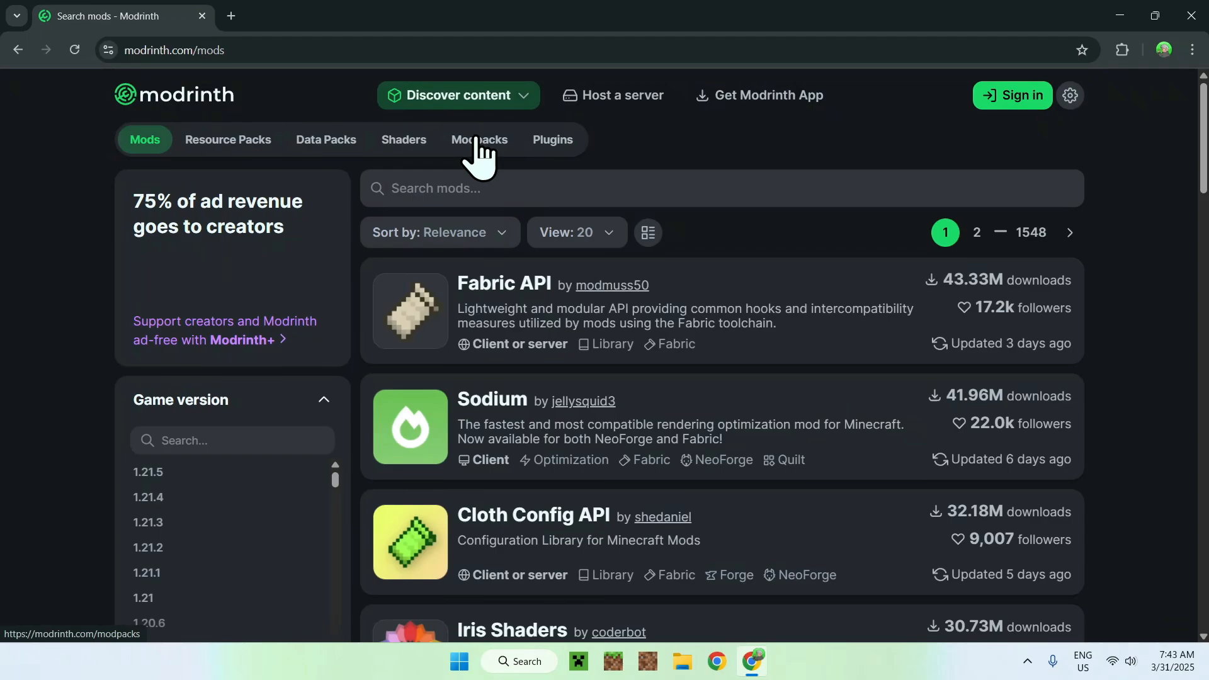
click(603, 187)
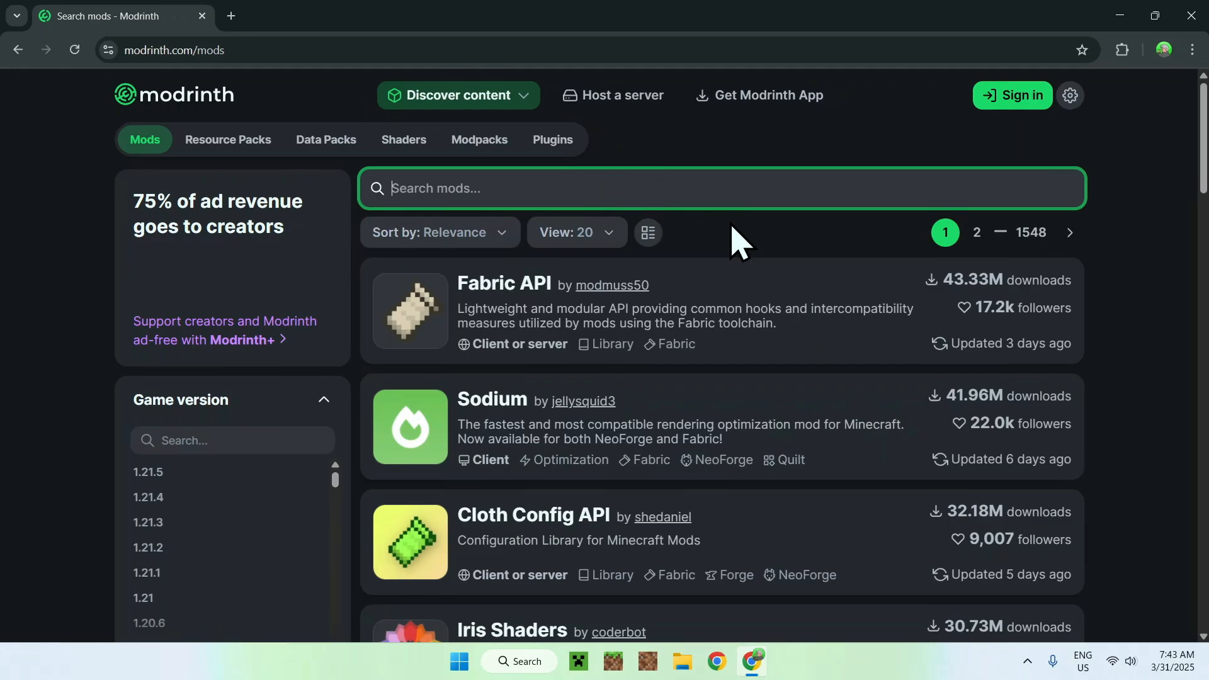
text(ViaFabricPlus)
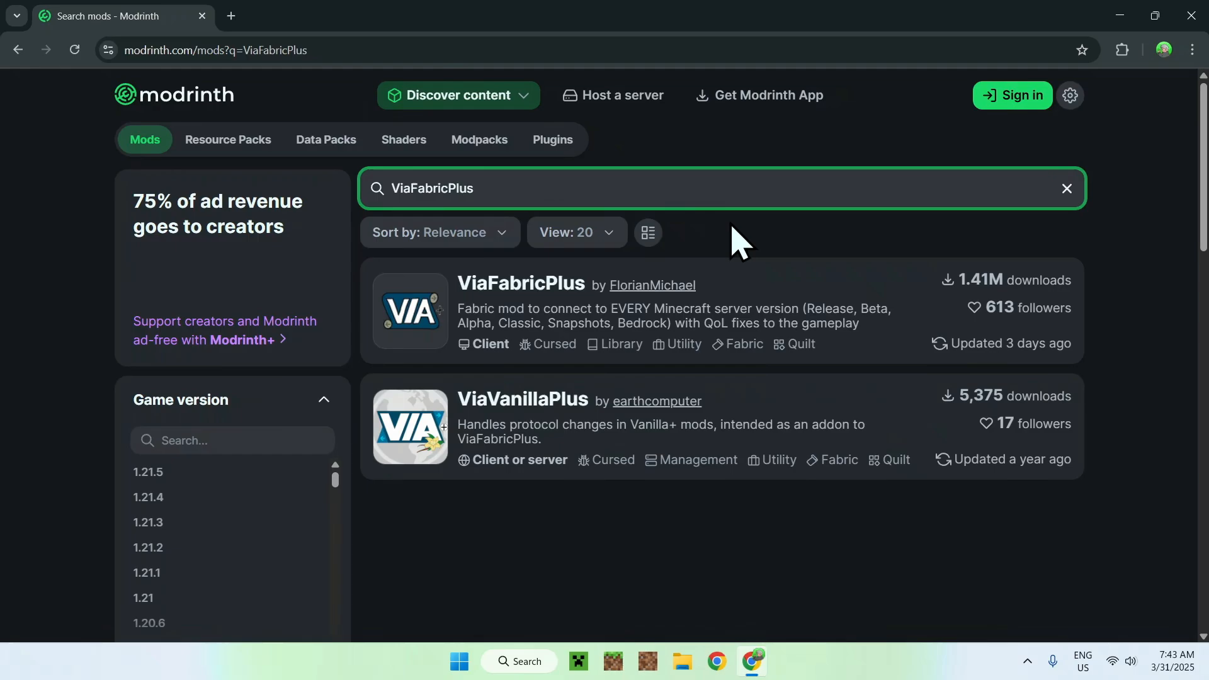
mouse_move(509, 289)
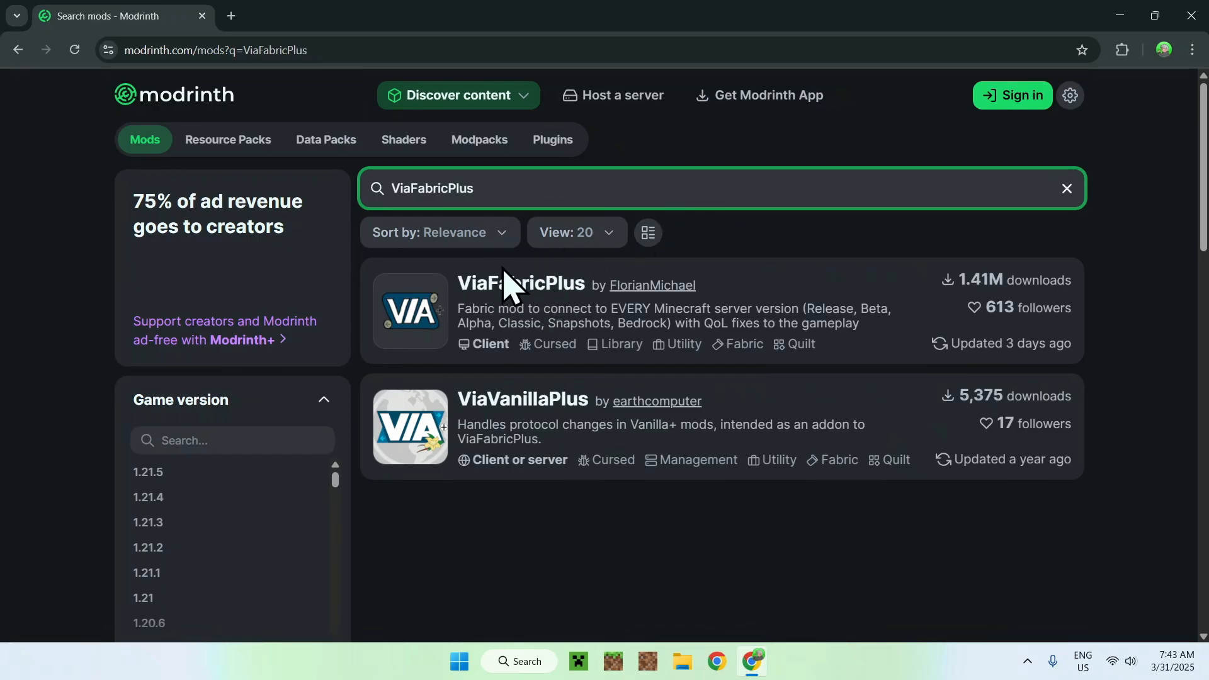
mouse_move(509, 301)
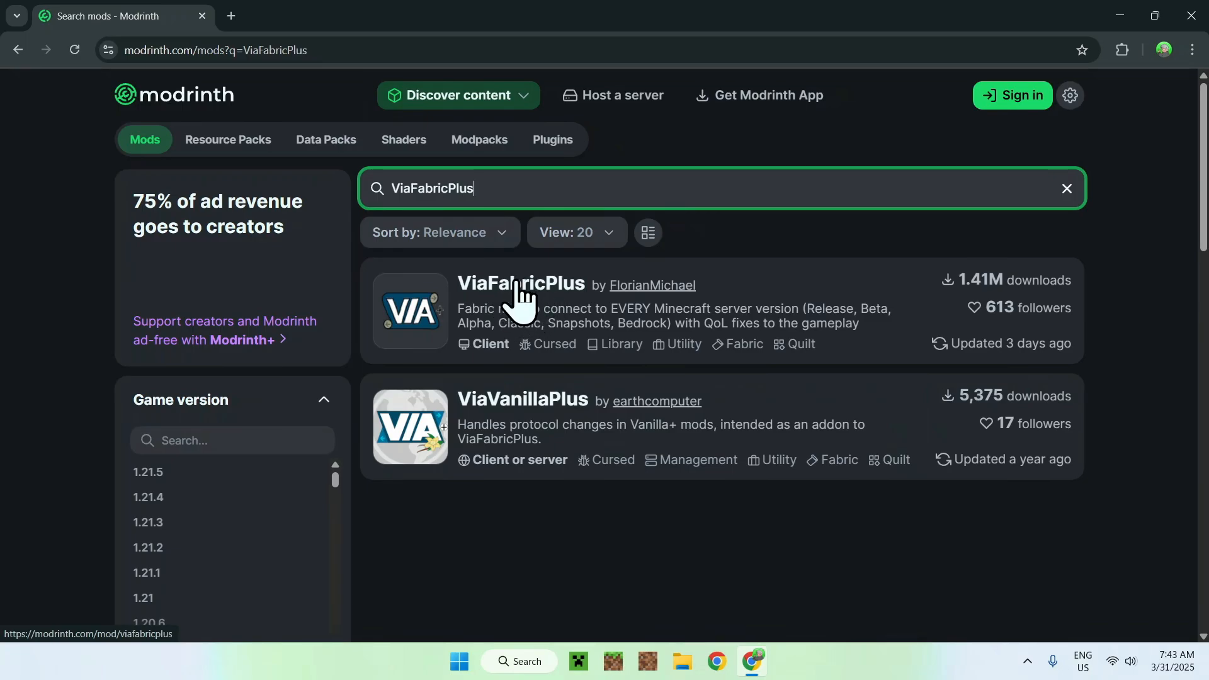
- Filter ViaFabricPlus versions to Minecraft 1.21.5 and download release 4.1.0
click(520, 284)
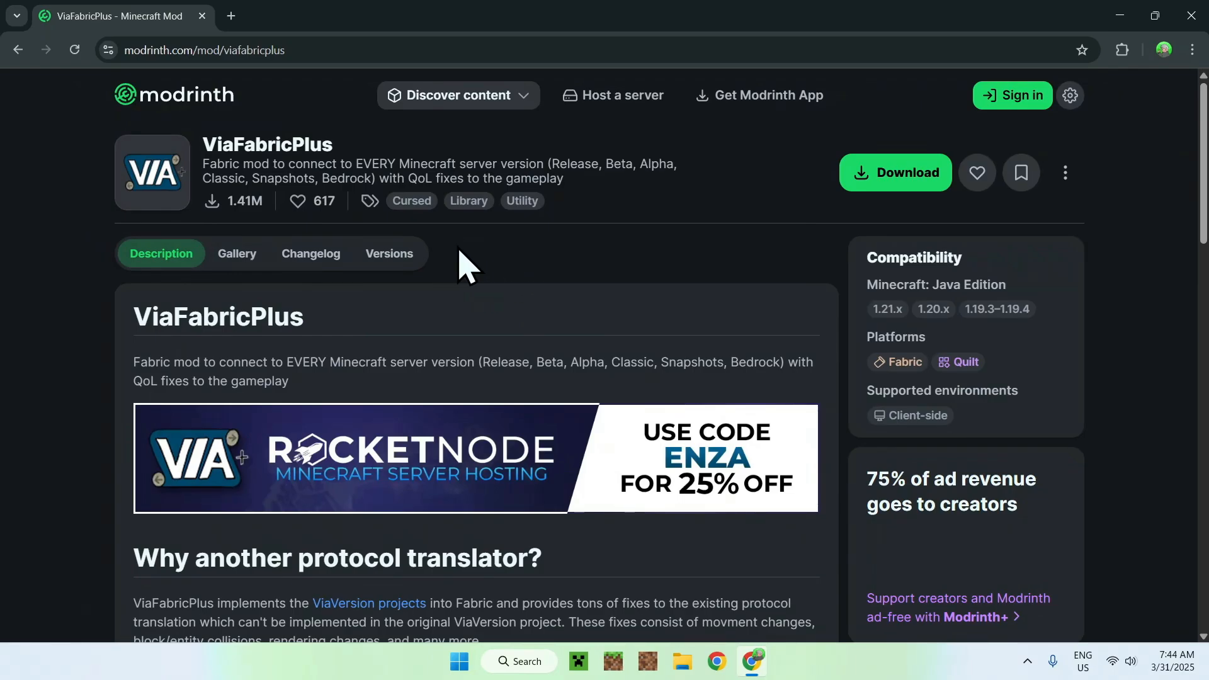
mouse_move(379, 269)
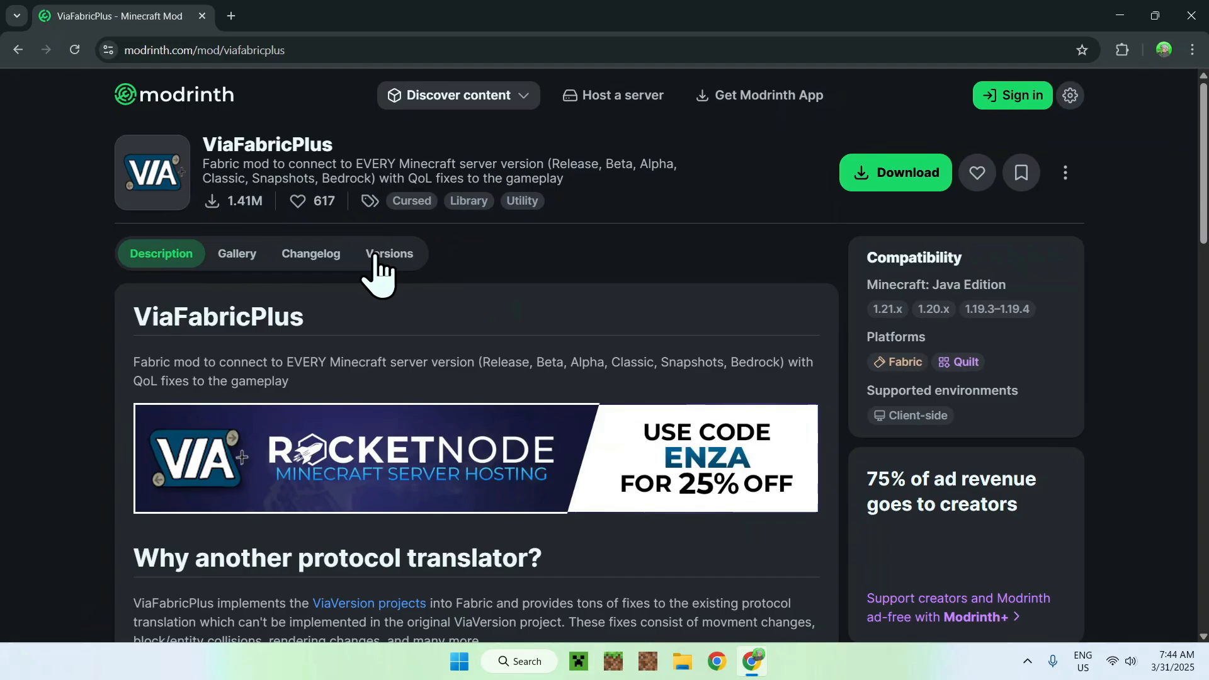
click(390, 253)
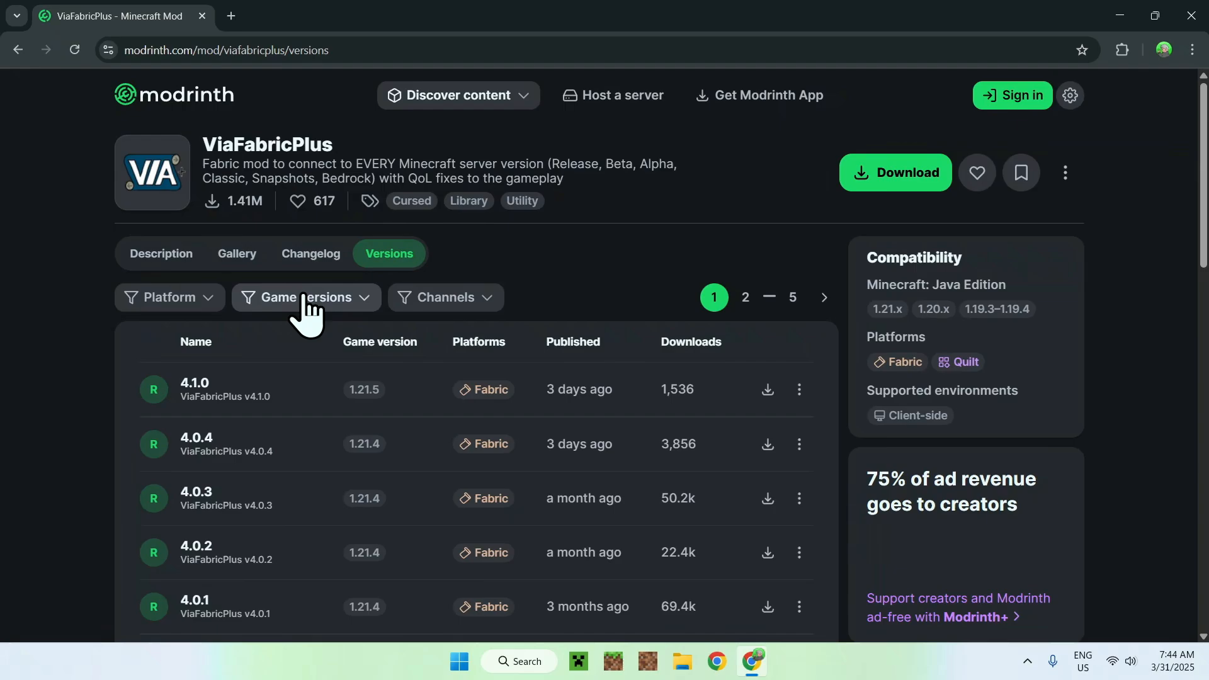
click(305, 297)
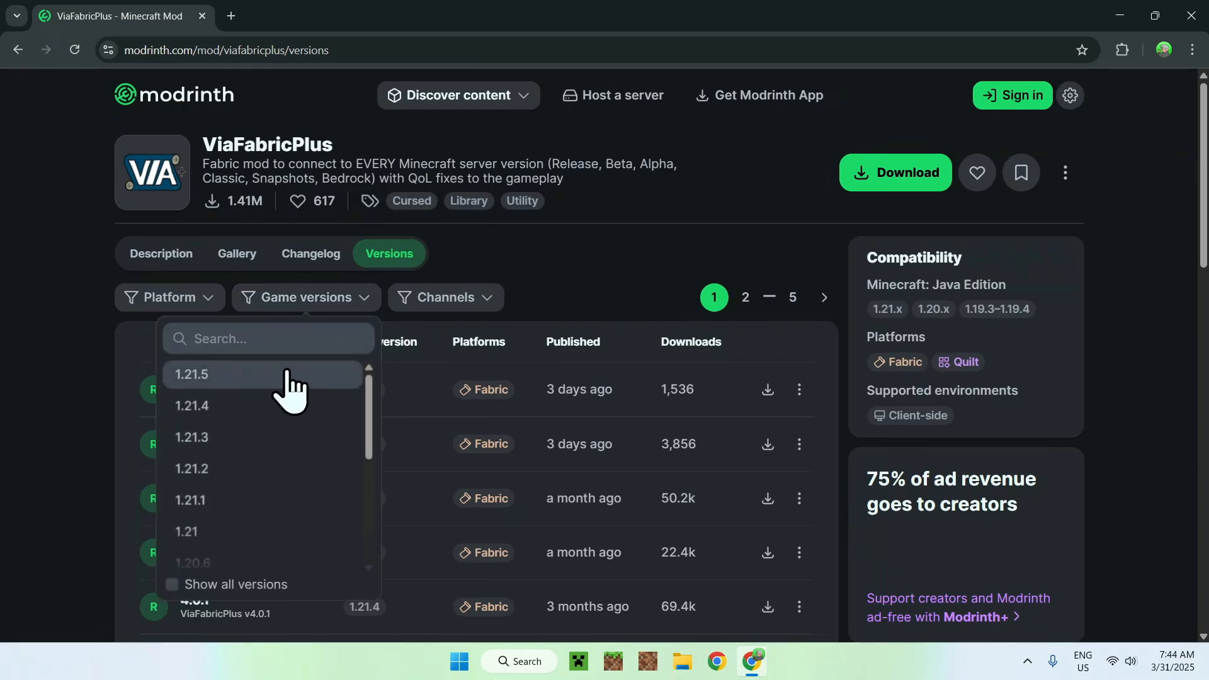
click(192, 375)
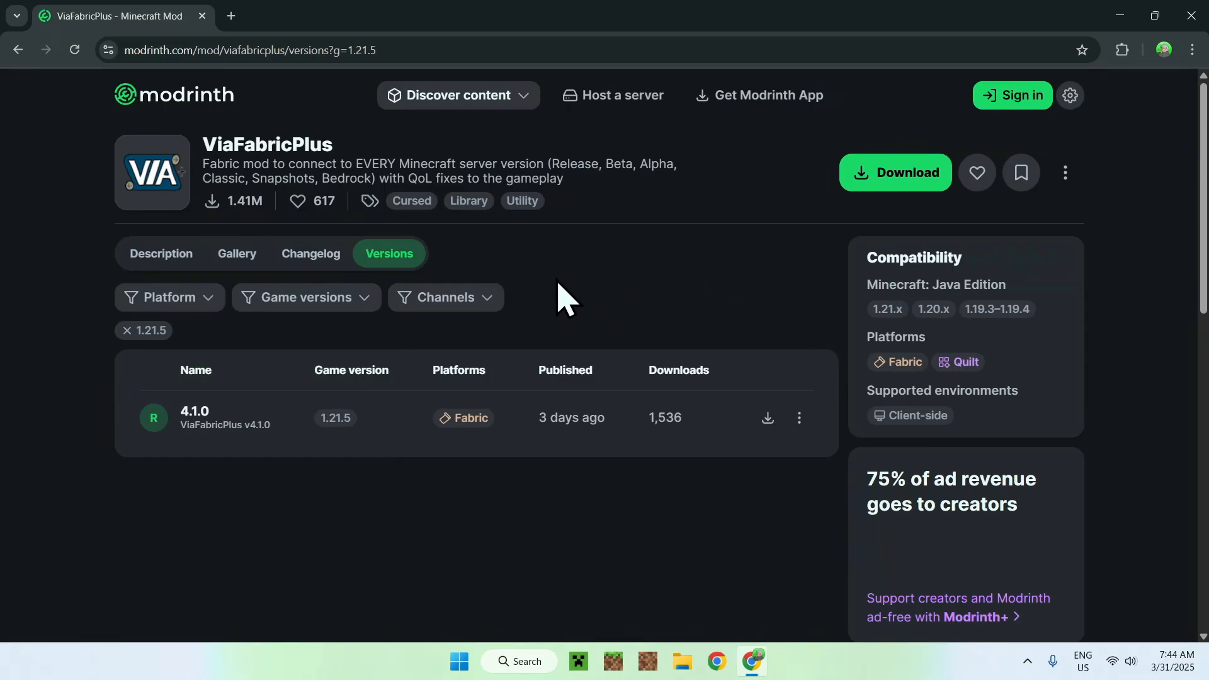
mouse_move(578, 324)
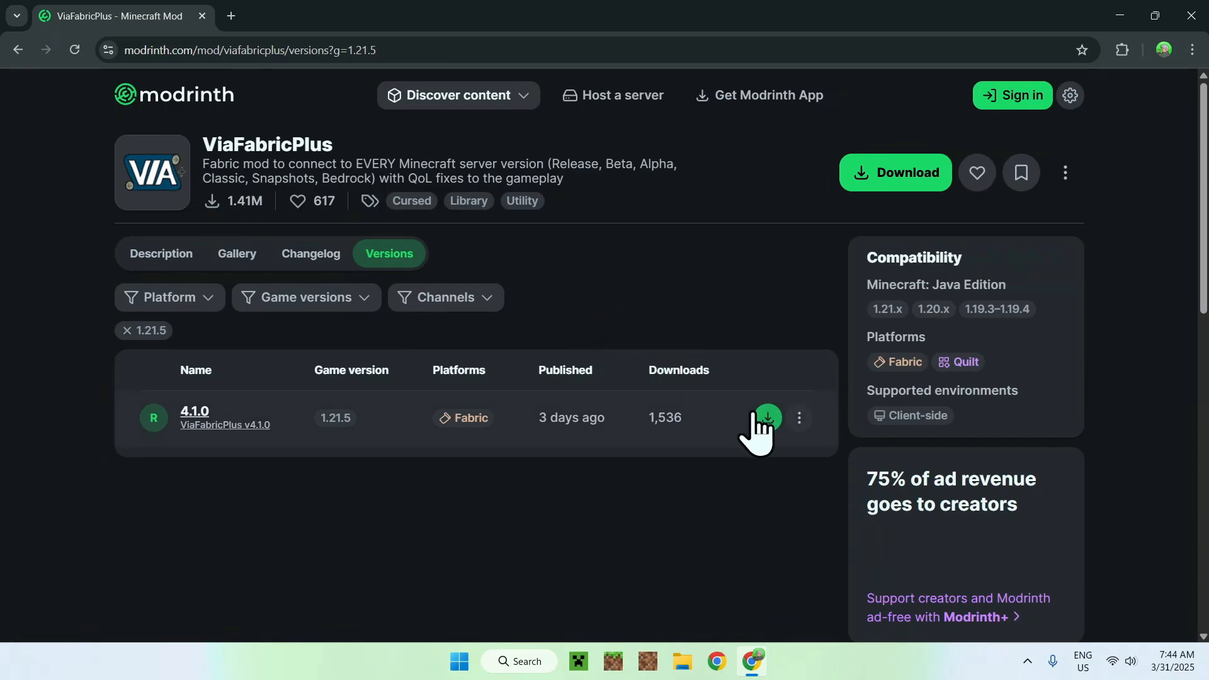
click(766, 418)
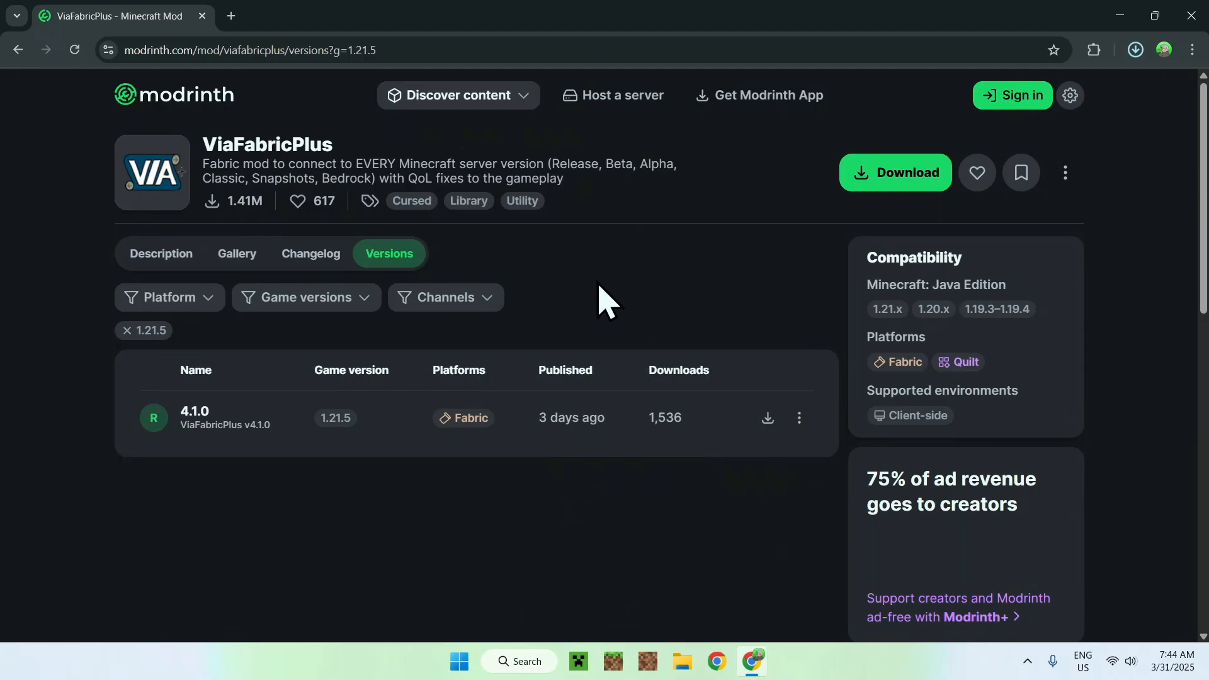
mouse_move(571, 293)
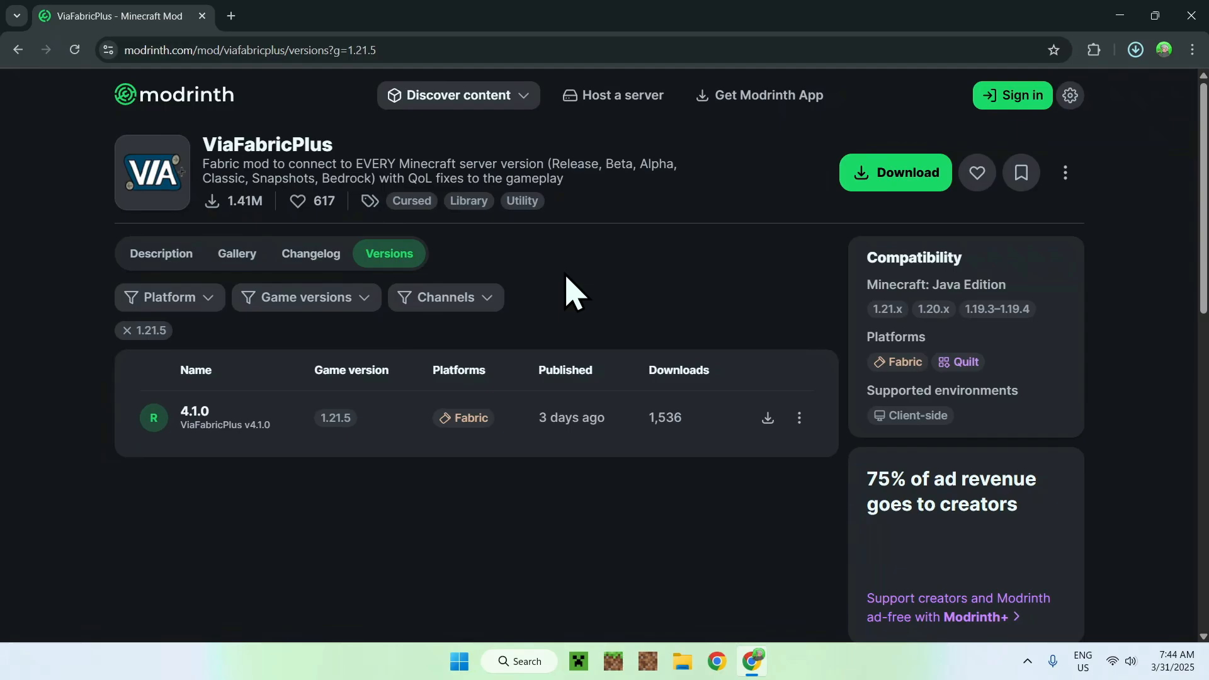
mouse_move(866, 331)
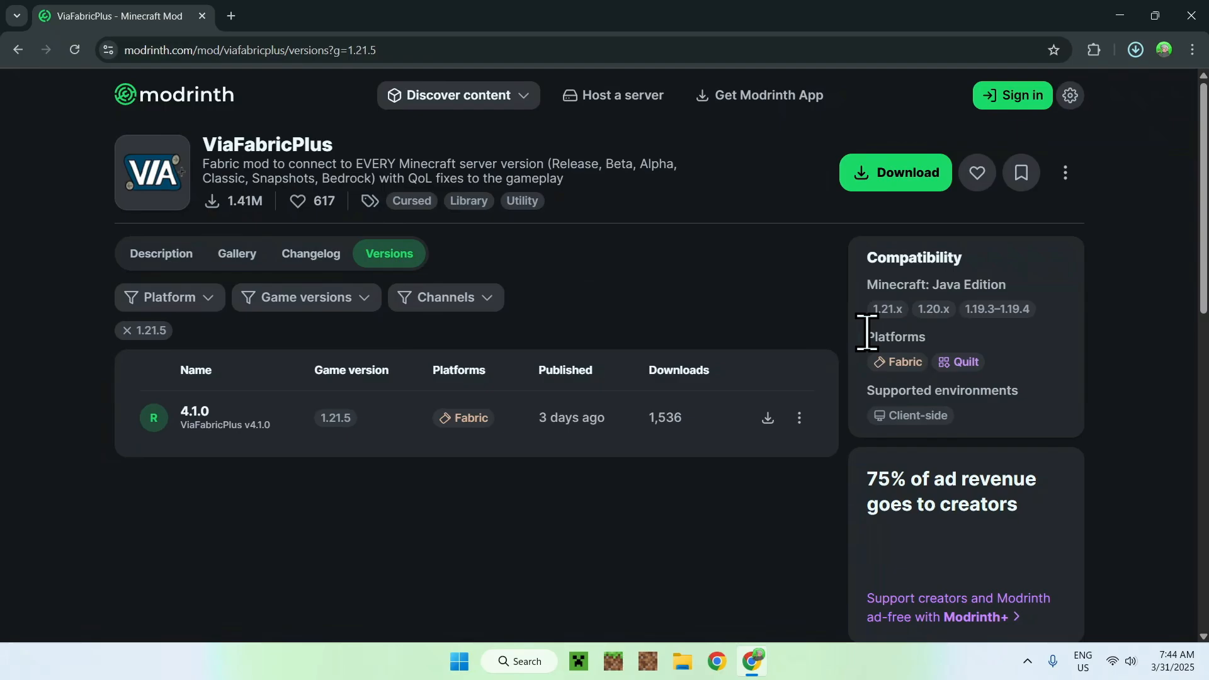
mouse_move(731, 324)
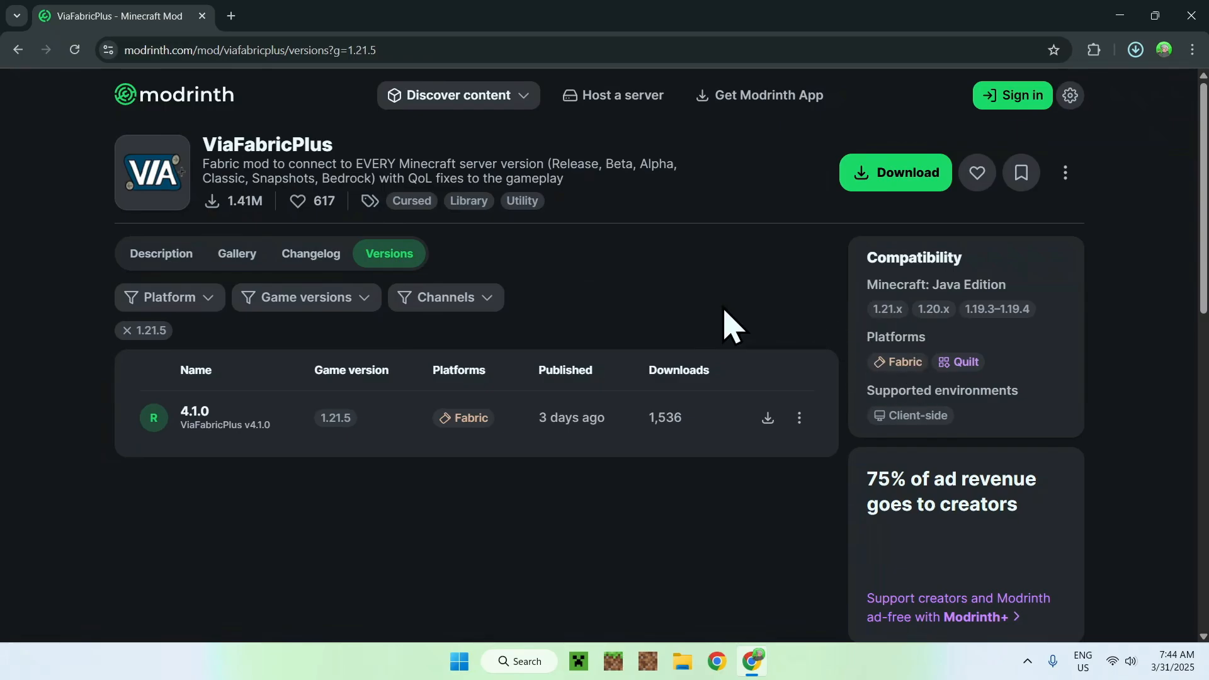
mouse_move(262, 105)
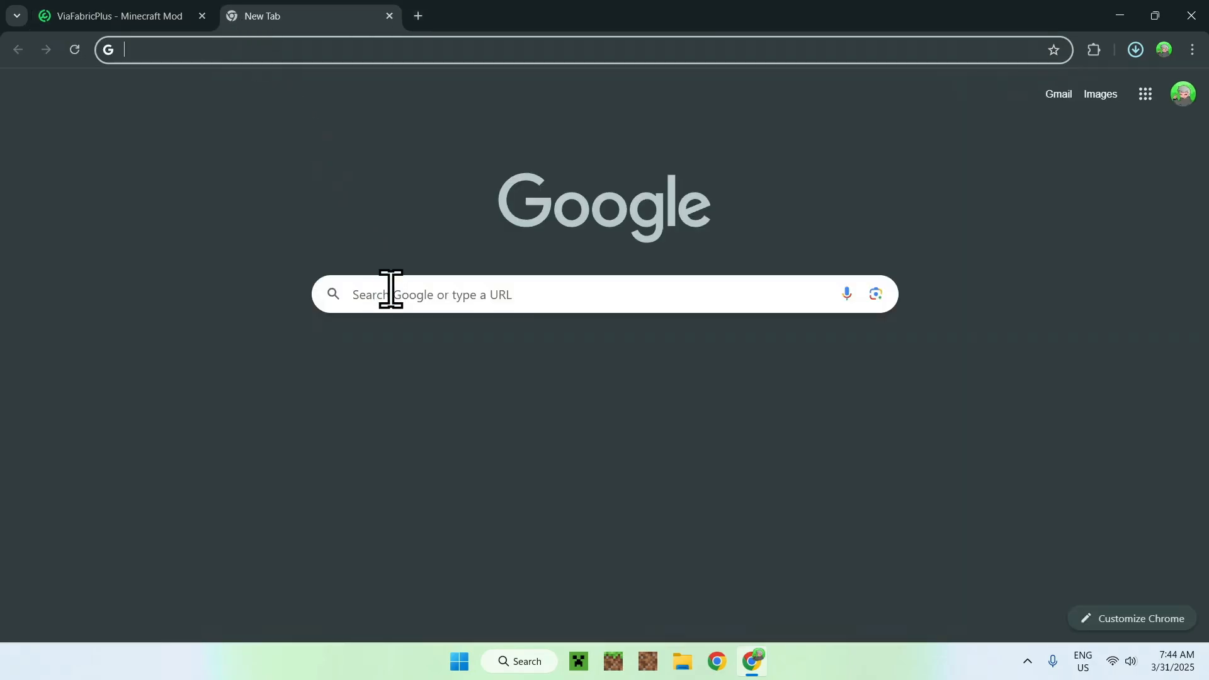
- Search Google for 'Fabric Minecraft' in a new tab and go to fabricmc.net
text(F)
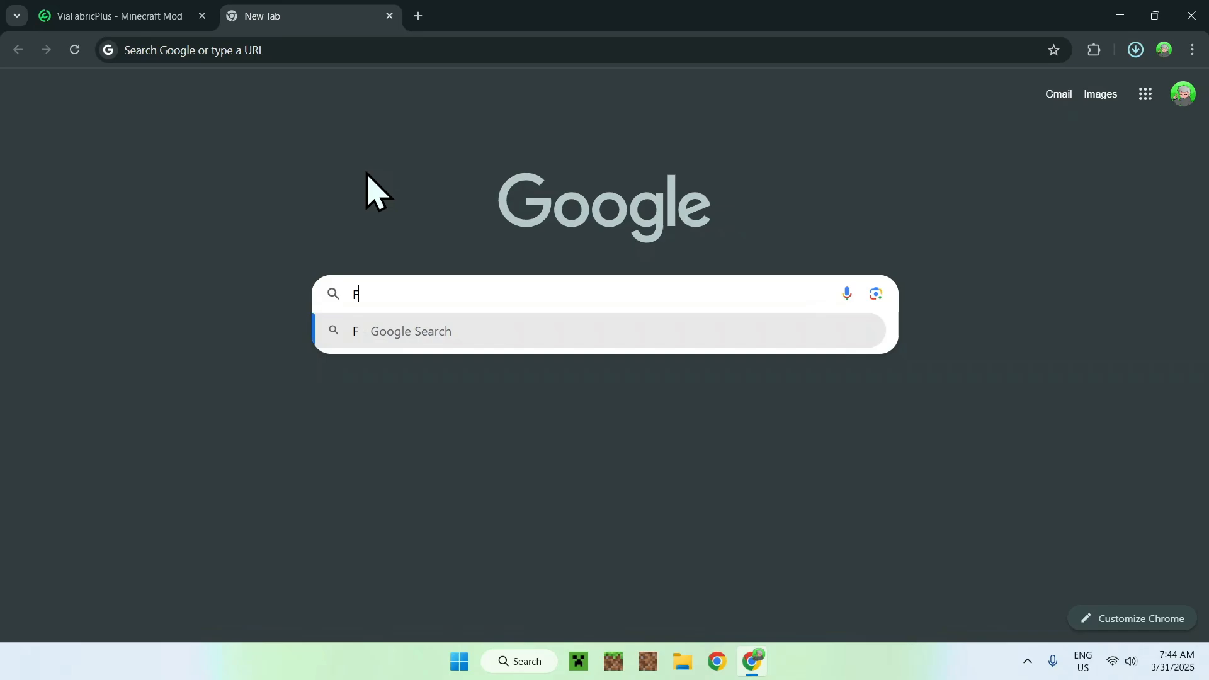
text(abric Minecraft)
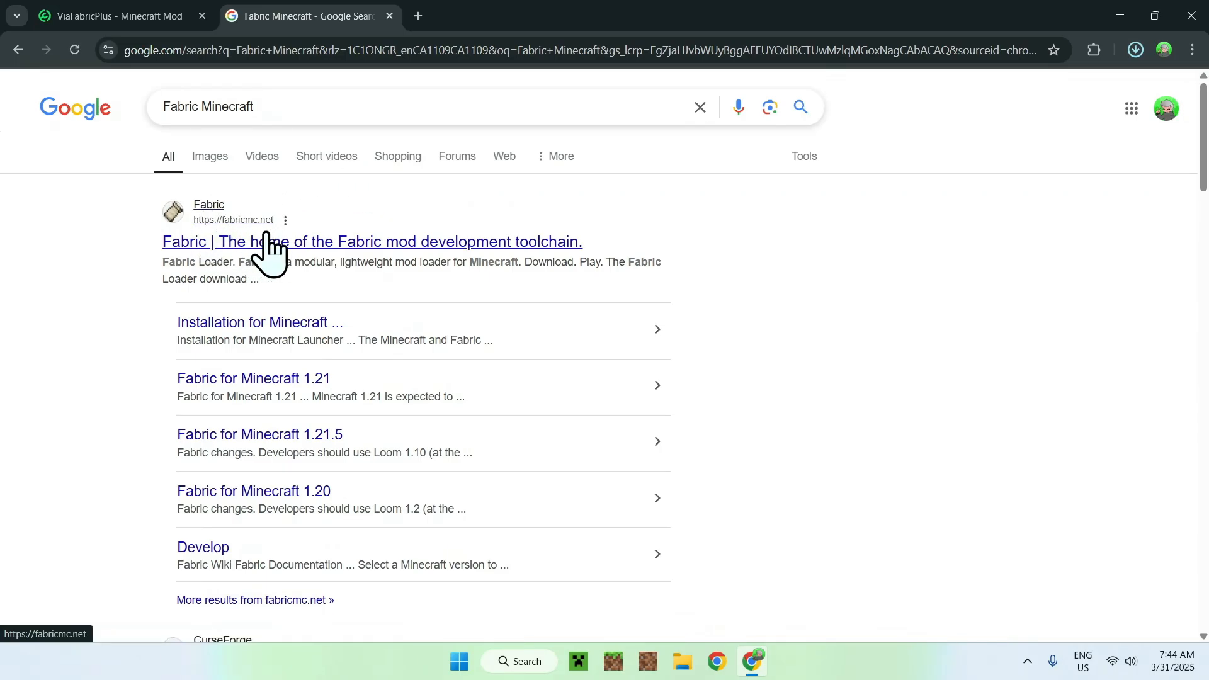
click(371, 242)
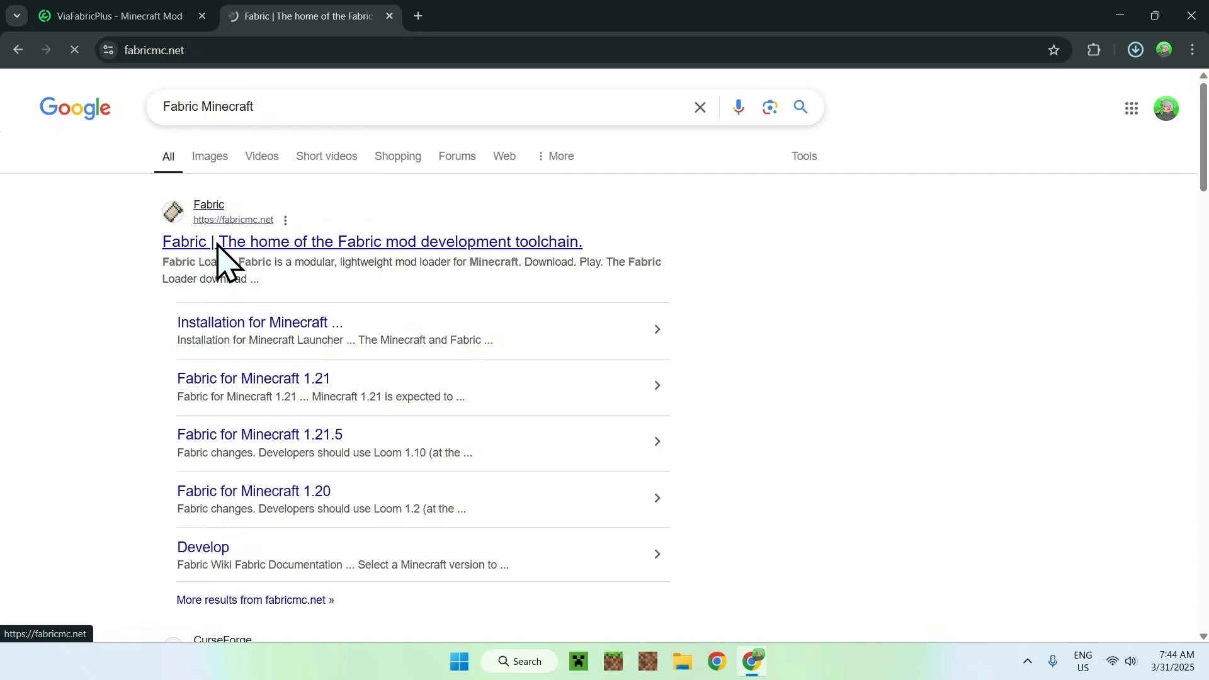
- Download the Fabric installer for Windows, fabric-installer-1.0.1.exe
click(371, 242)
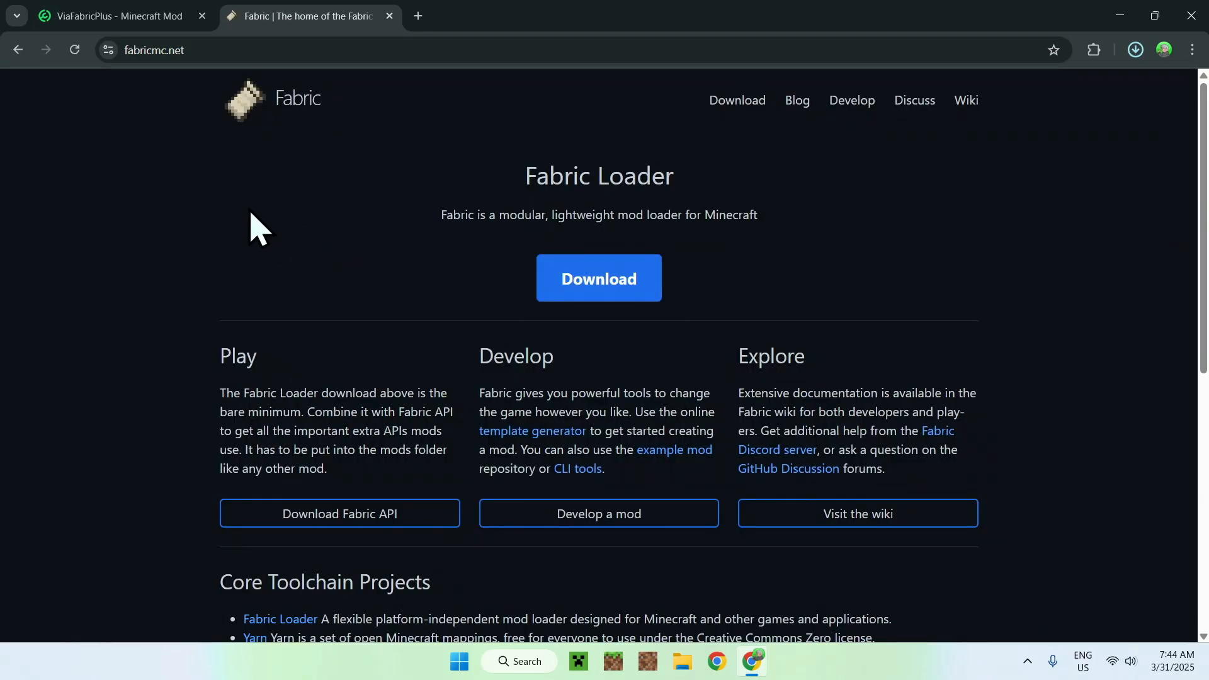
mouse_move(378, 309)
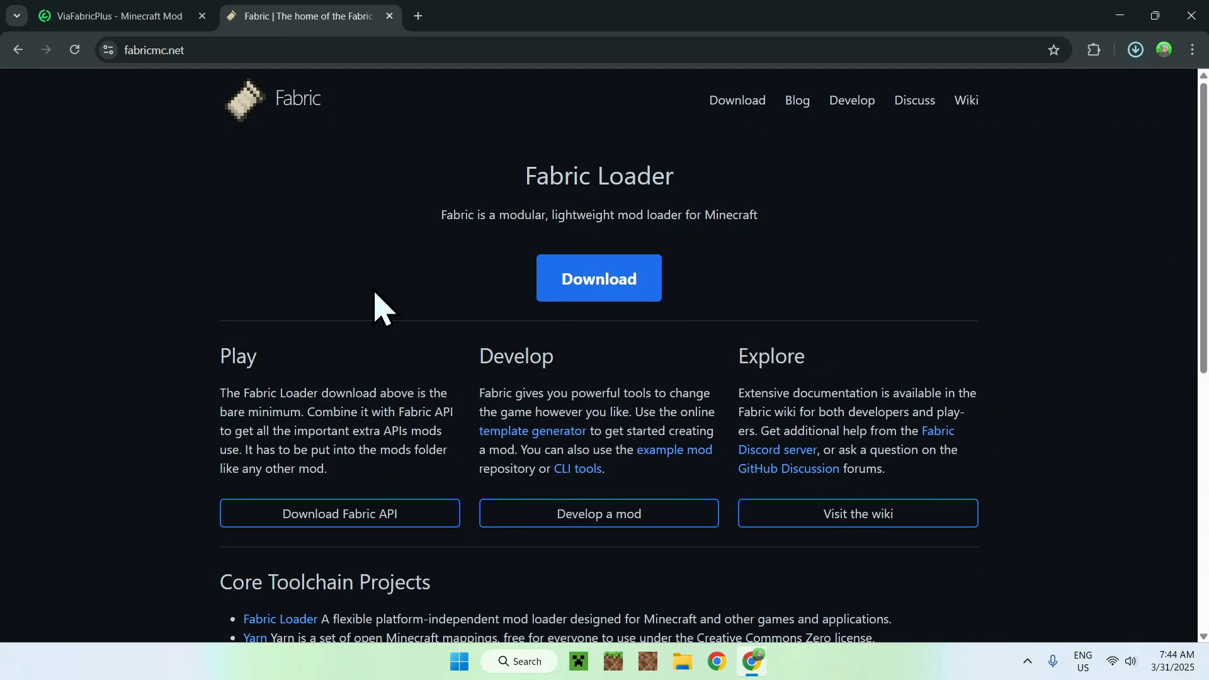
click(598, 279)
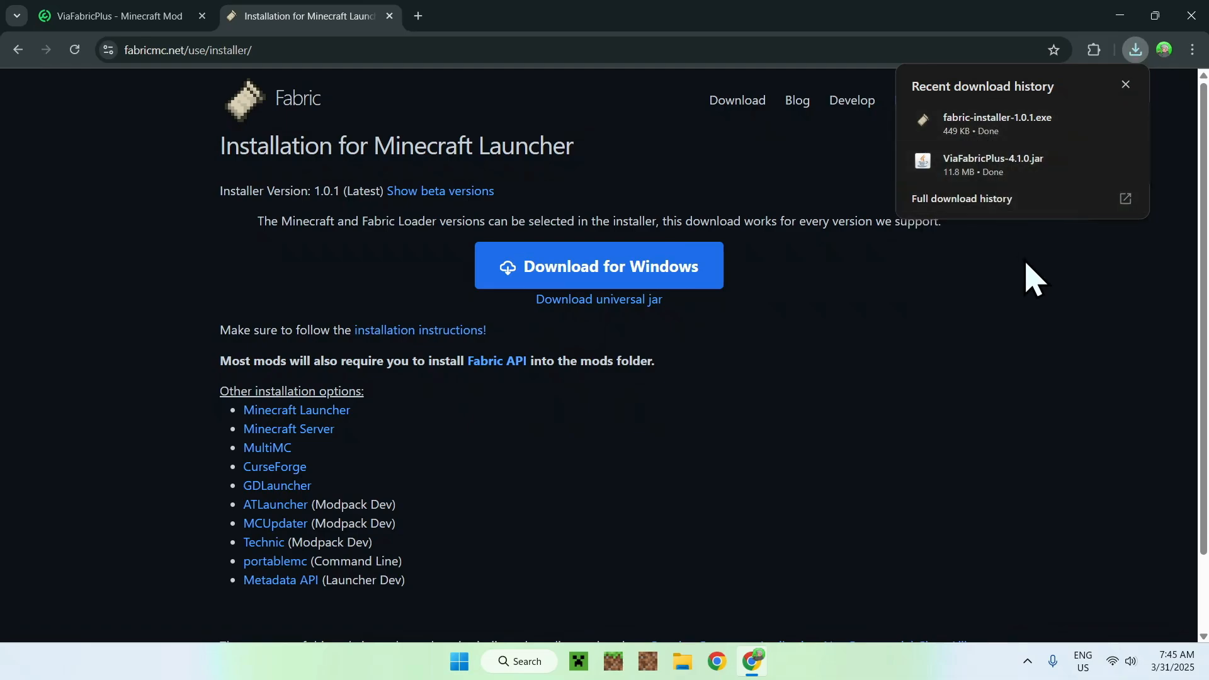
mouse_move(1185, 152)
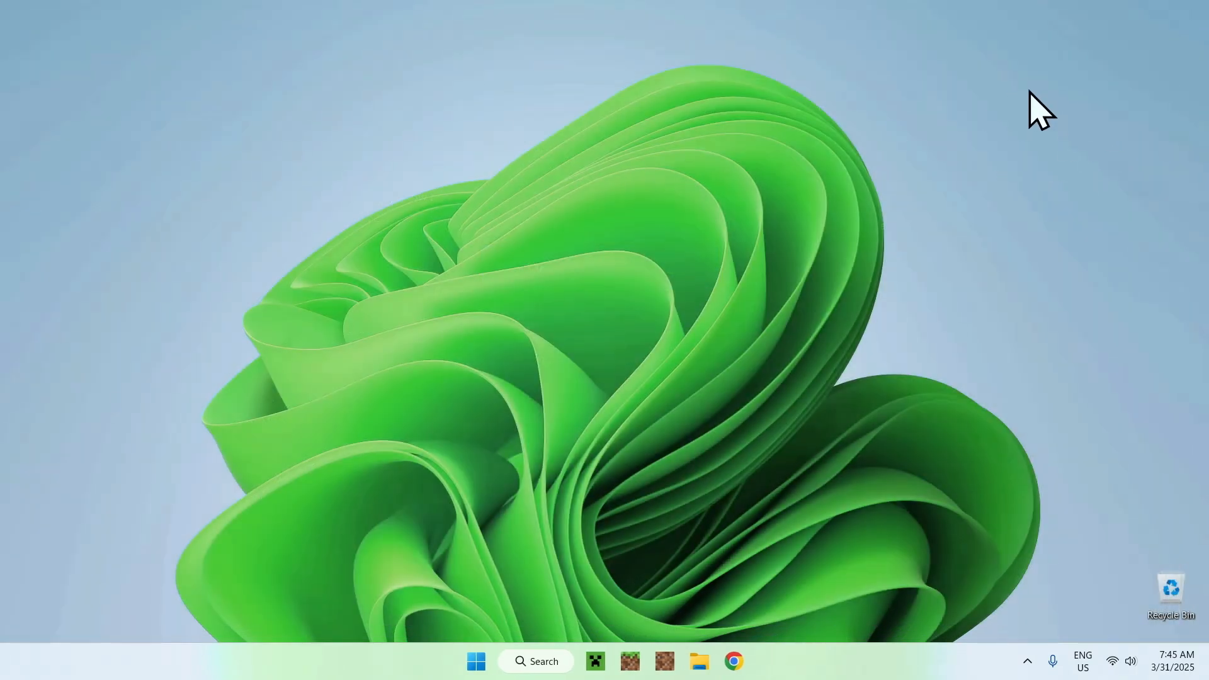
mouse_move(770, 116)
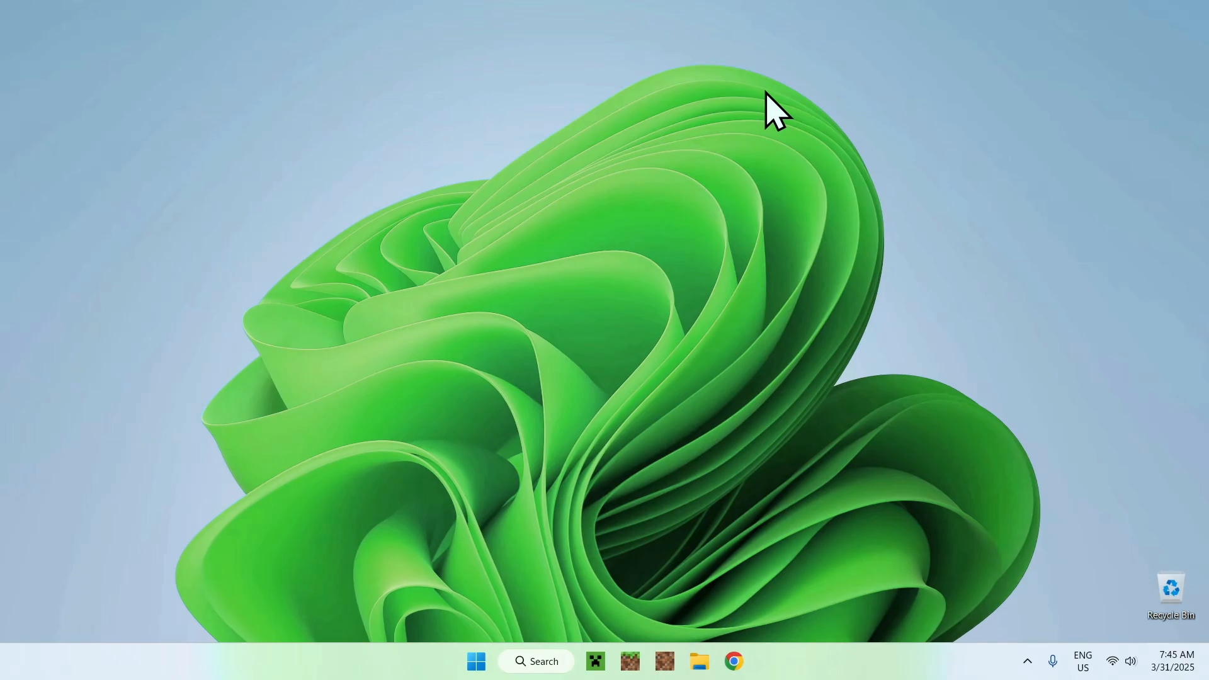
- Run fabric-installer-1.0.1.exe from Downloads and install Fabric Loader 0.16.10 for Minecraft 1.21.5
click(699, 662)
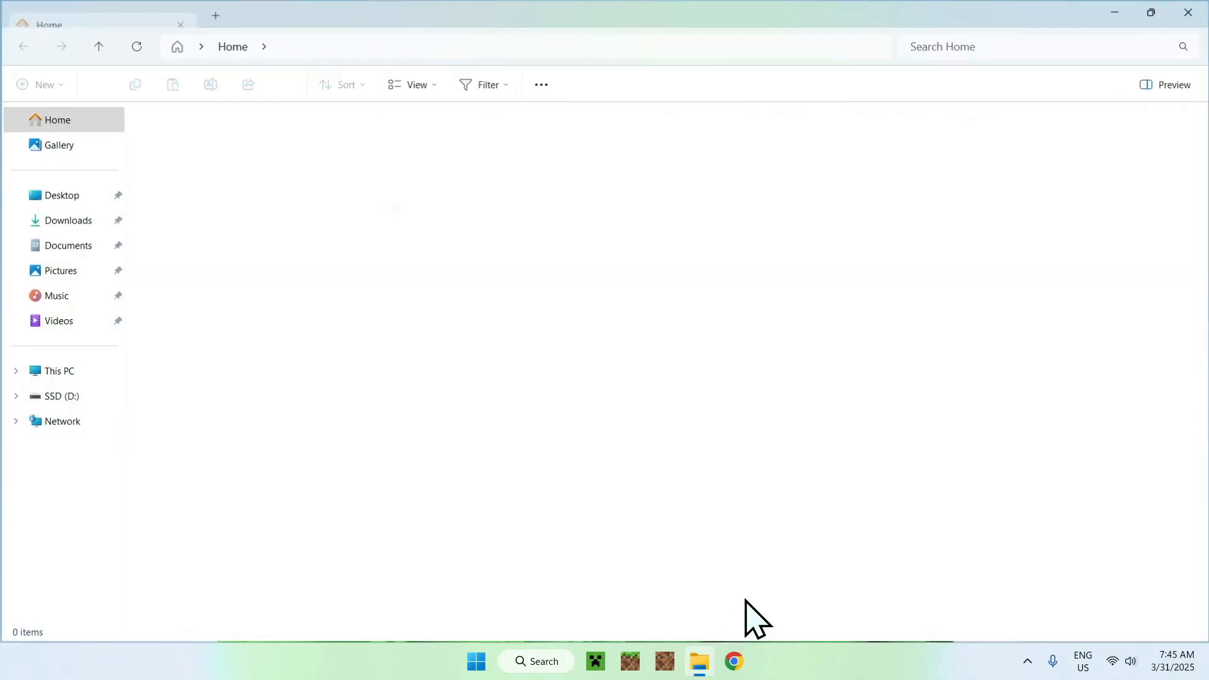
click(68, 220)
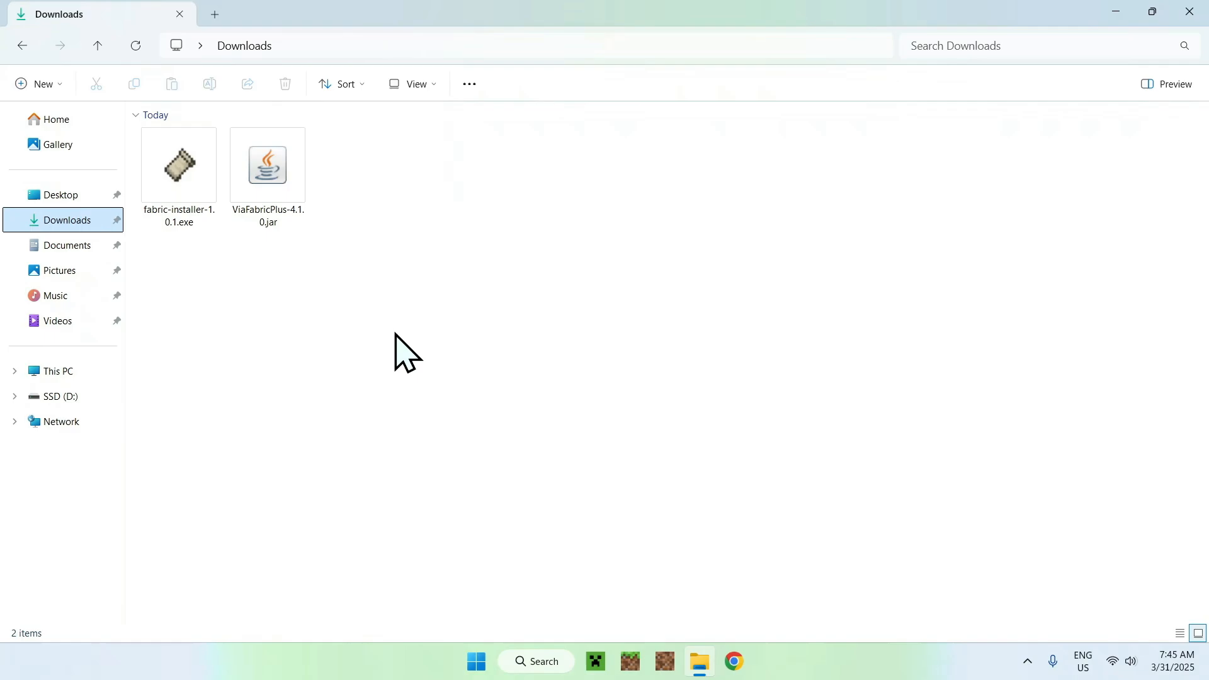
mouse_move(425, 228)
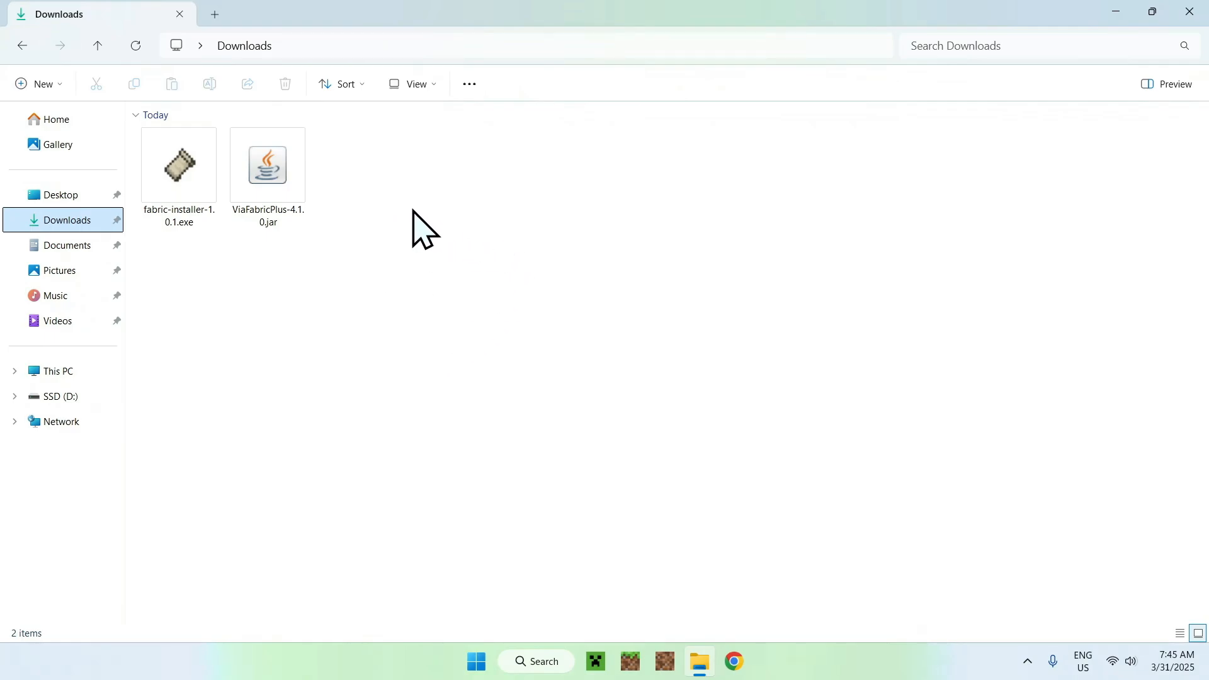
click(177, 164)
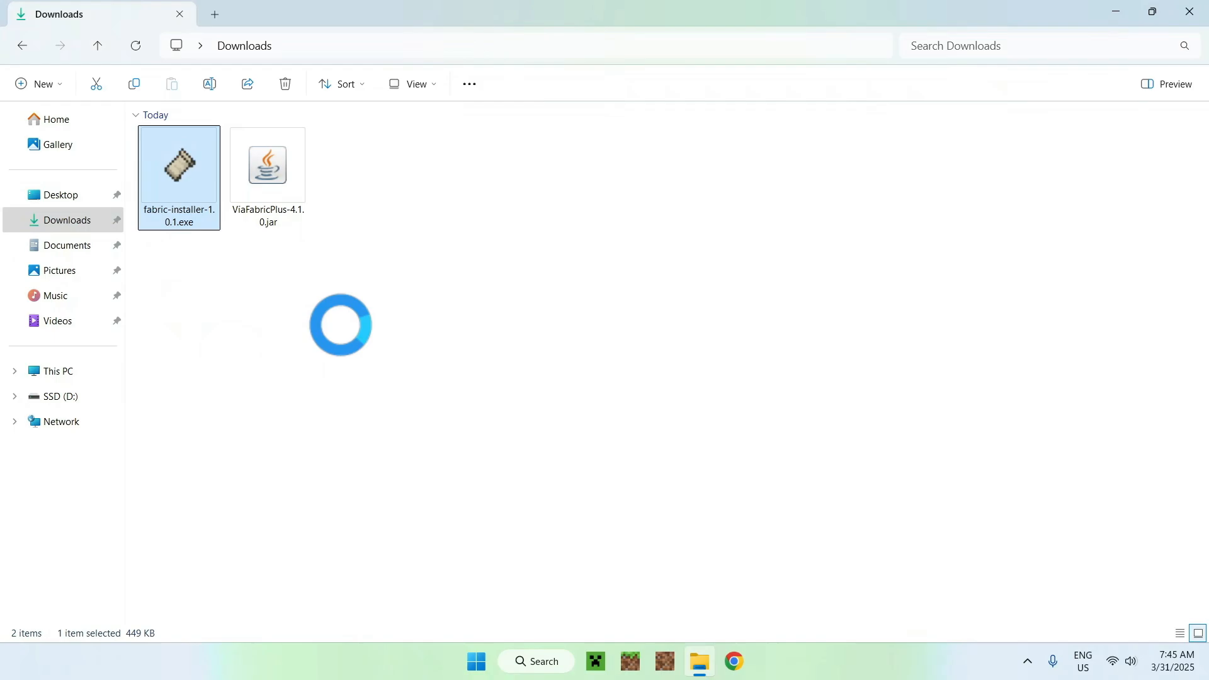
double_click(177, 164)
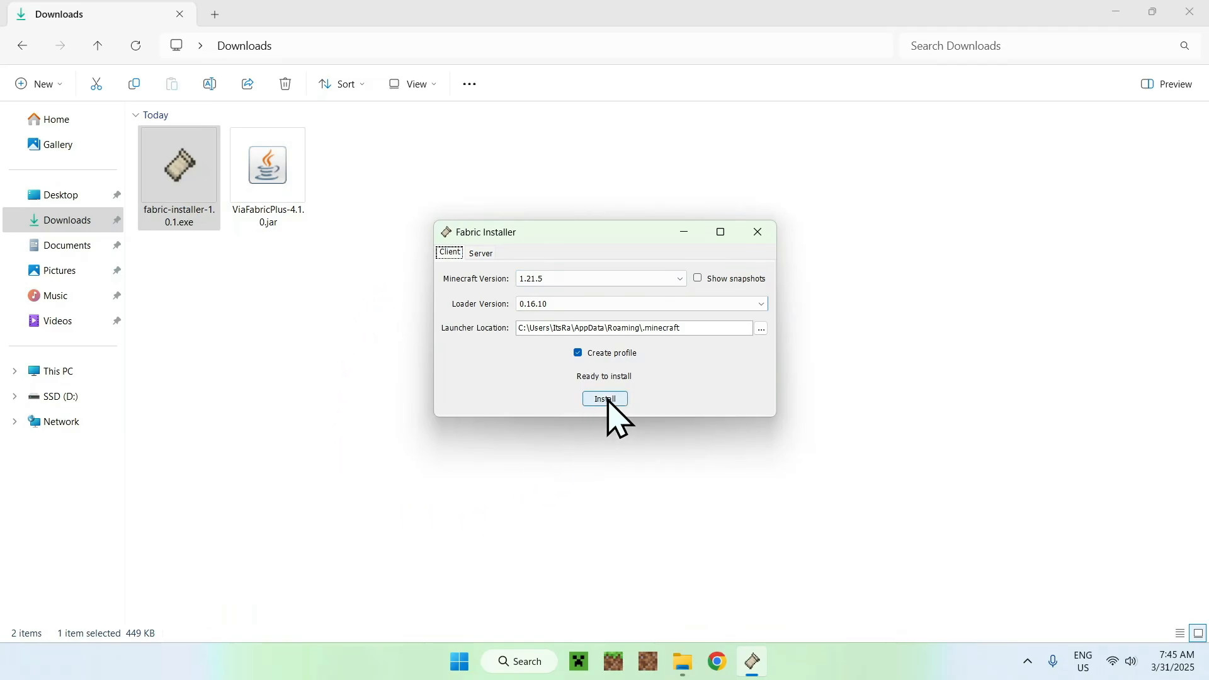
click(604, 399)
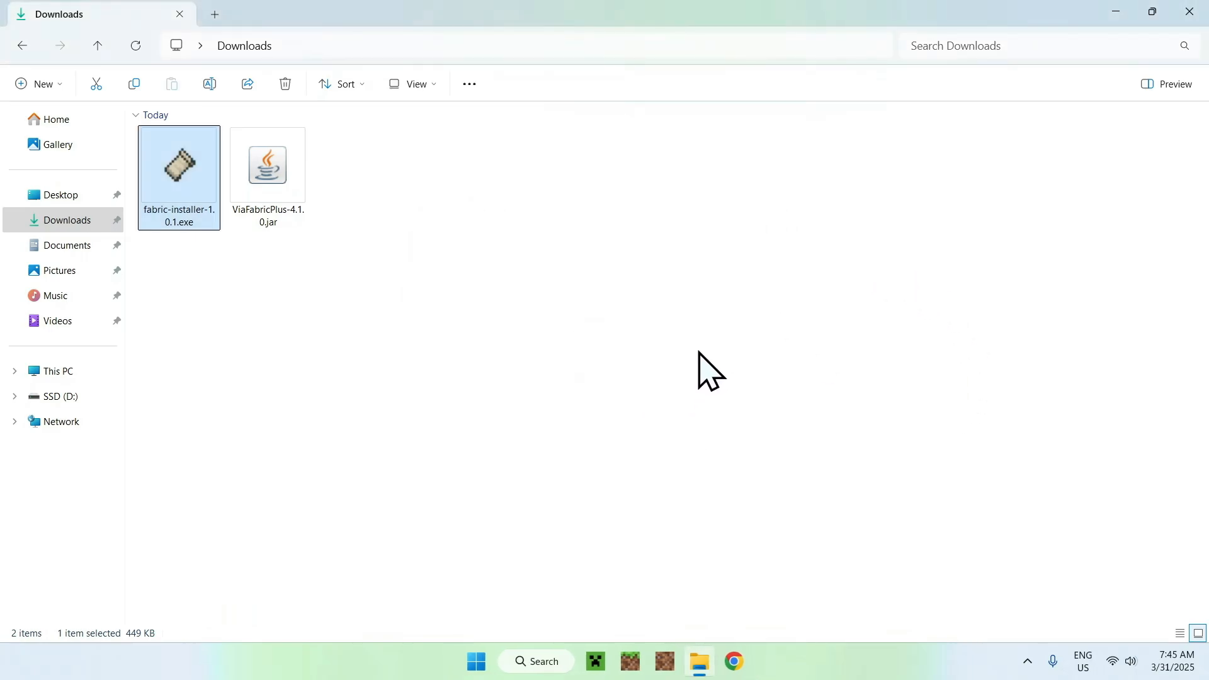
- Locate the fabric-loader-1.21.5 installation in the launcher and open its .minecraft folder
click(595, 661)
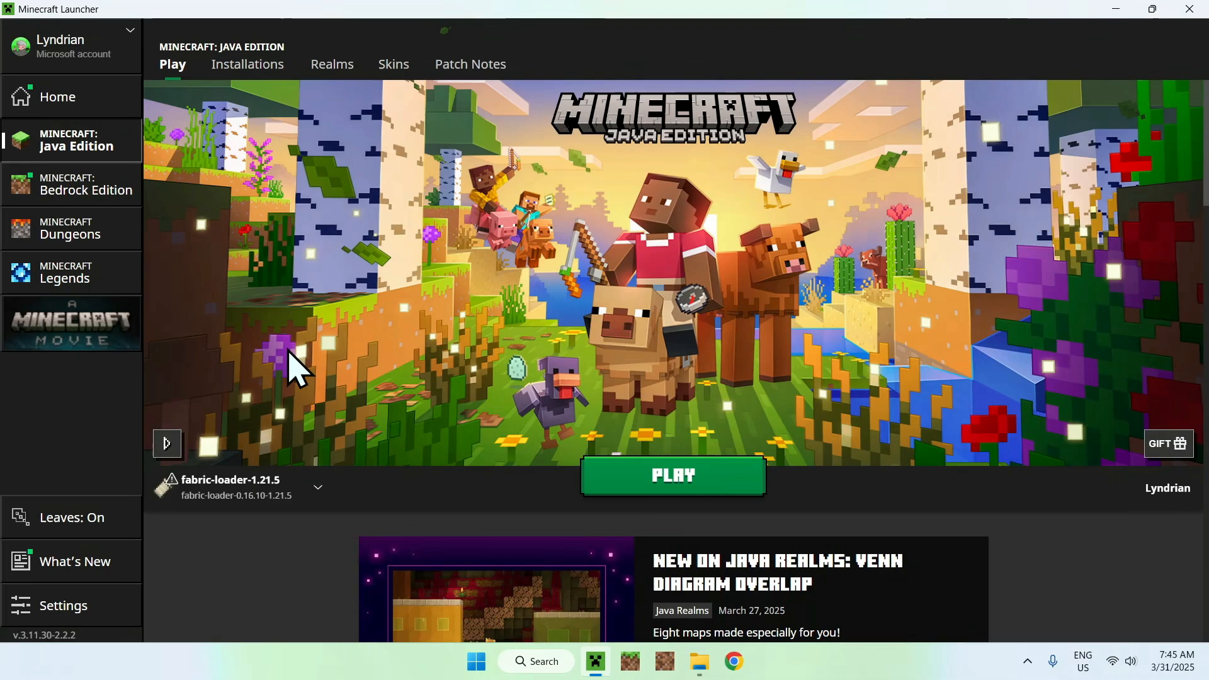
mouse_move(255, 408)
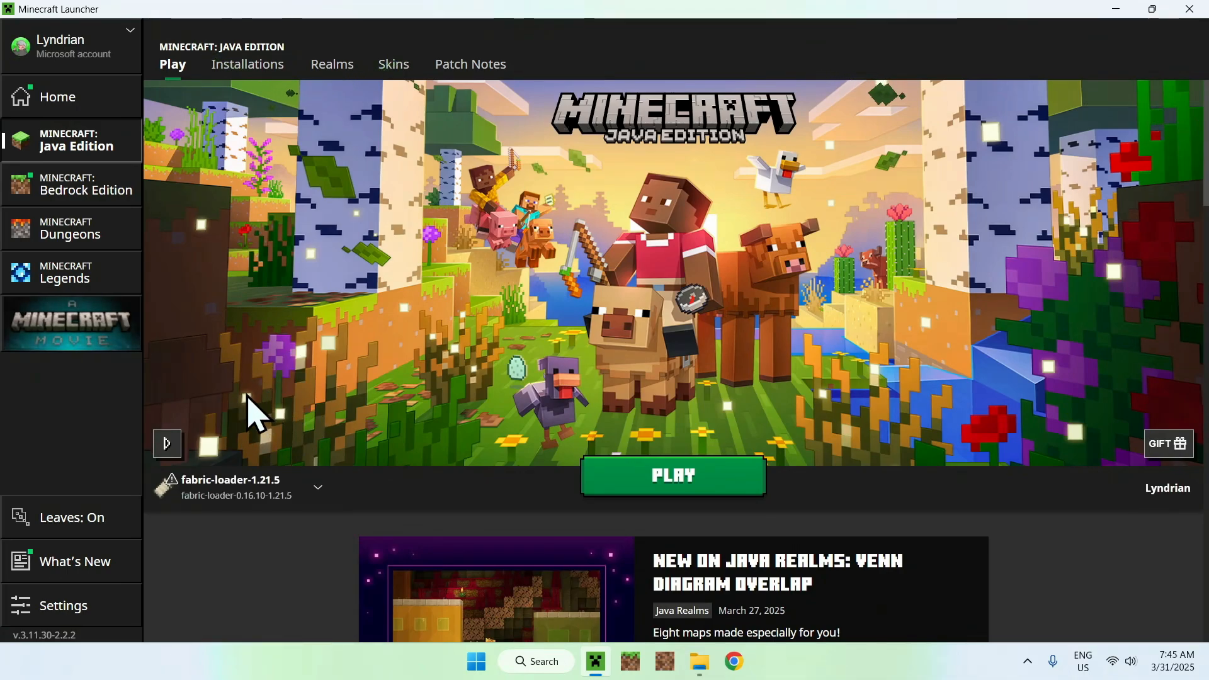
mouse_move(229, 108)
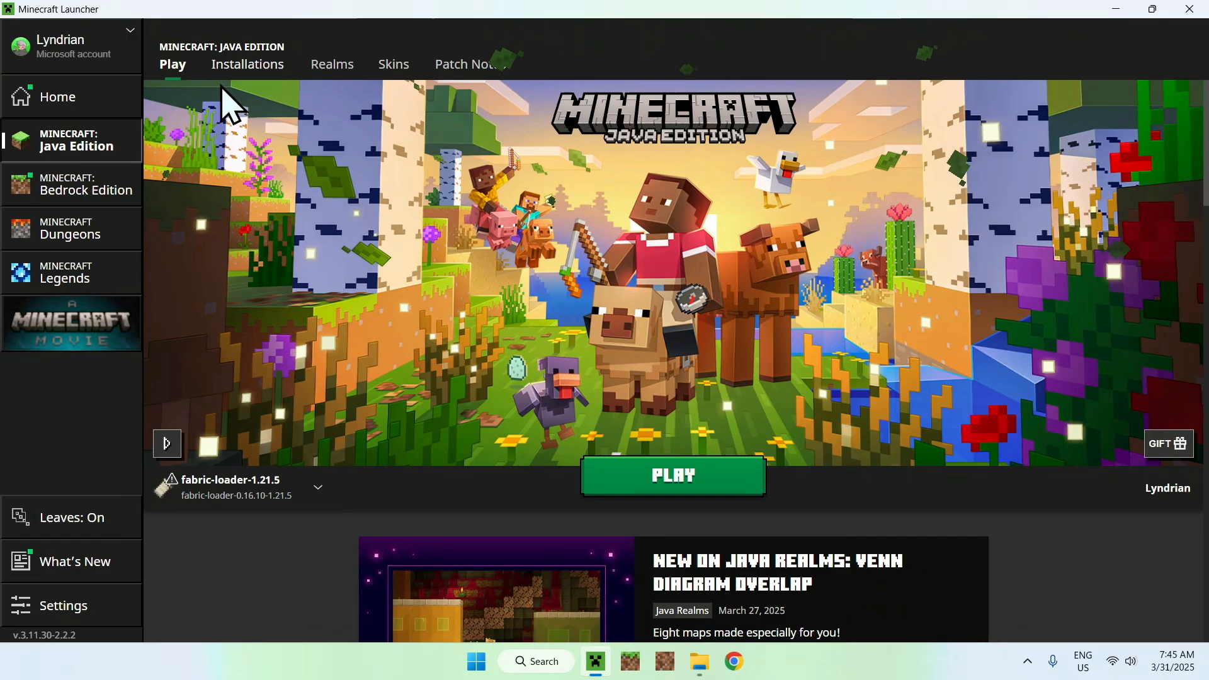
click(247, 65)
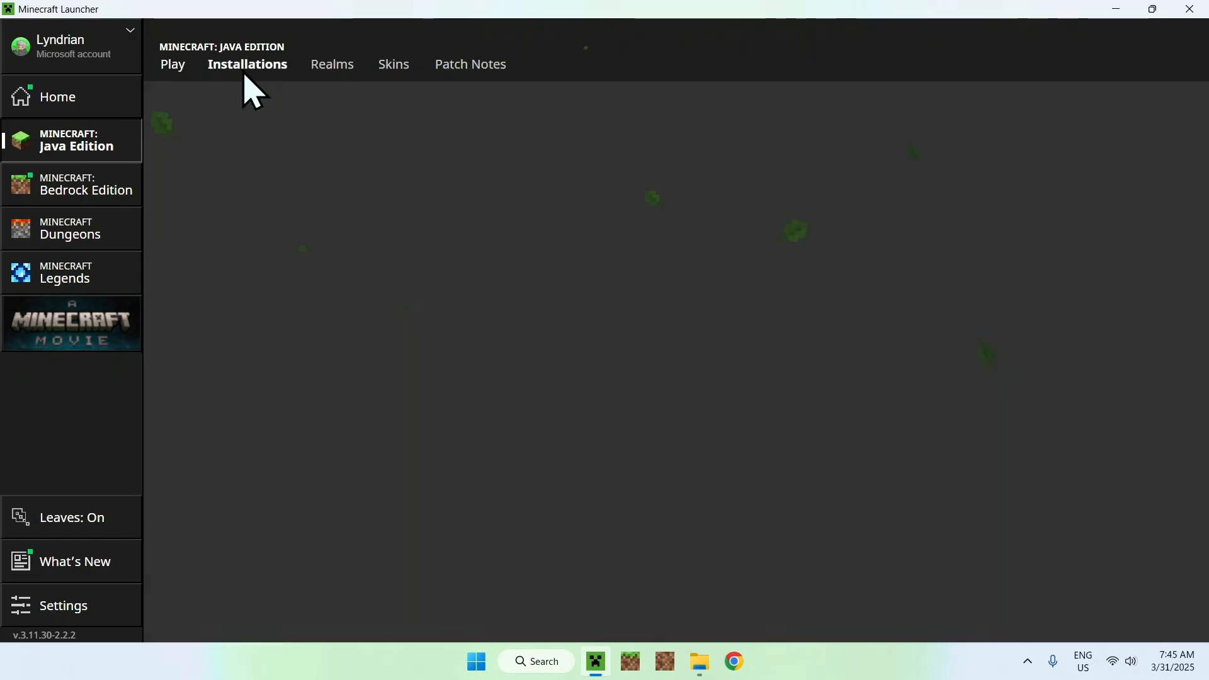
click(247, 64)
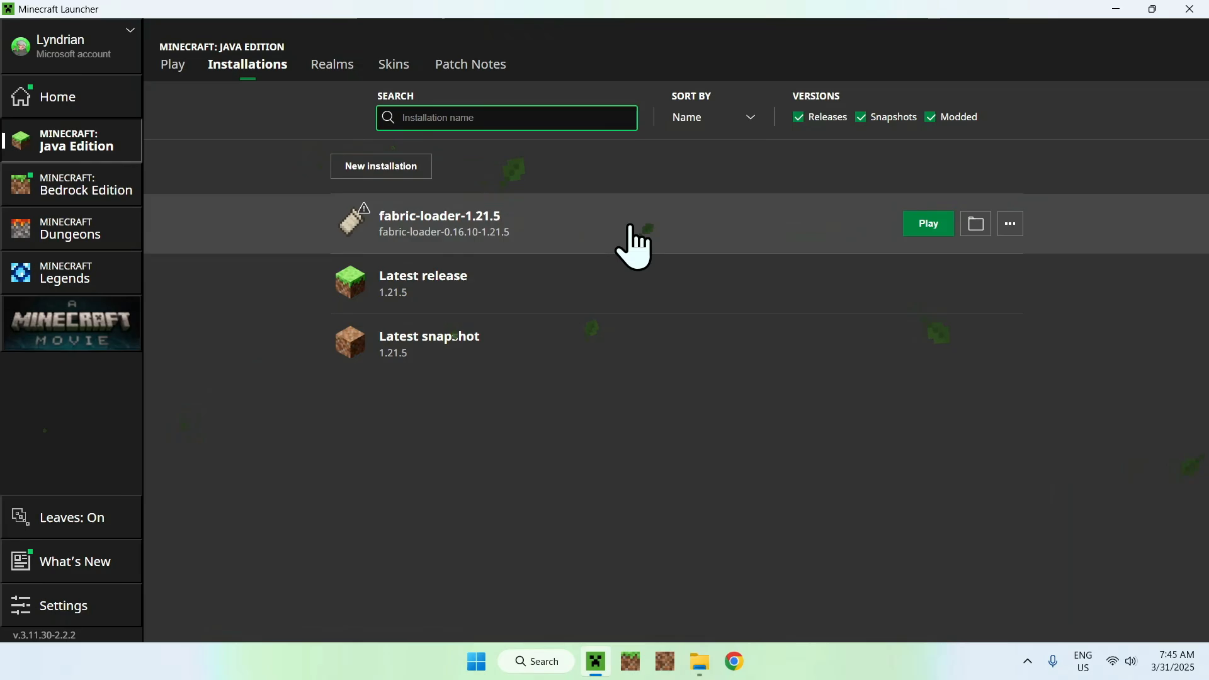
click(973, 224)
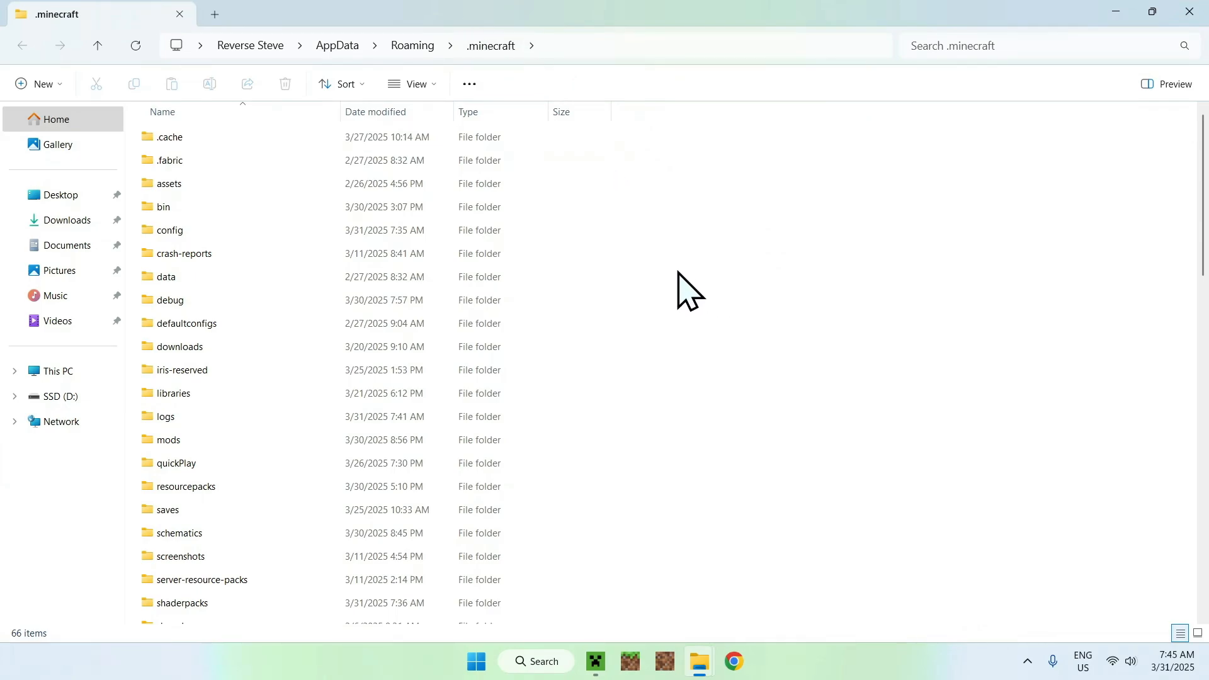
- Copy ViaFabricPlus-4.1.0.jar from Downloads into the .minecraft mods folder
click(168, 440)
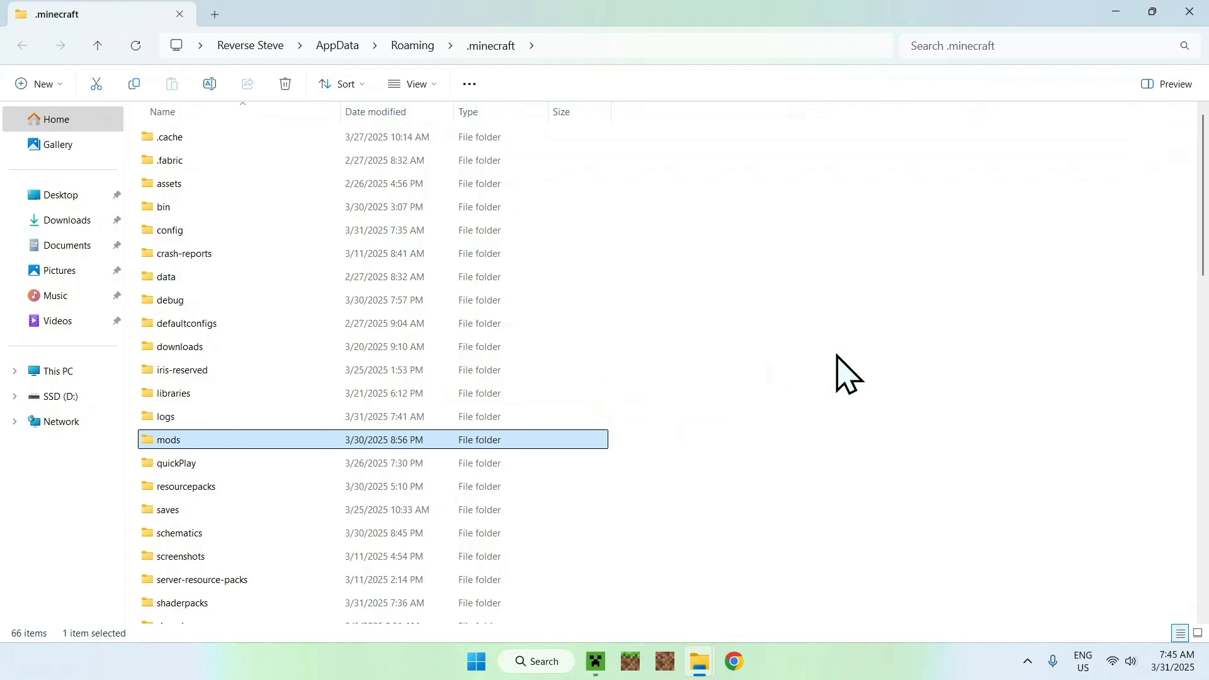
mouse_move(299, 453)
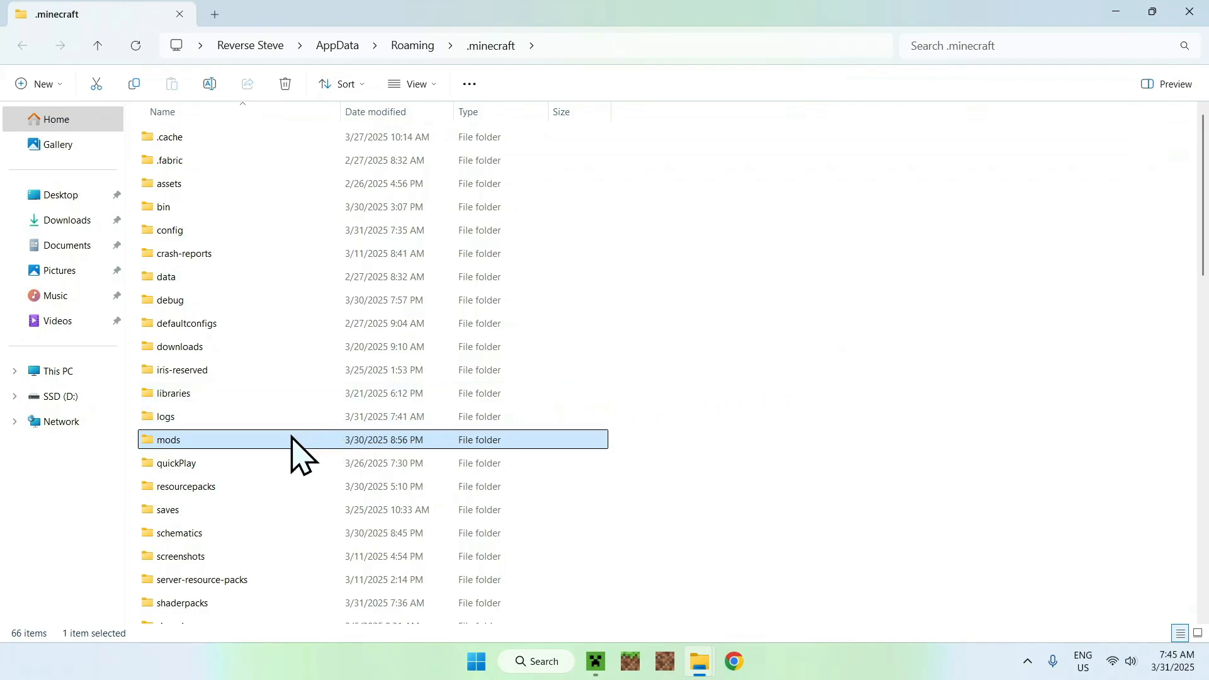
double_click(168, 440)
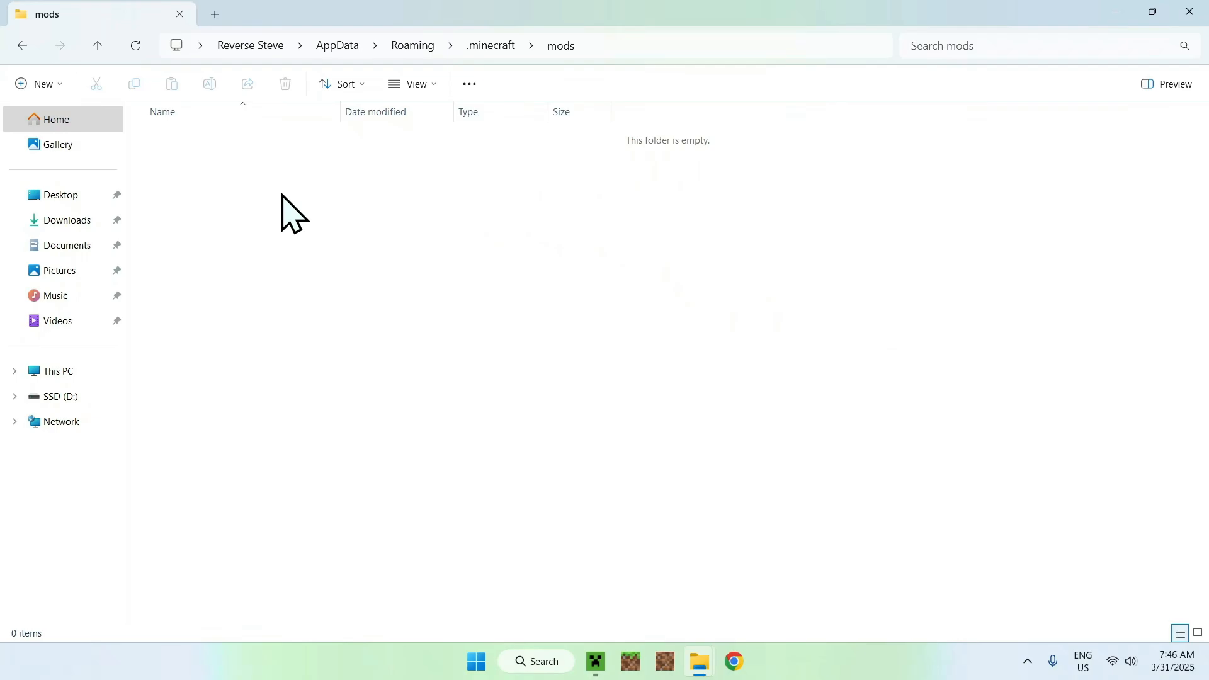
click(67, 219)
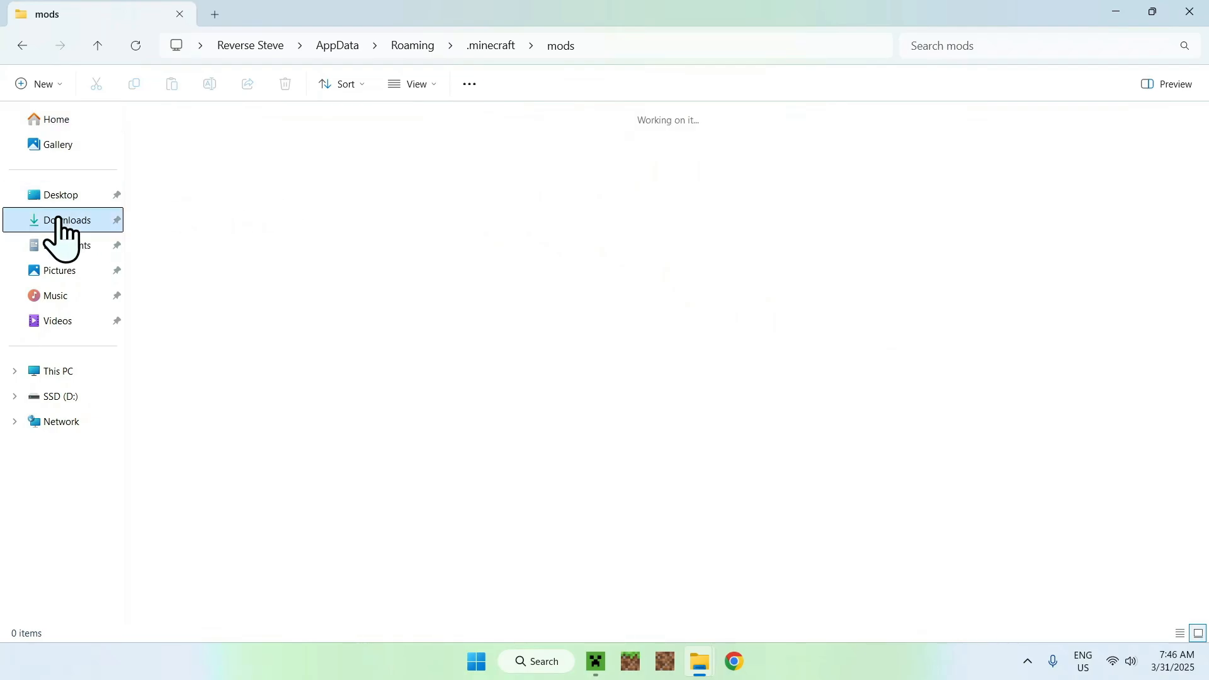
click(68, 219)
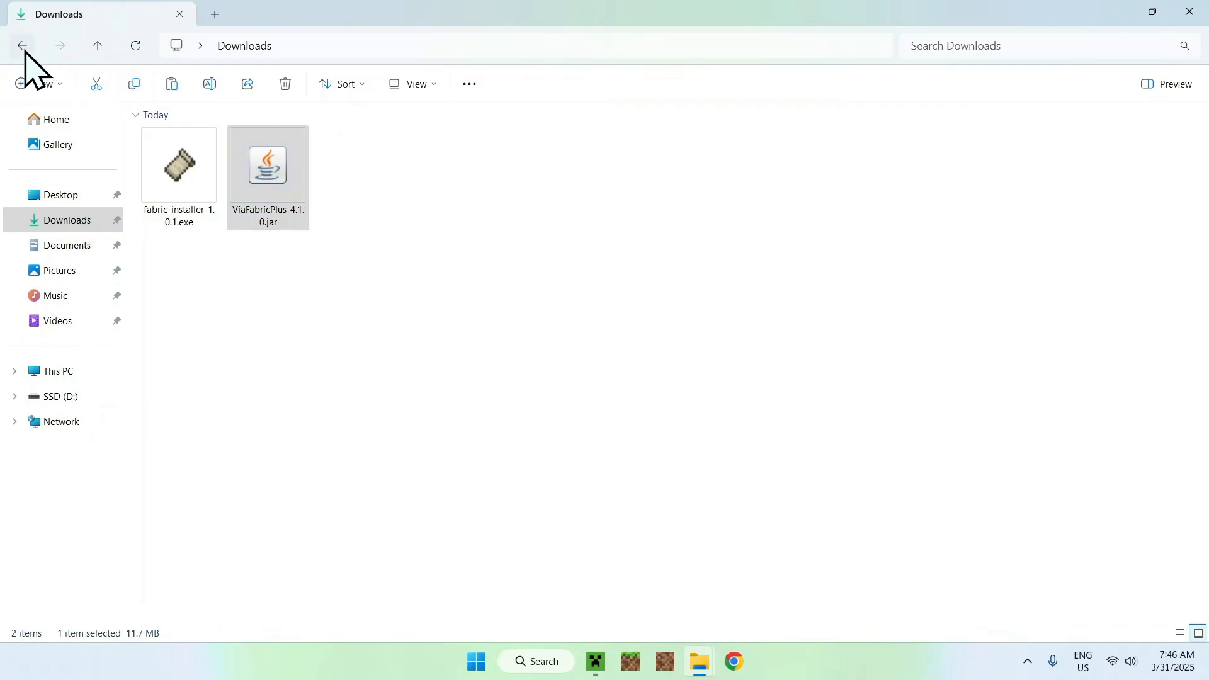
mouse_move(22, 45)
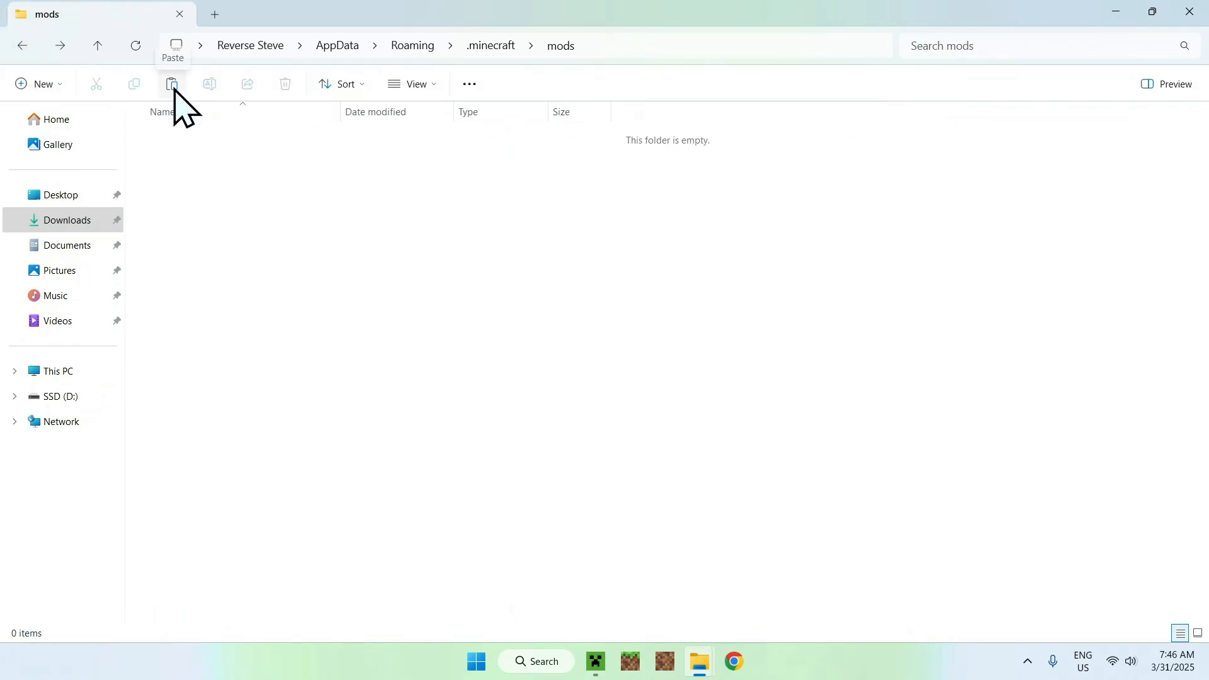
click(172, 83)
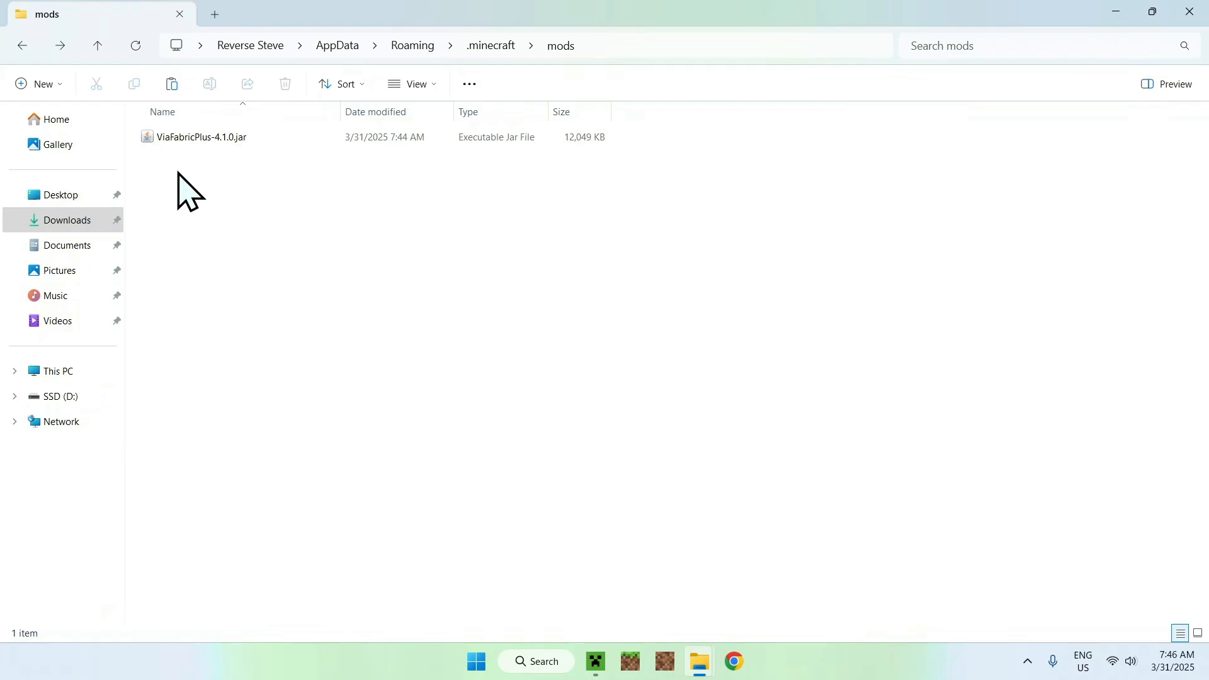
mouse_move(733, 174)
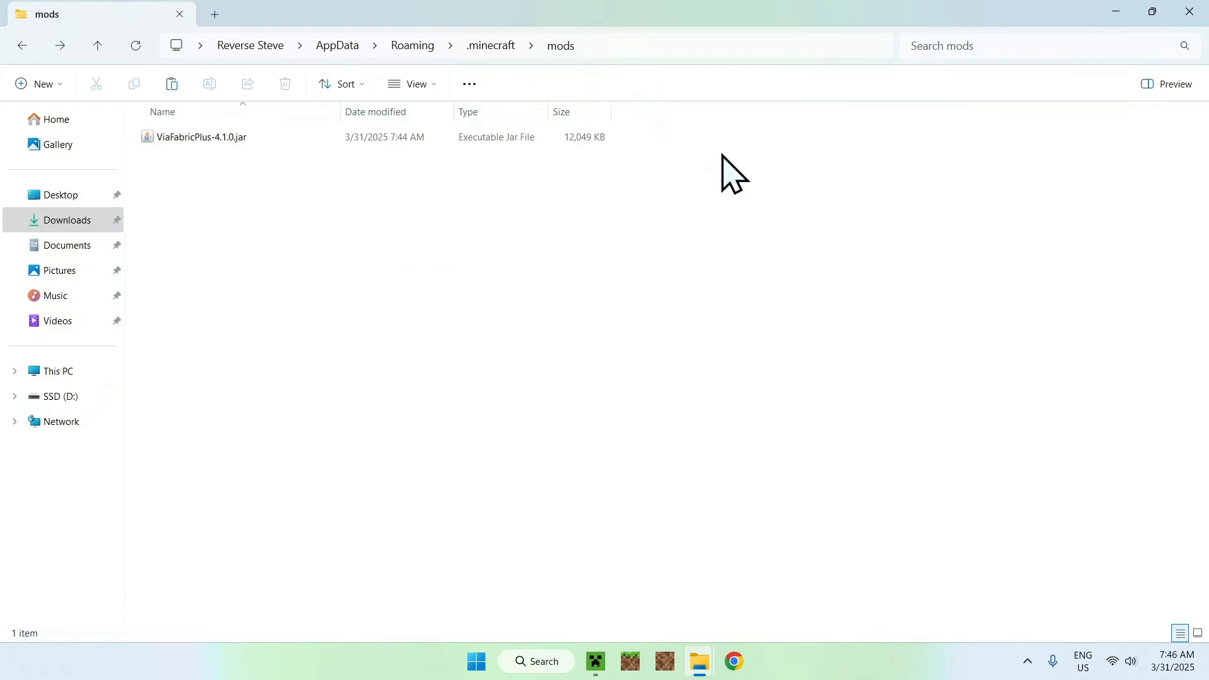
mouse_move(694, 154)
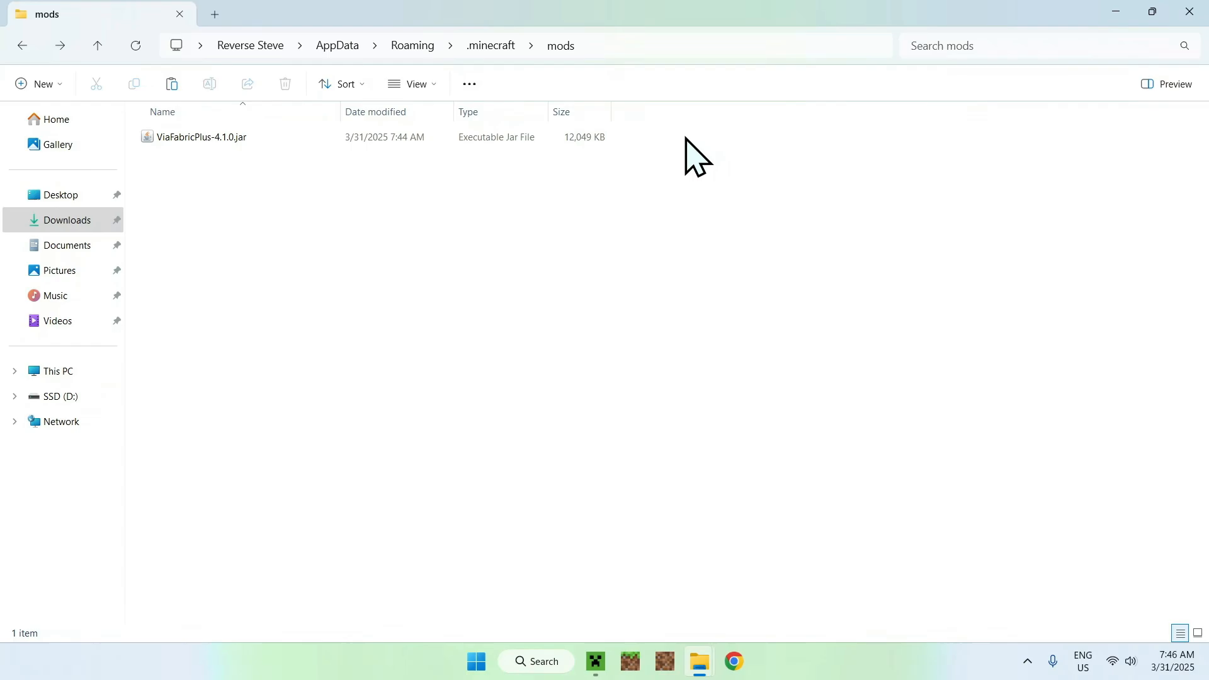
mouse_move(388, 432)
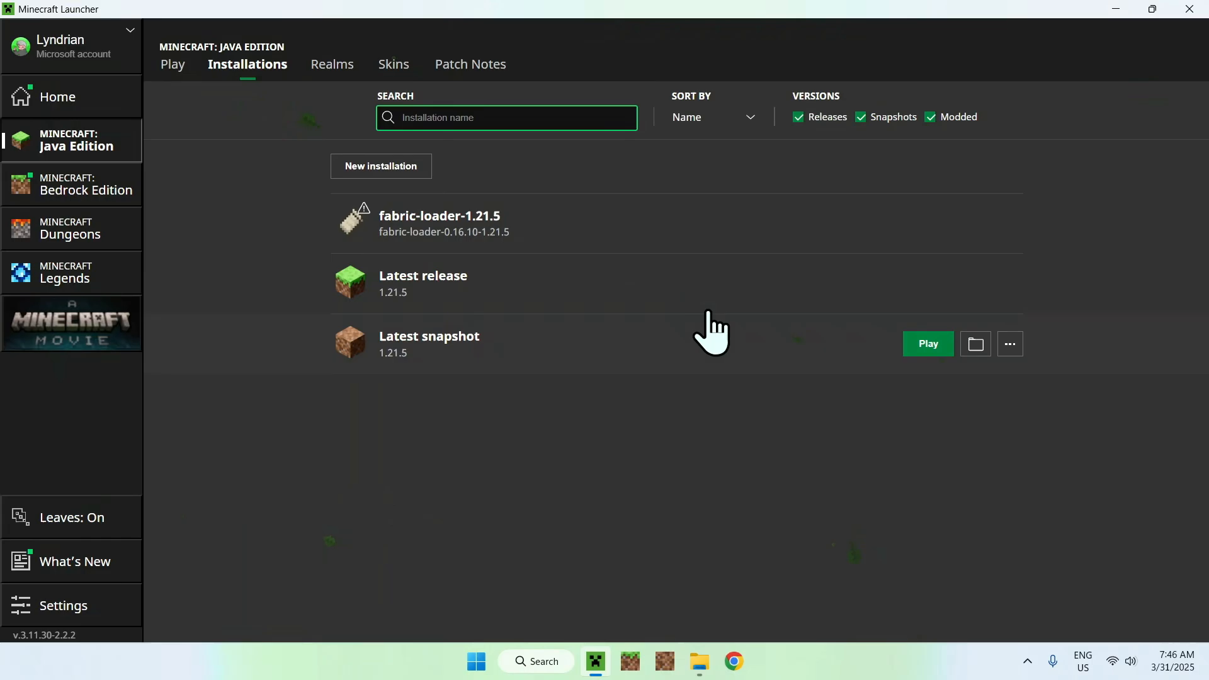
- Launch Minecraft 1.21.5 with the fabric-loader-1.21.5 profile from the Play page
click(172, 64)
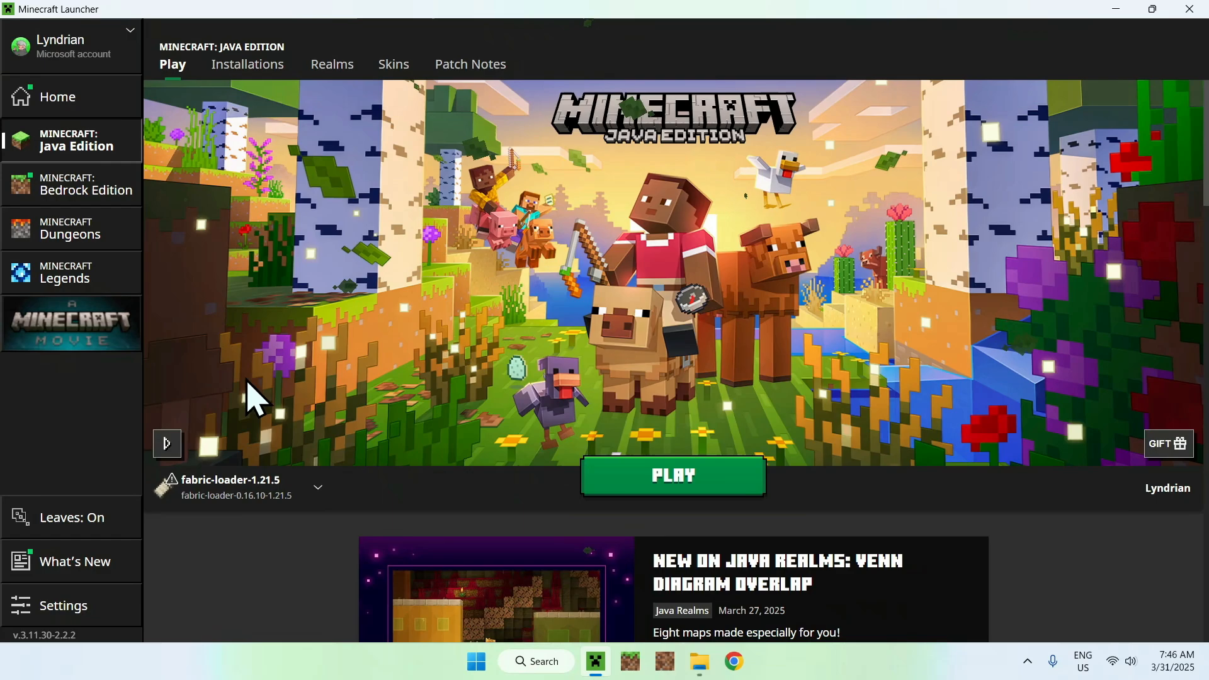
click(671, 475)
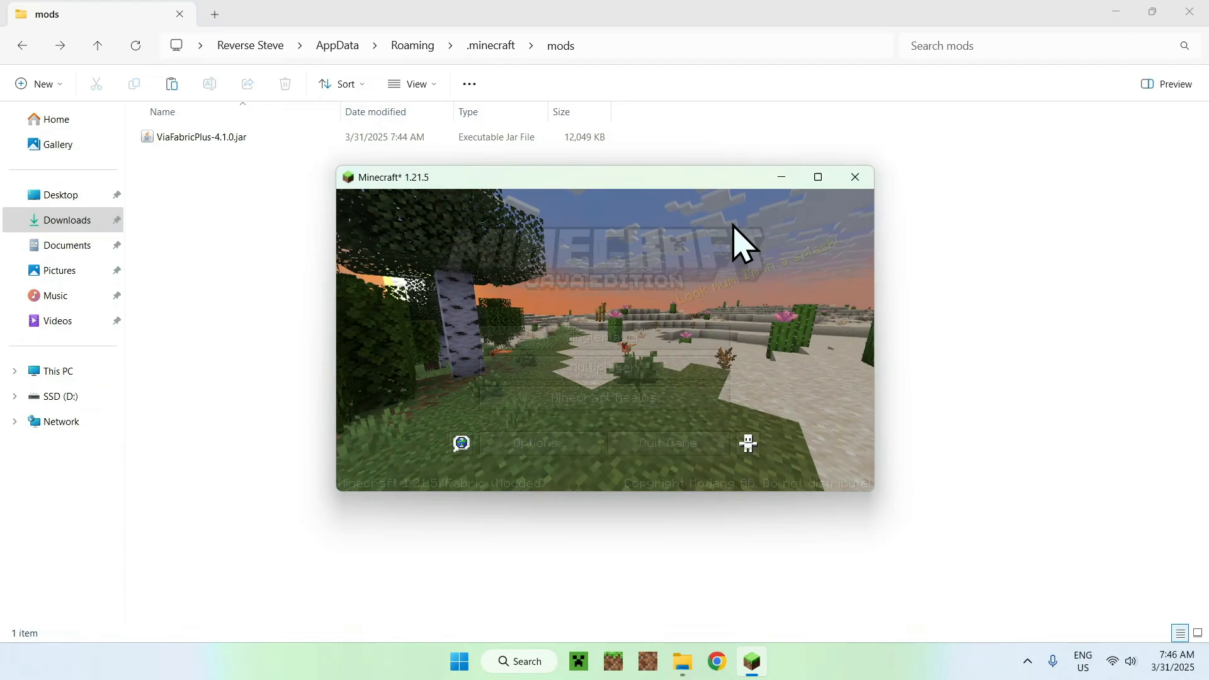
- Maximize the game, enter Multiplayer and view the ViaFabricPlus protocol version list with 1.21.5 active
click(816, 177)
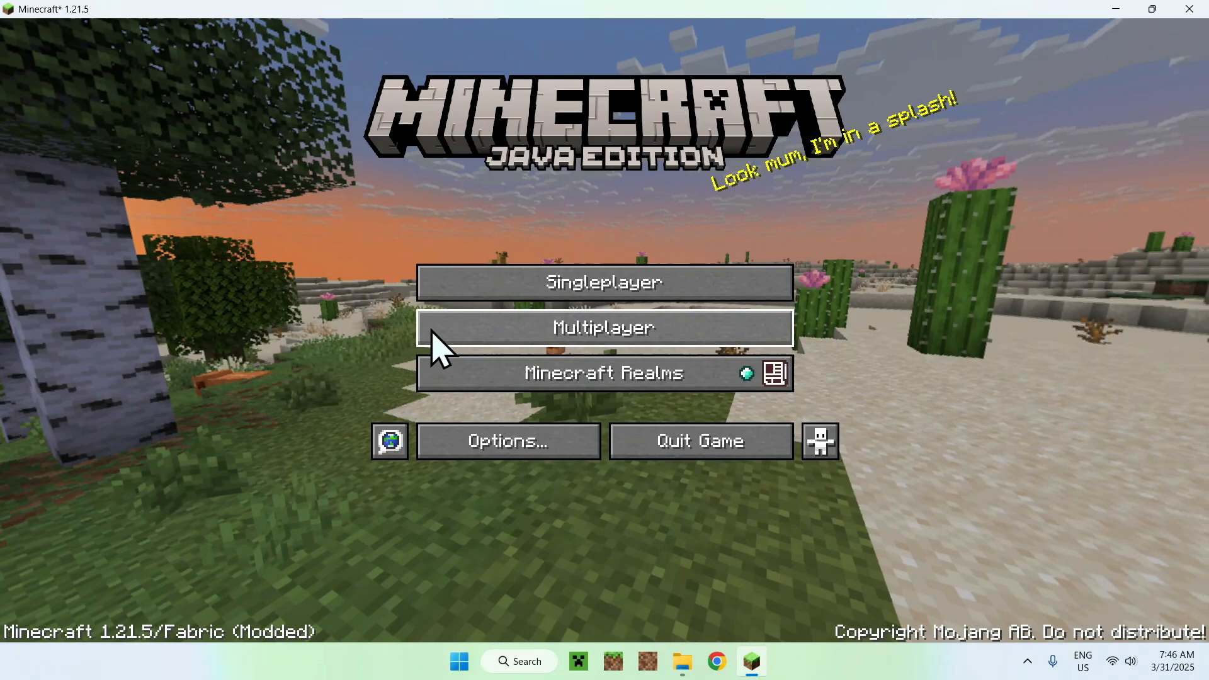
click(603, 328)
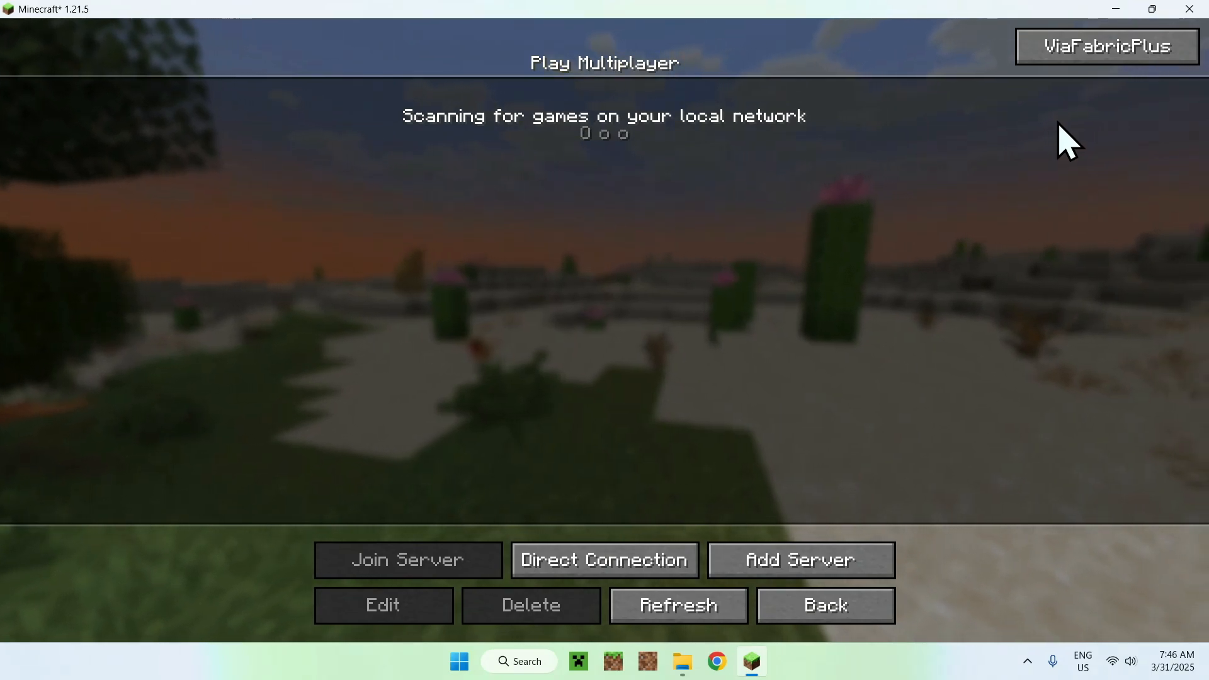
click(1106, 45)
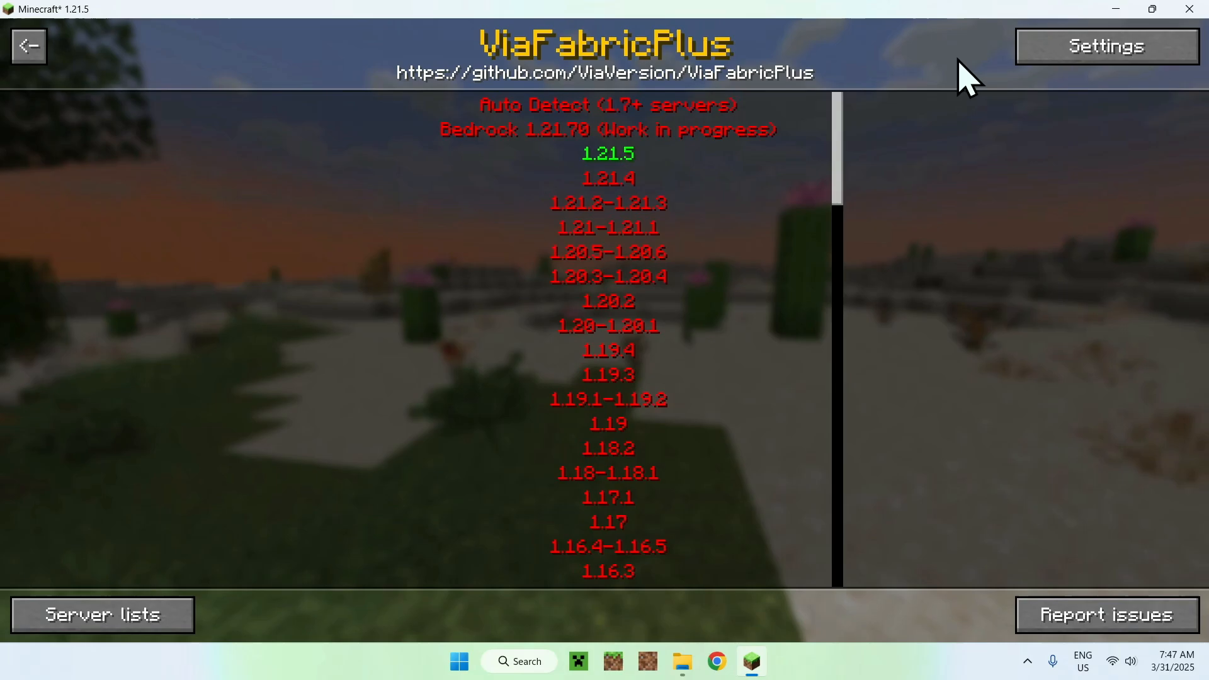
scroll(down, 3)
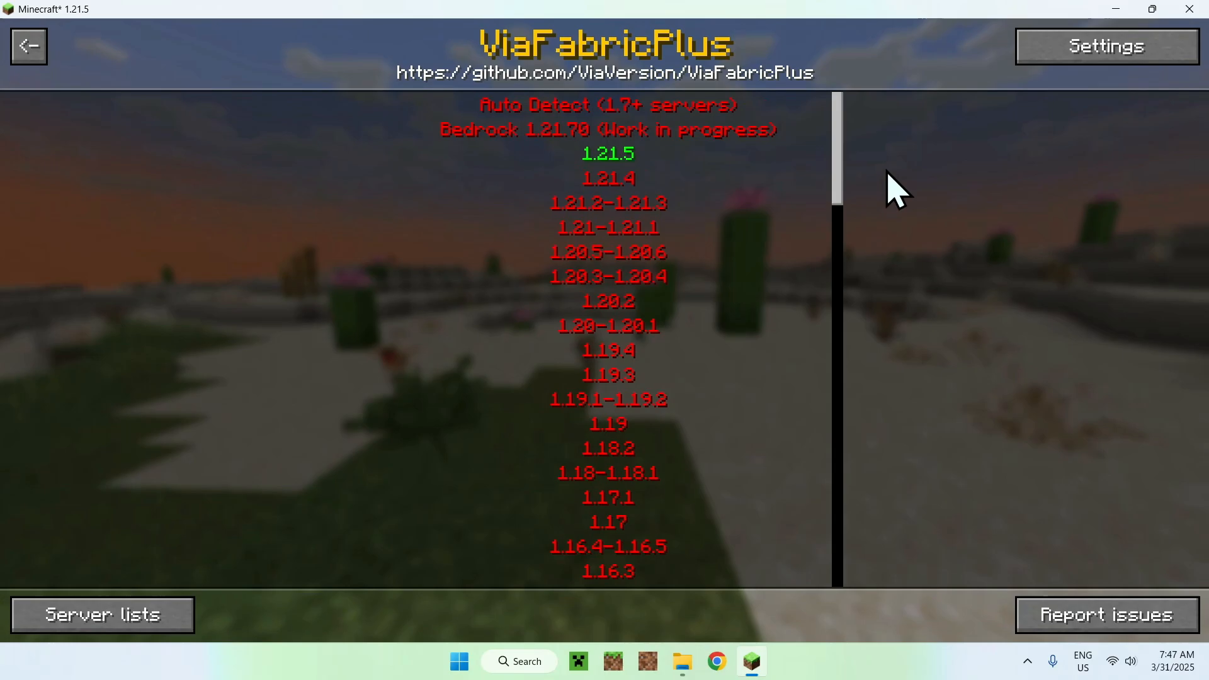
mouse_move(367, 470)
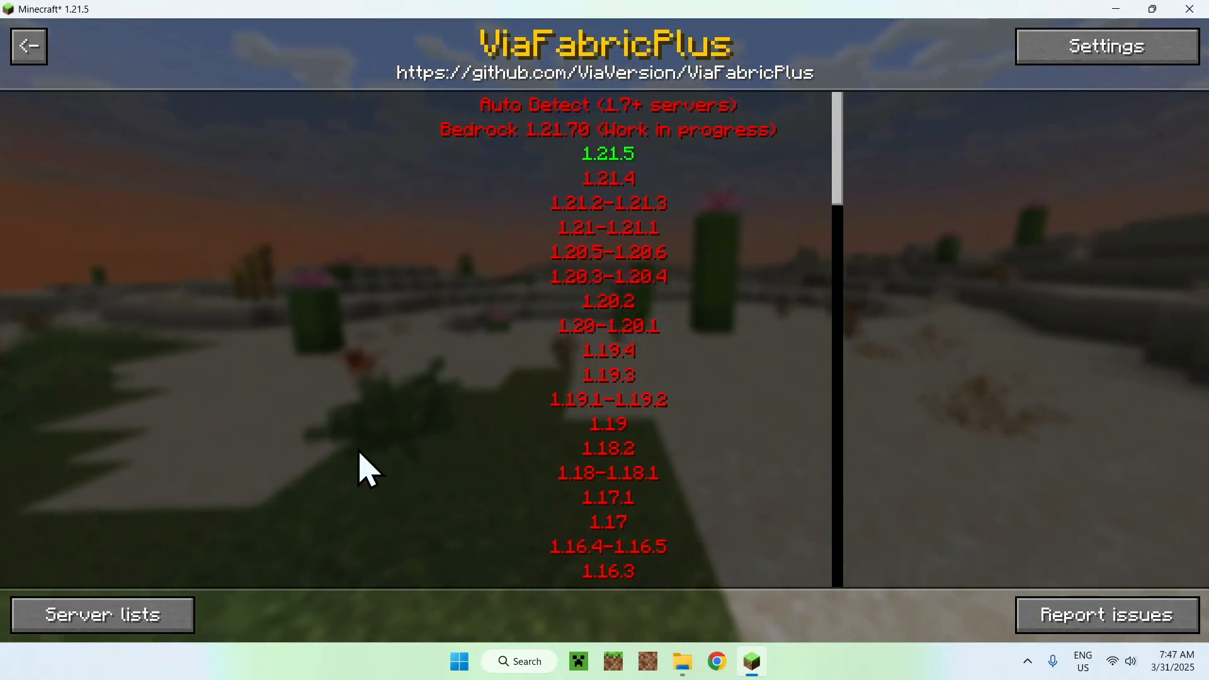
mouse_move(324, 389)
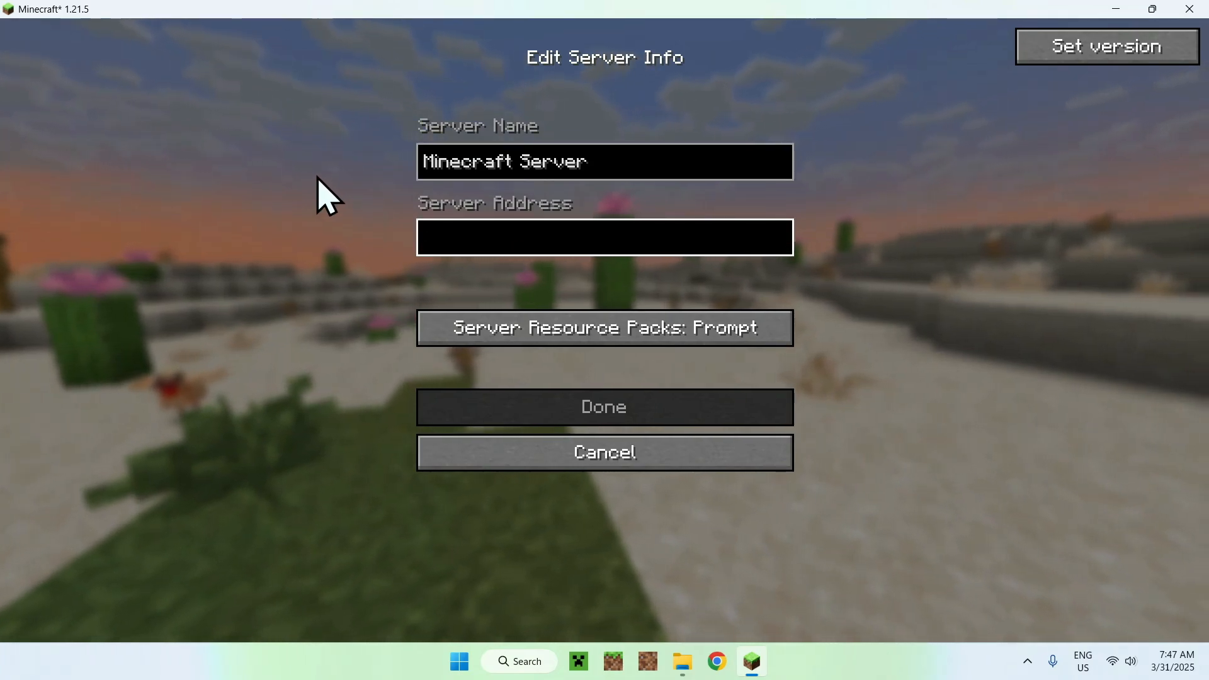
- Save a server entry with address pvplegacy.net and go back to the title screen
text(pvplegacy.n)
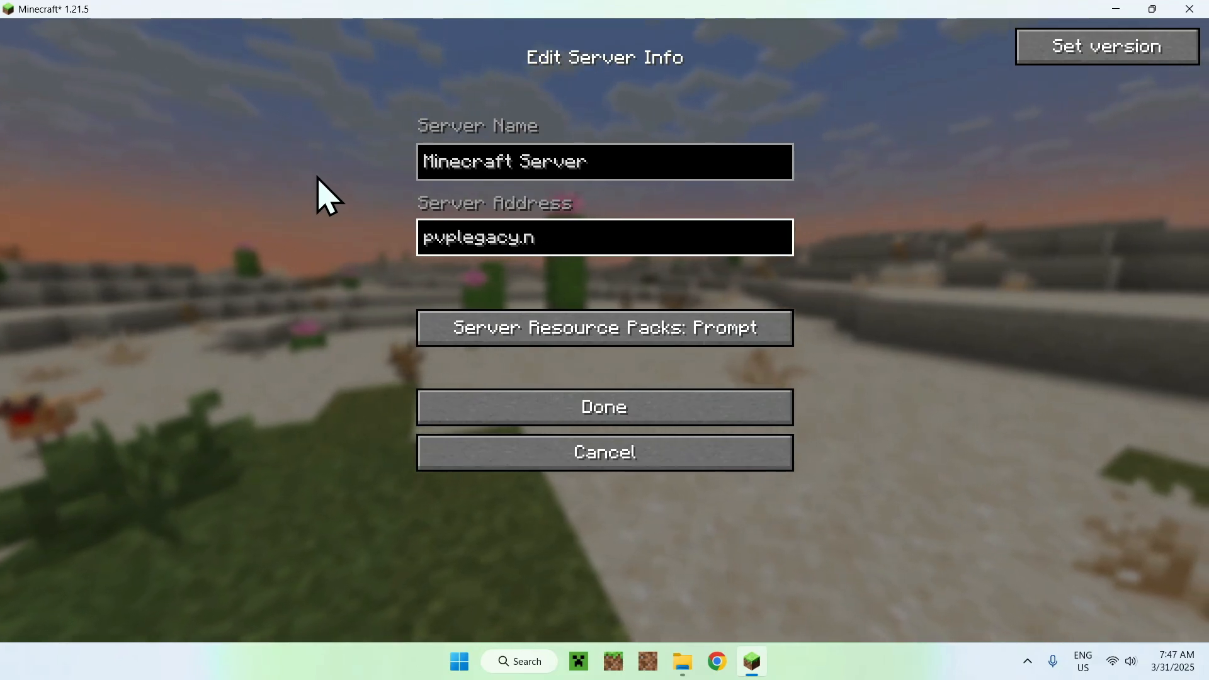
text(et)
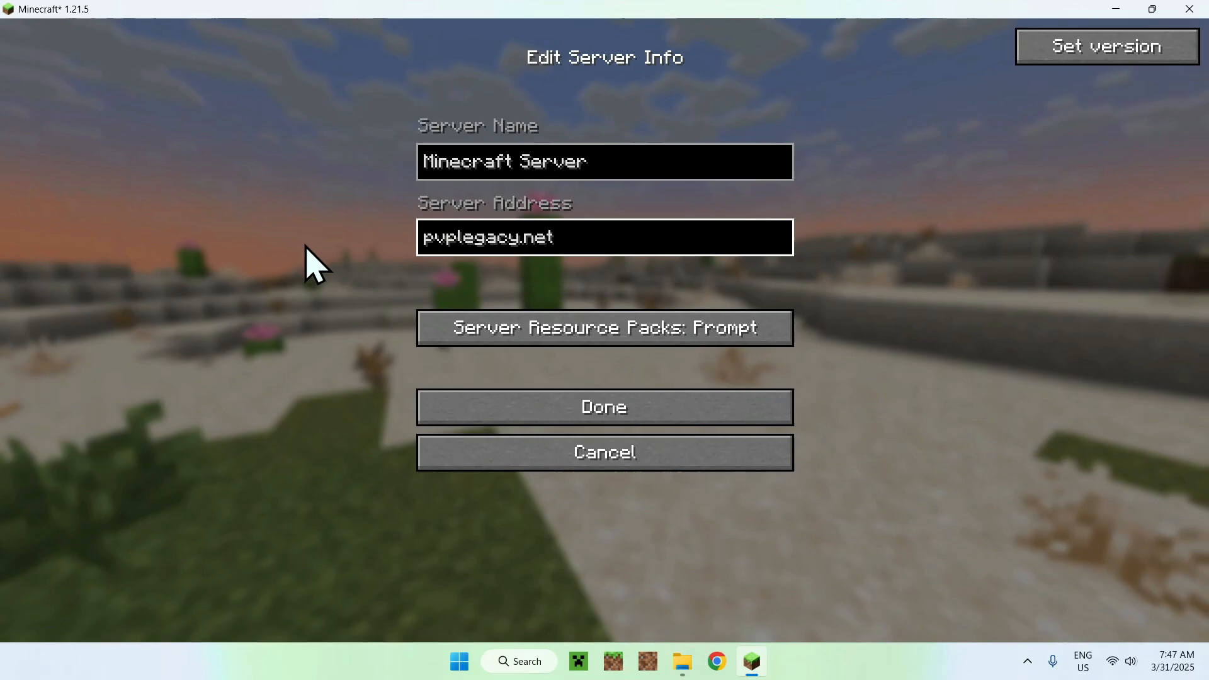
click(603, 407)
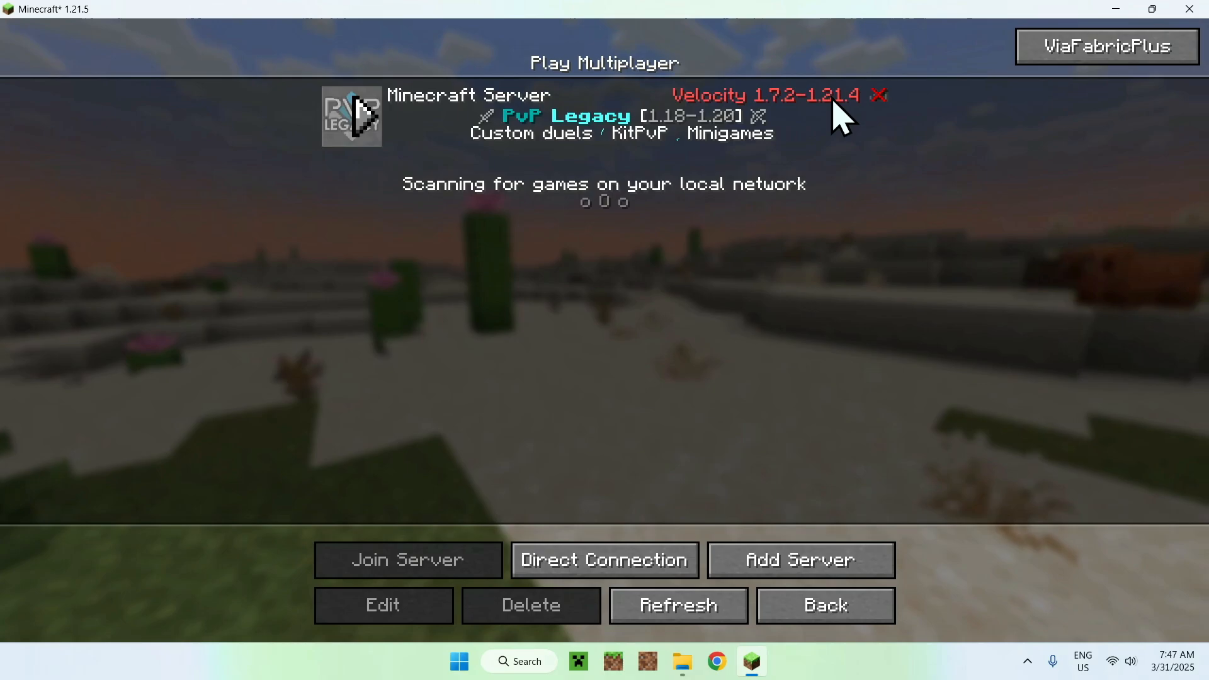
mouse_move(856, 166)
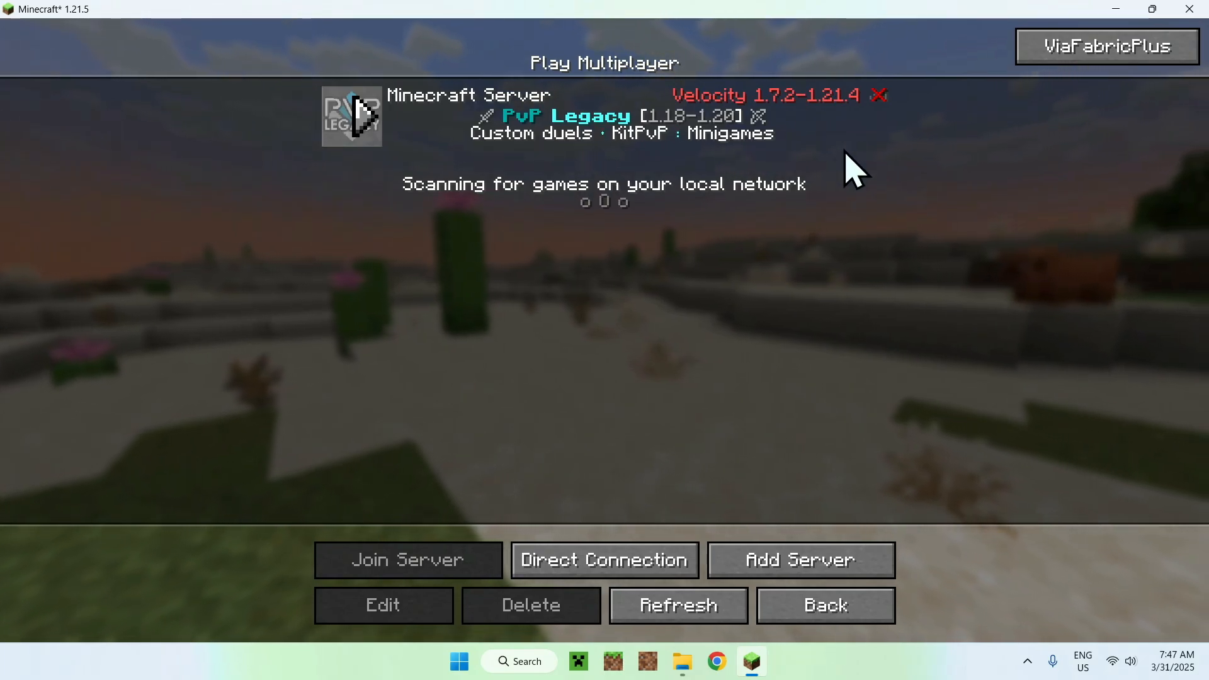
click(824, 605)
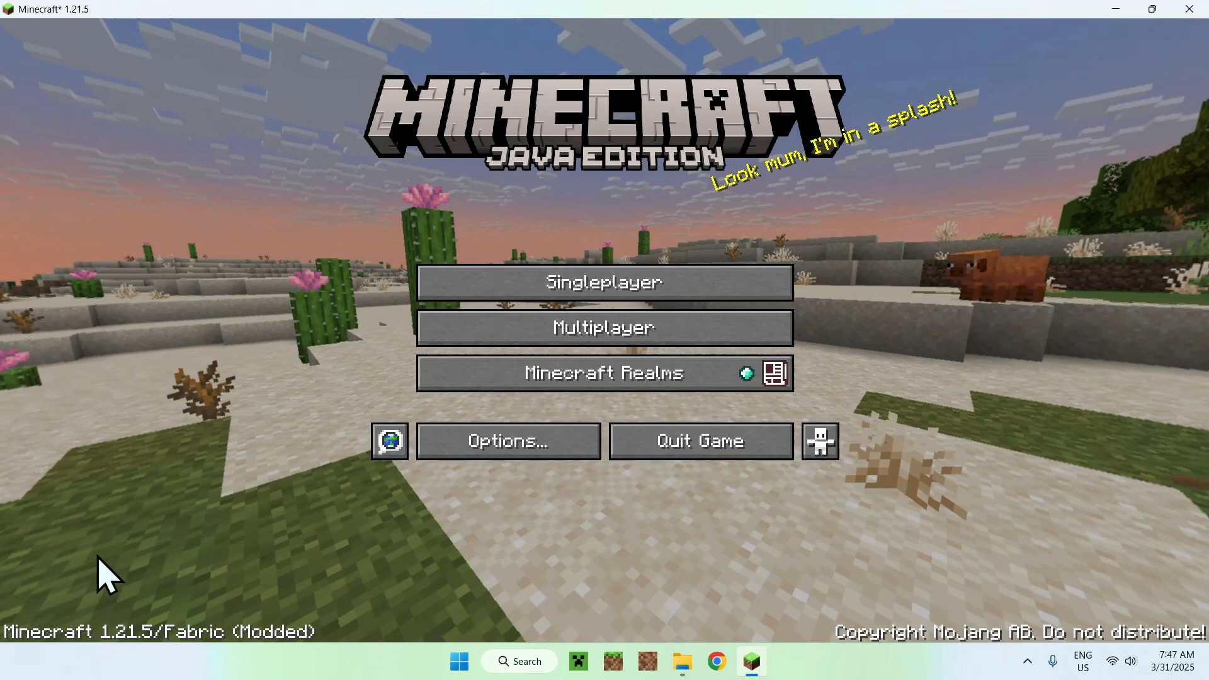
- Attempt to join PvP Legacy, hitting the incompatible-version warning, and return to the server list
click(603, 328)
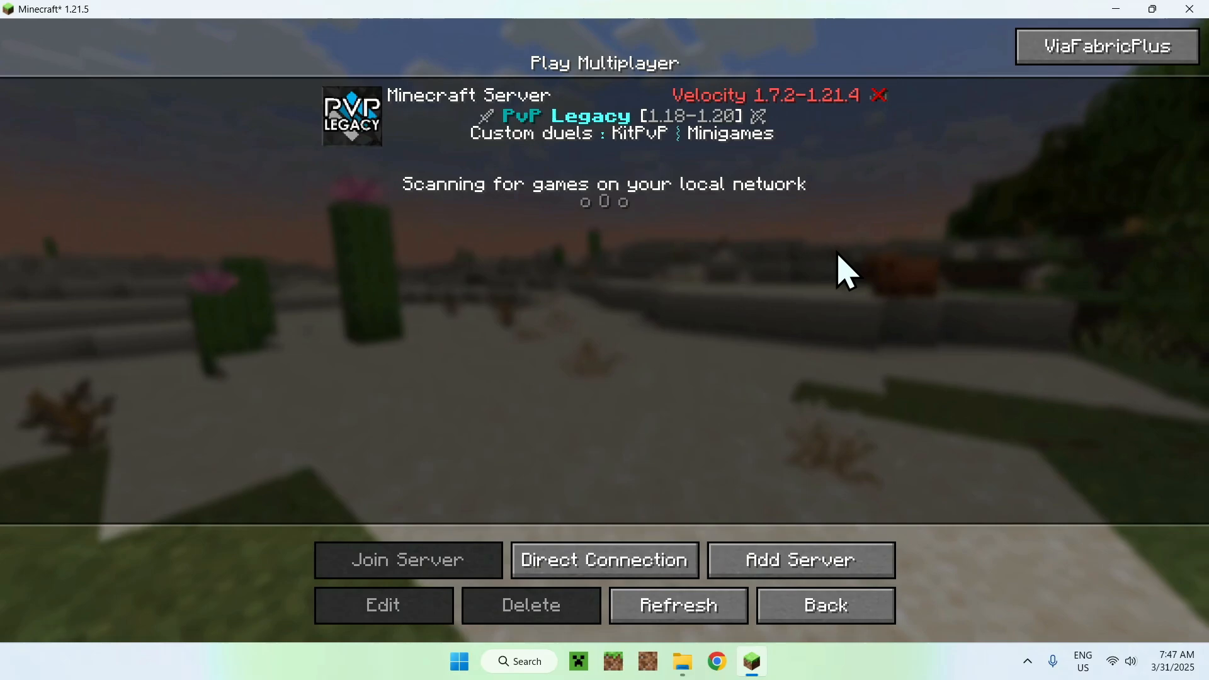
click(408, 559)
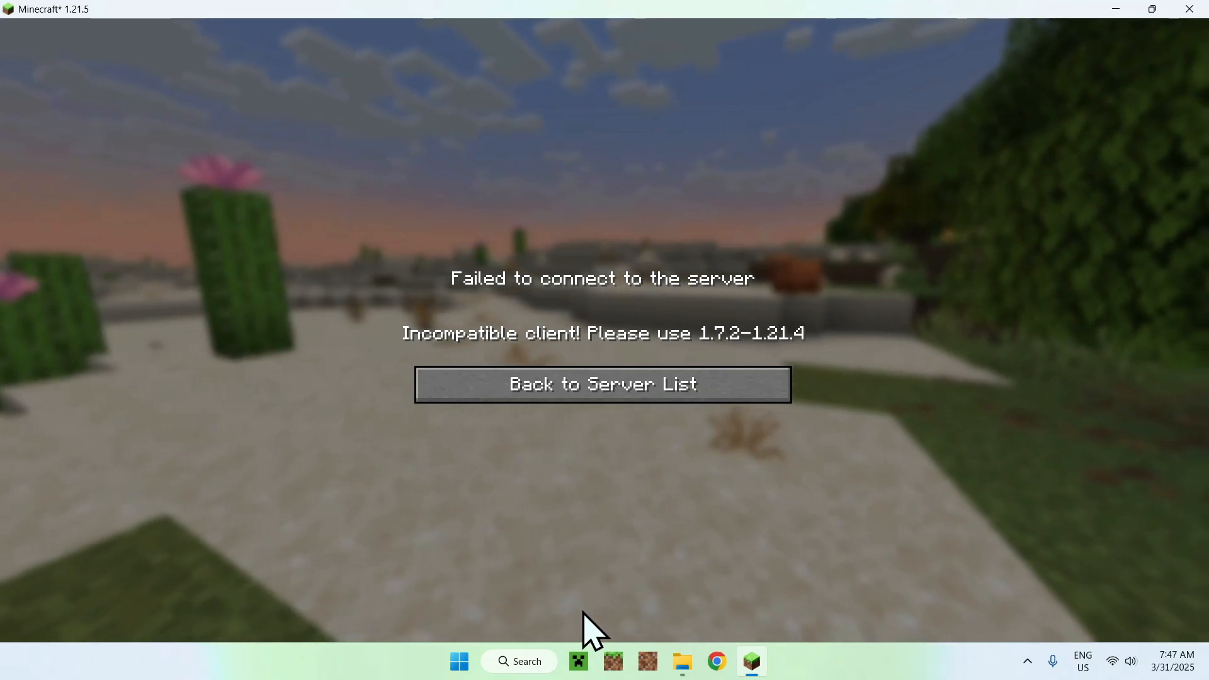
click(602, 384)
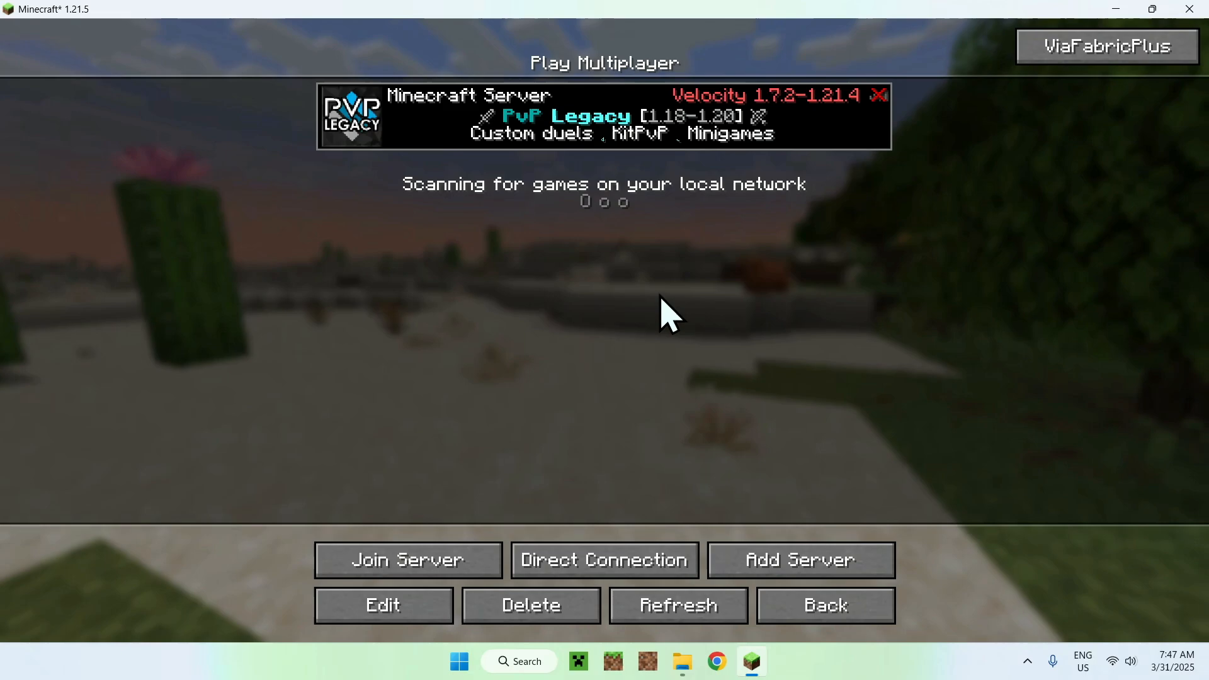
mouse_move(658, 363)
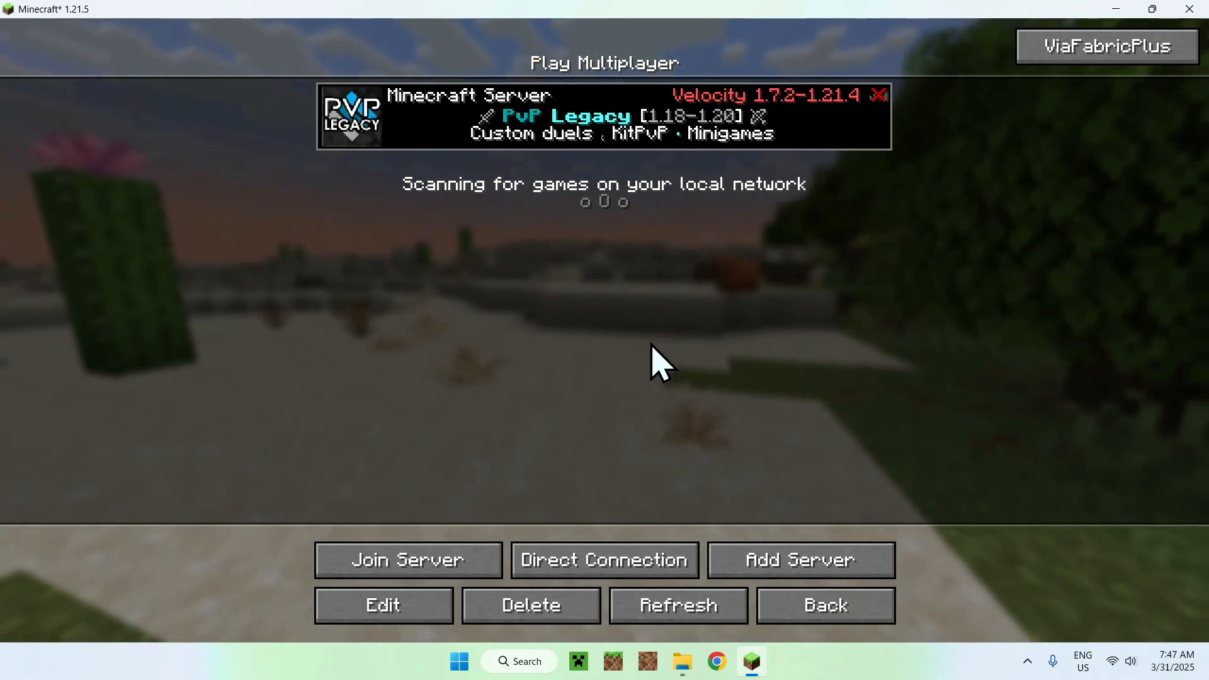
mouse_move(1087, 123)
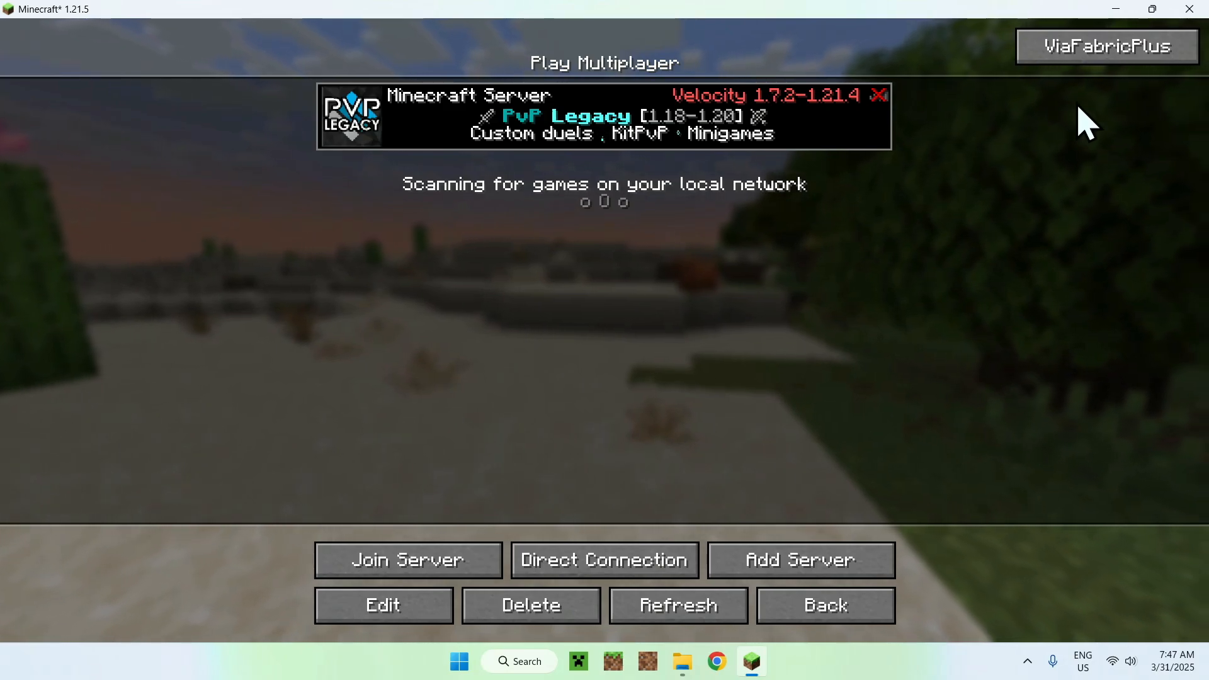
- Use the ViaFabricPlus button to pick an older protocol version so PvP Legacy shows 263 players online
click(1105, 45)
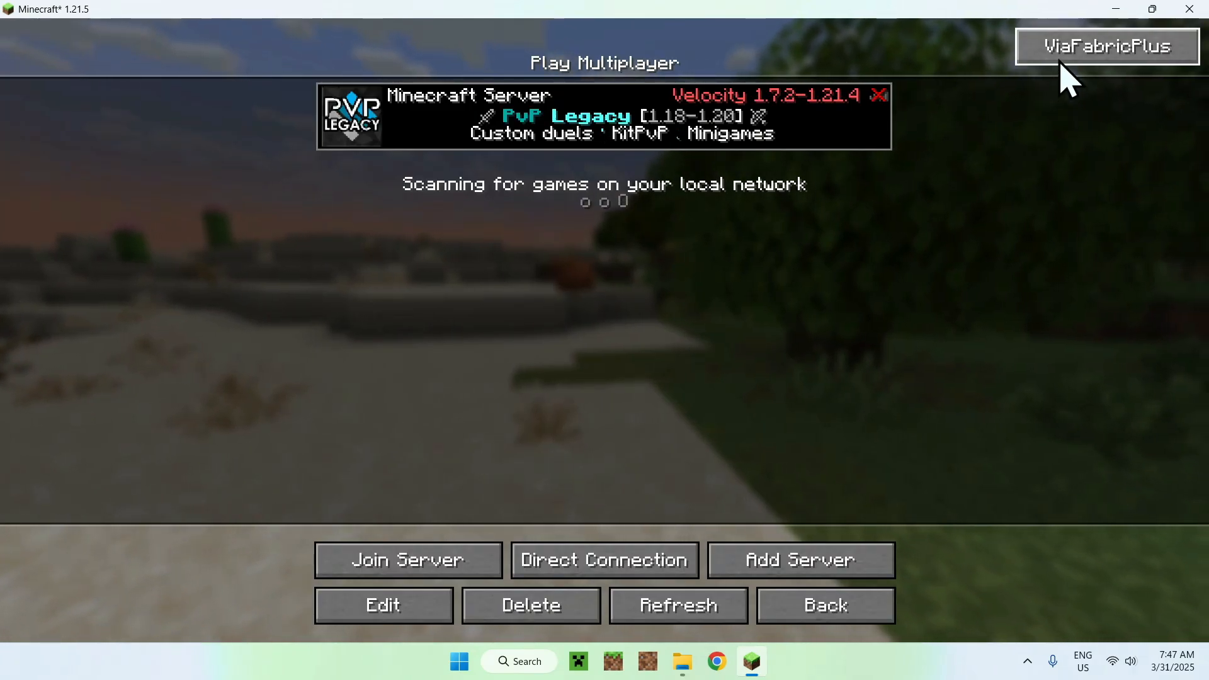
click(1106, 47)
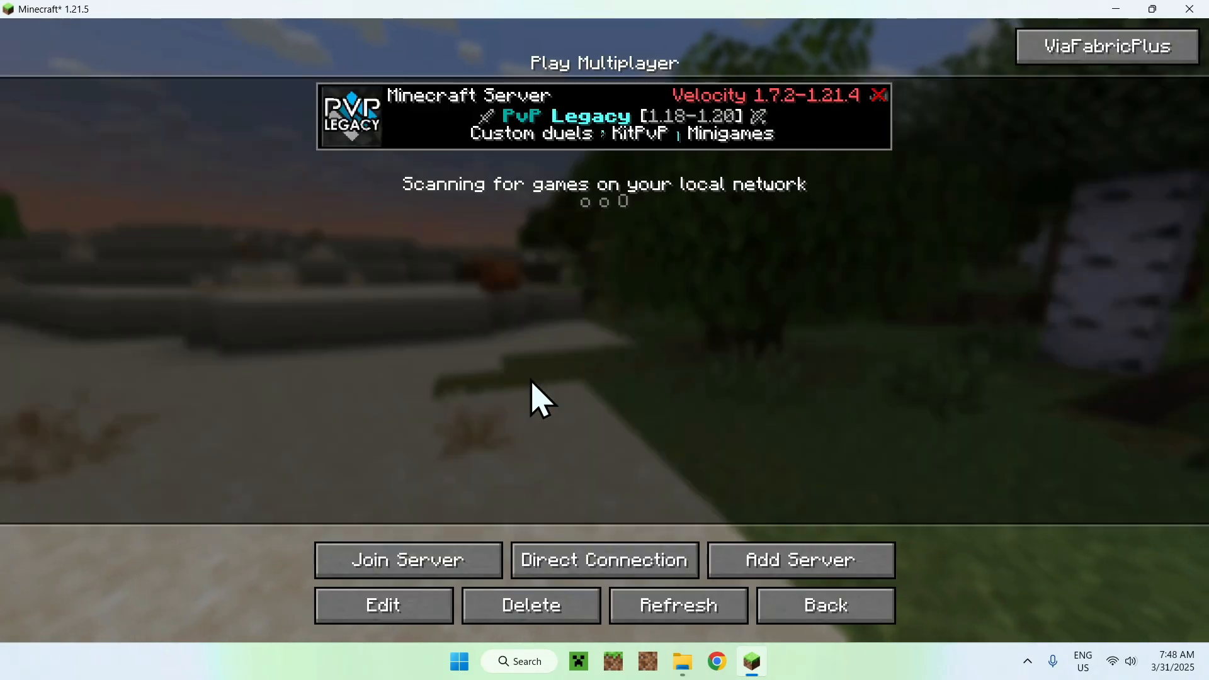
click(1106, 45)
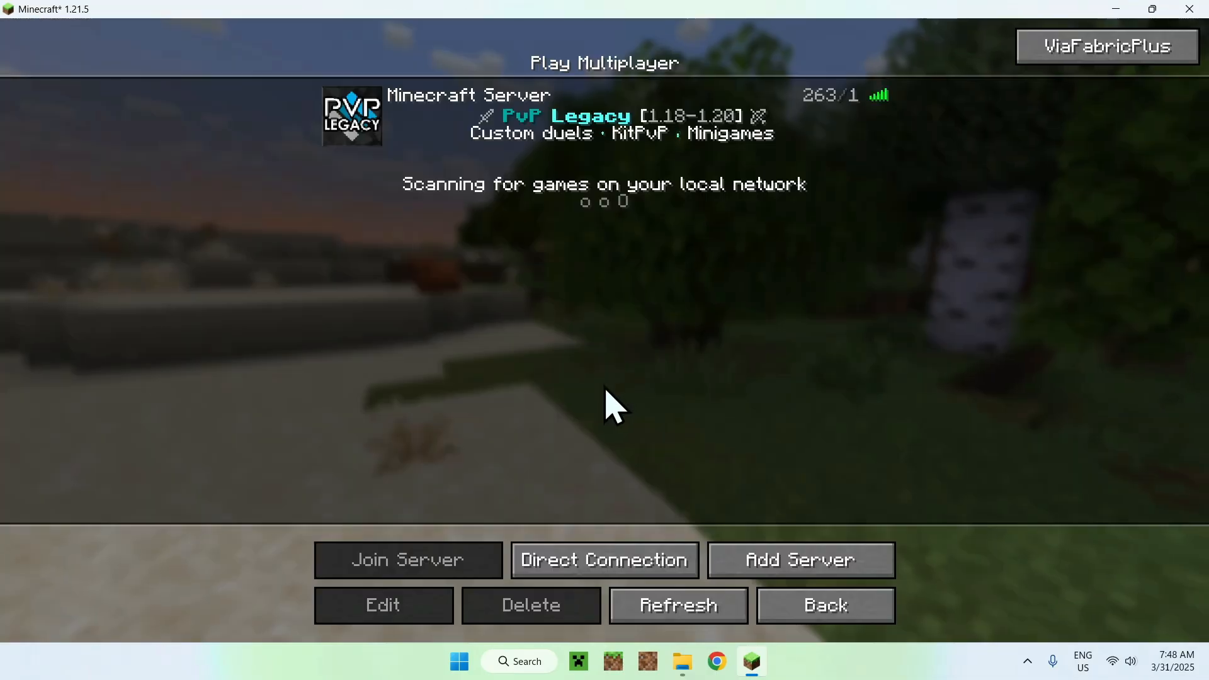
- Toggle the ViaFabricPlus client version between 1.21.5 and 1.21-1.21.1, leaving 1.21-1.21.1 active in the reopened list
click(1106, 46)
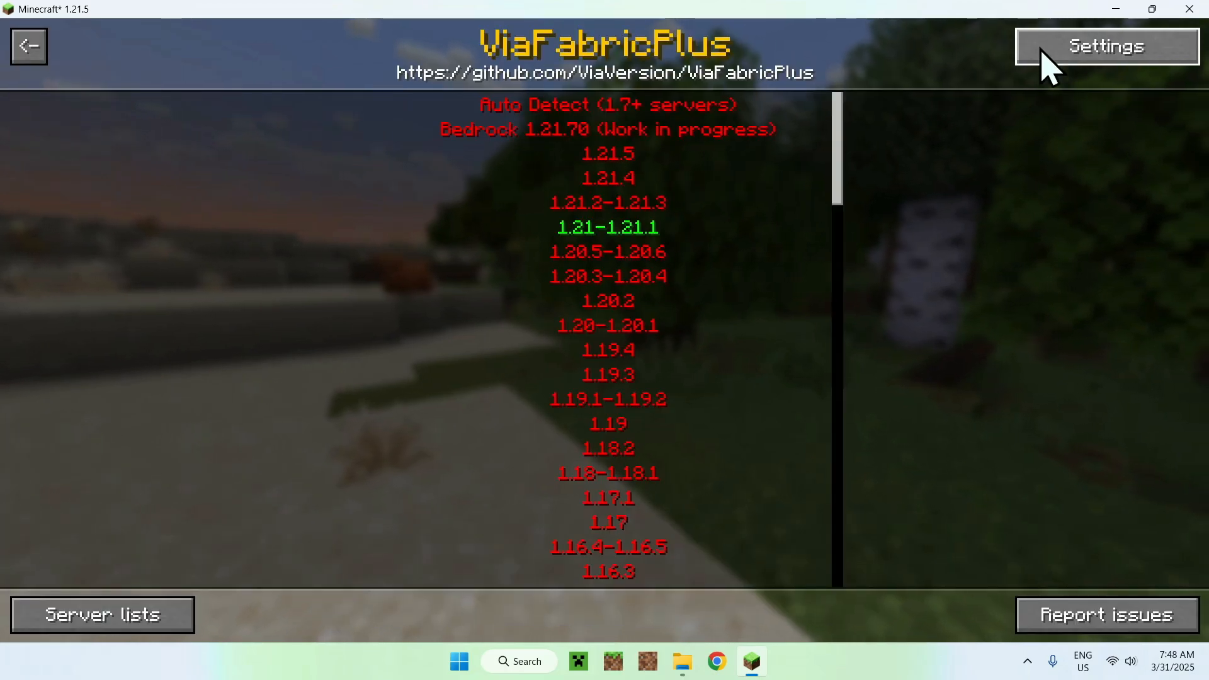
mouse_move(632, 254)
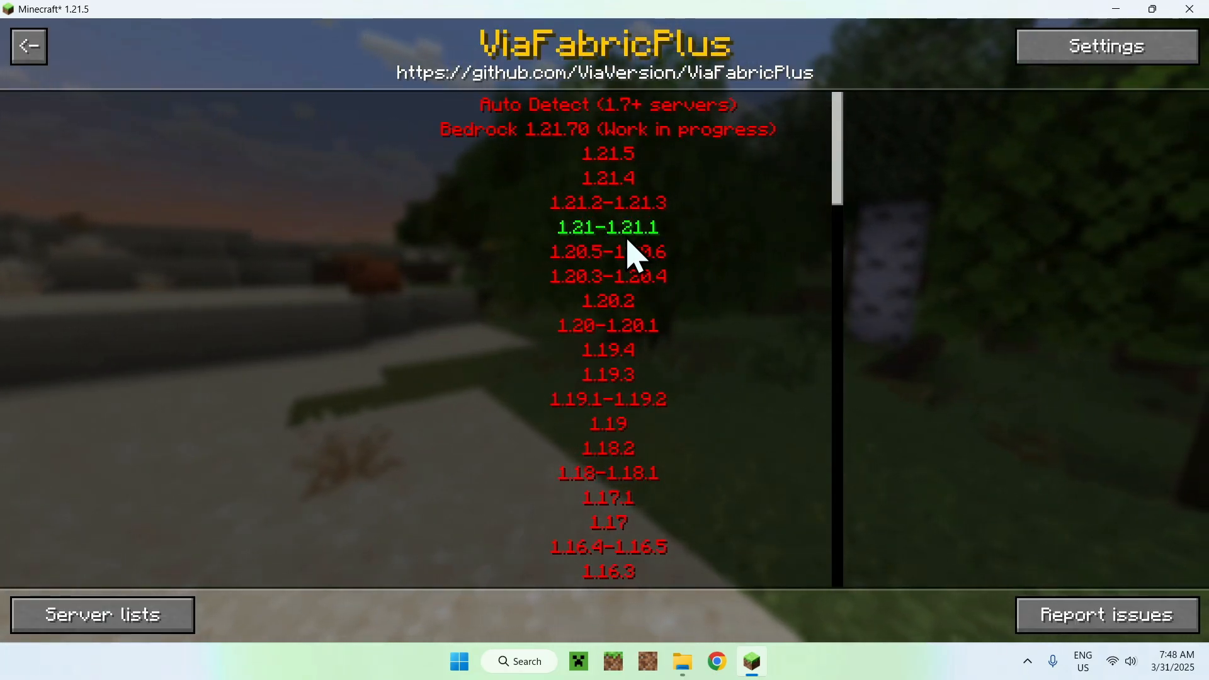
click(607, 154)
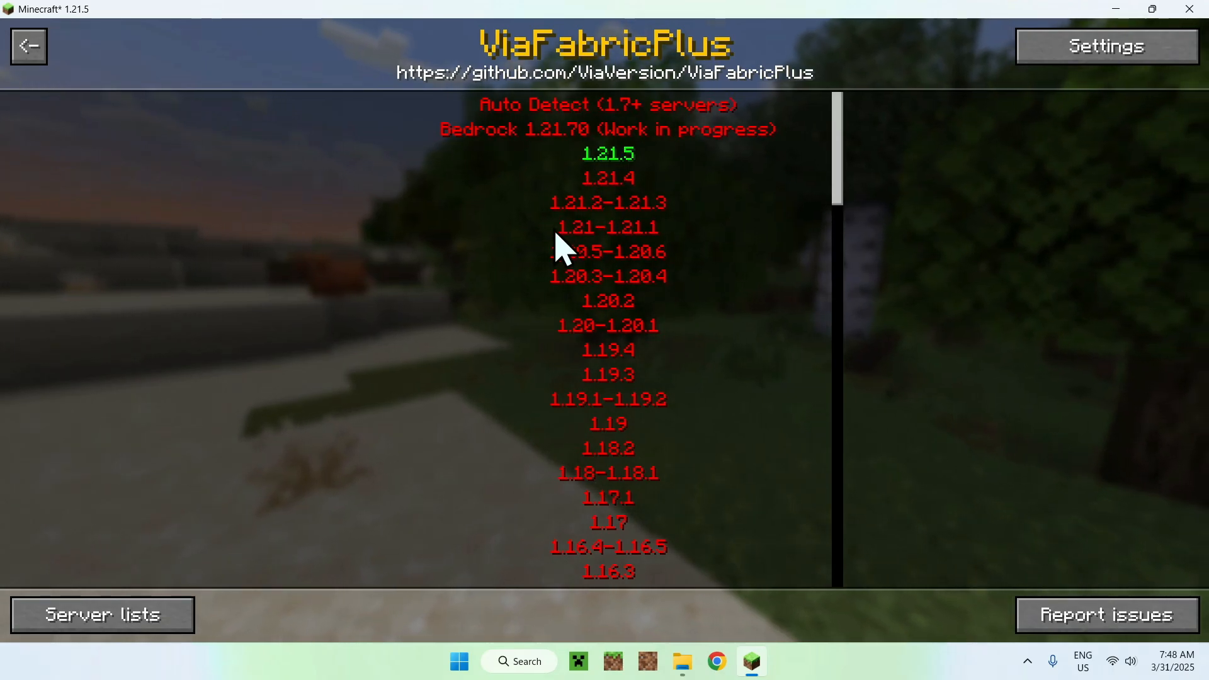
click(29, 45)
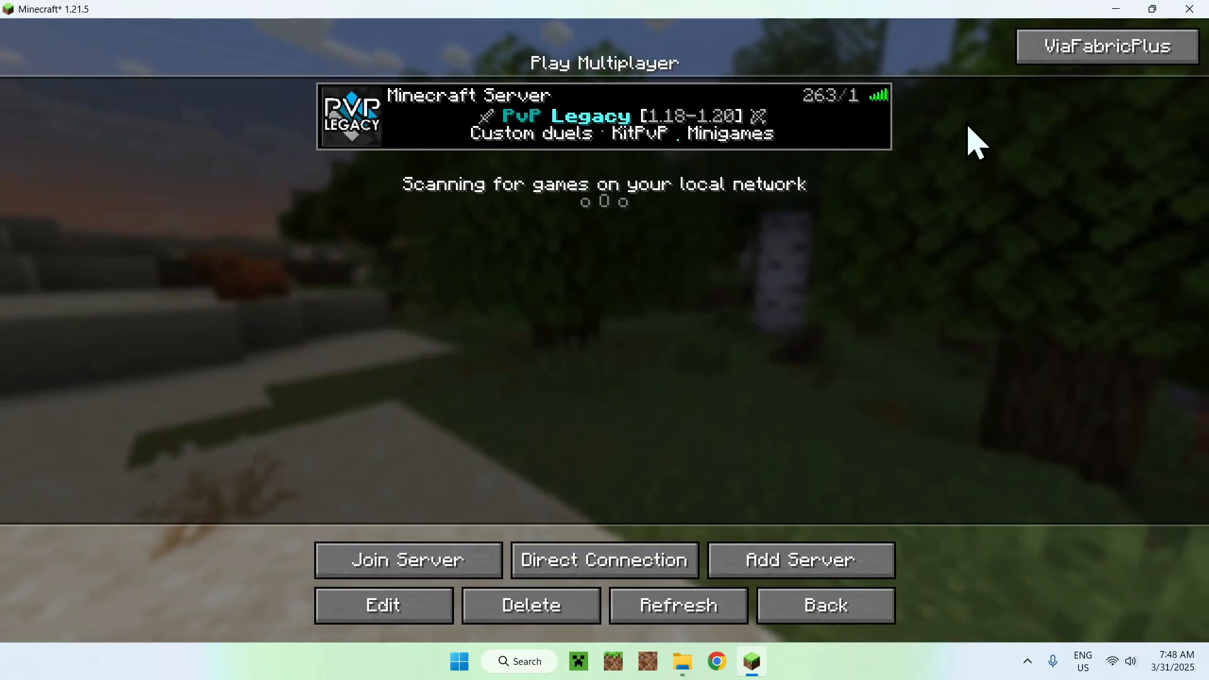
click(1105, 46)
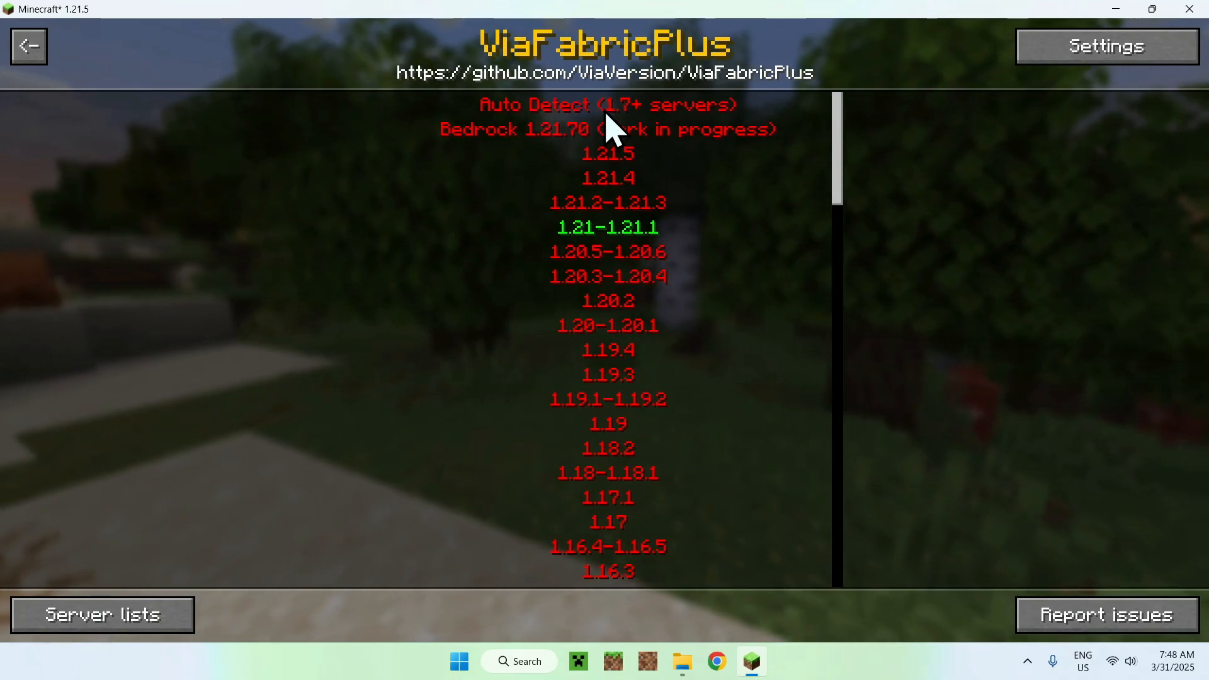
click(29, 45)
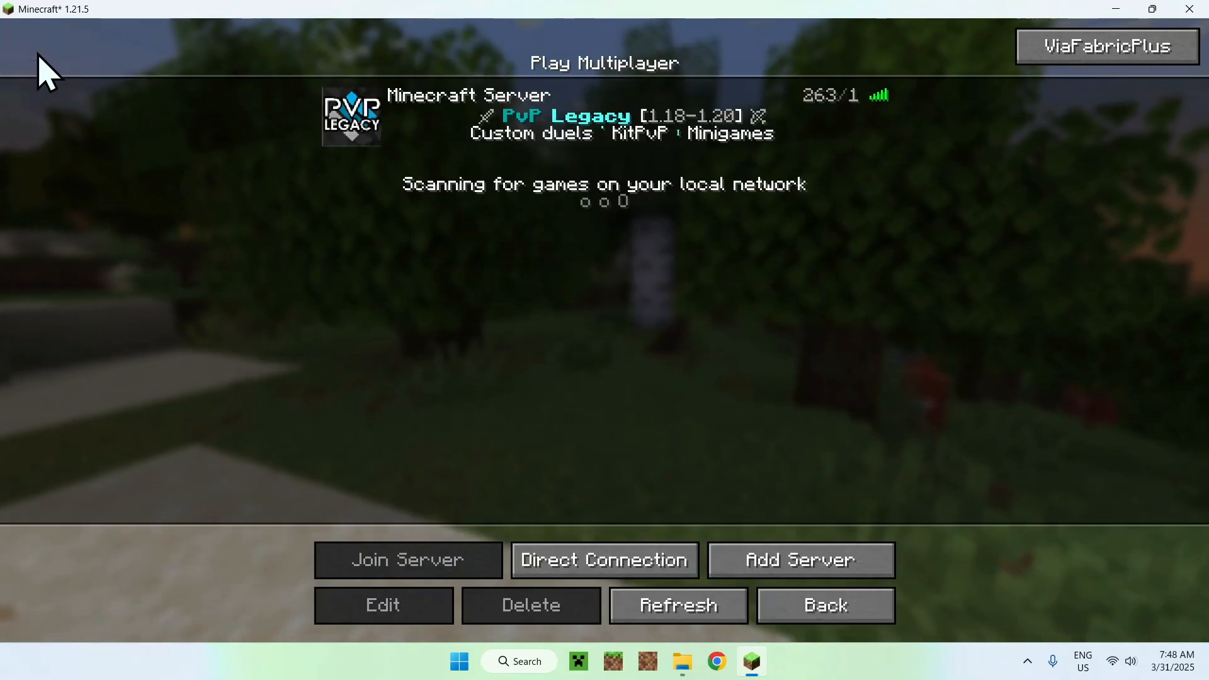
click(407, 559)
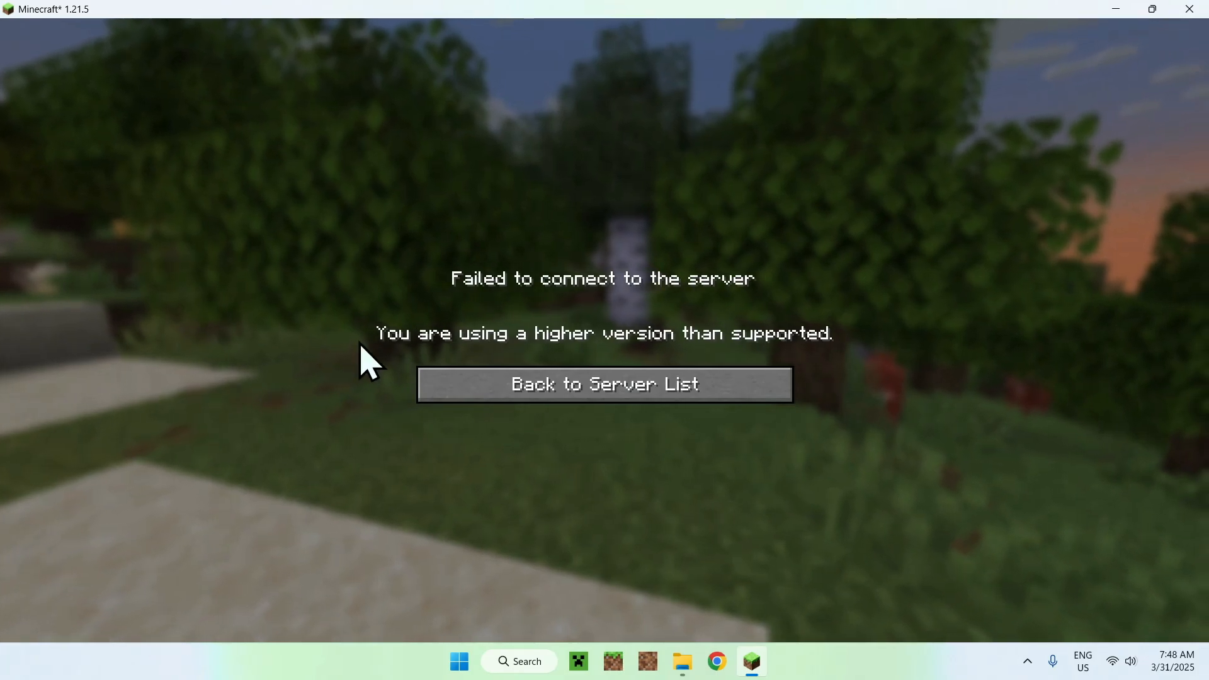
click(604, 384)
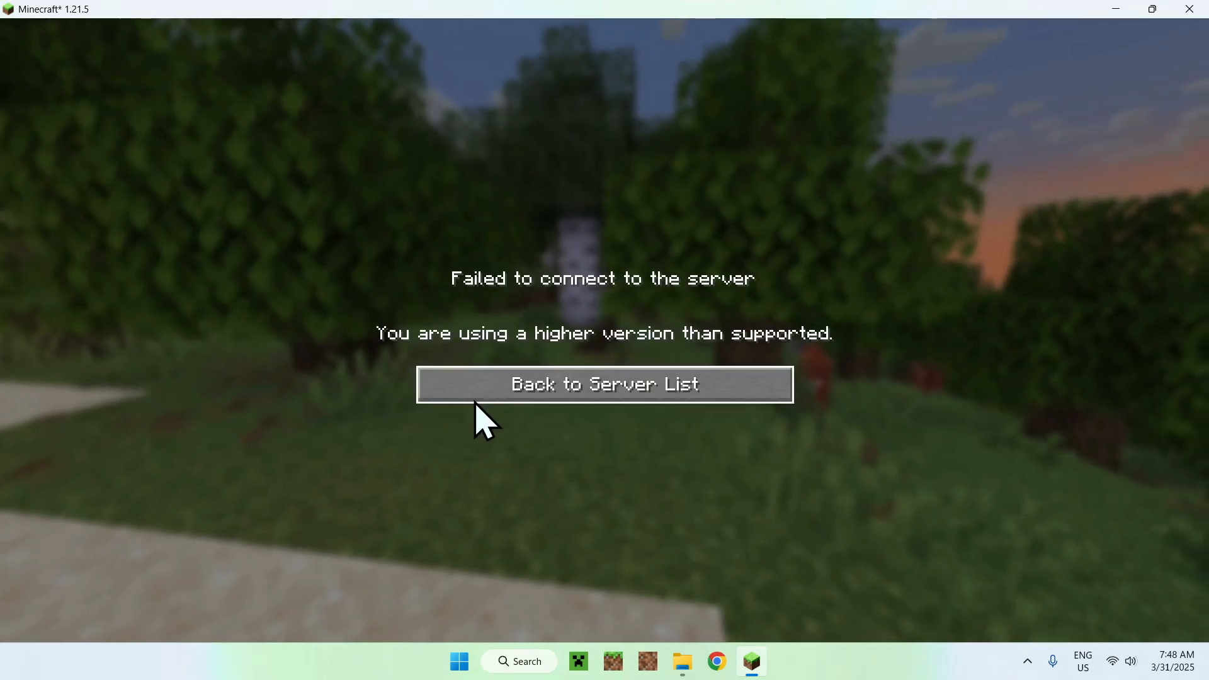
click(605, 385)
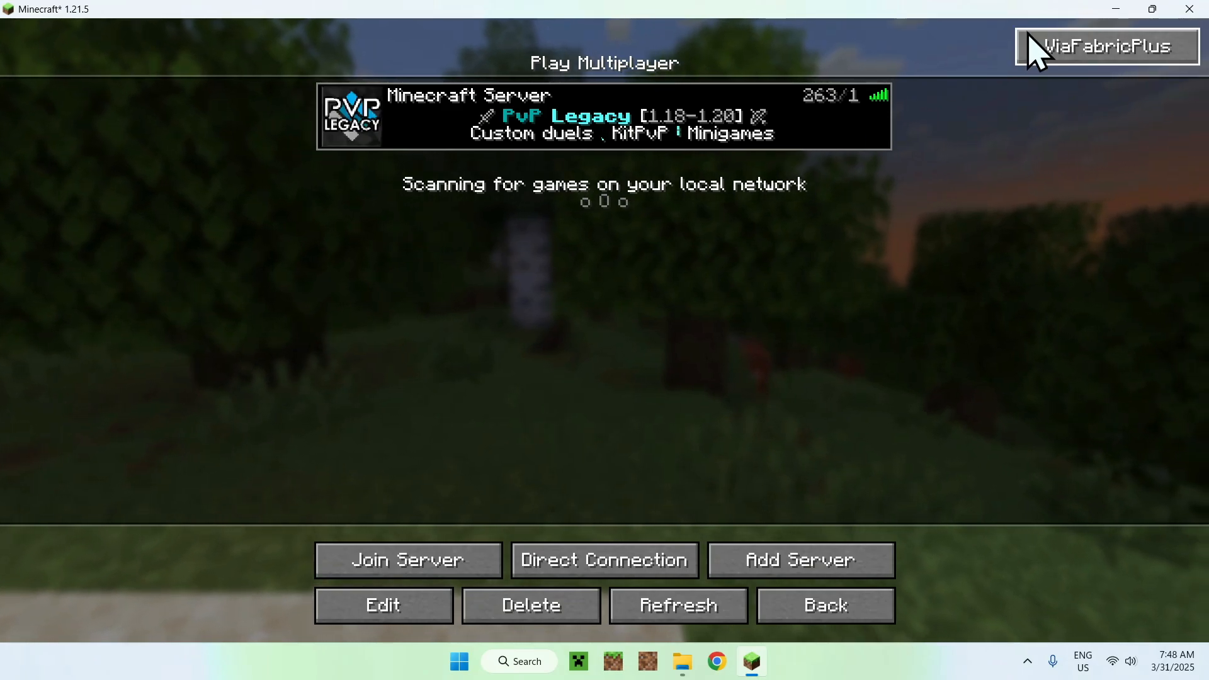
click(1105, 47)
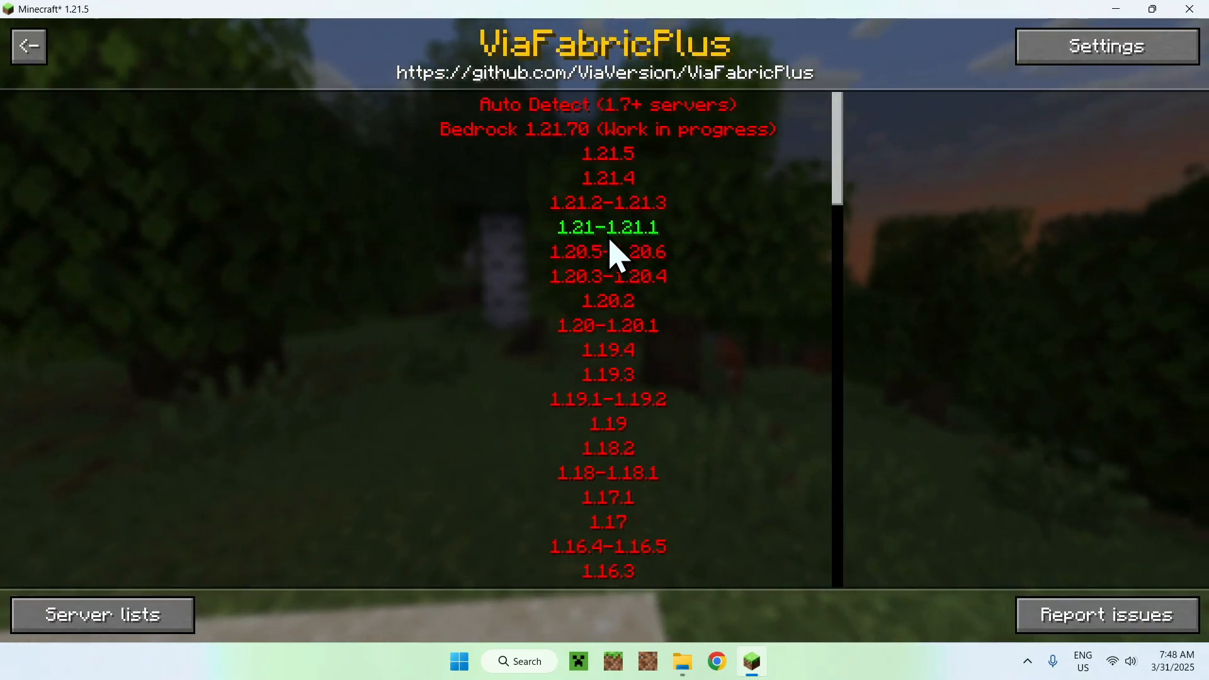